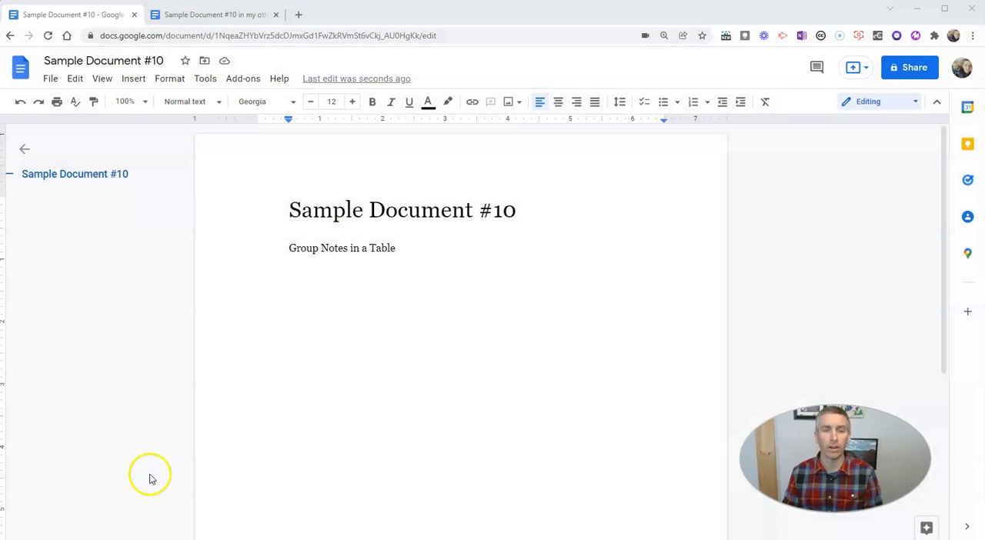
pyautogui.moveTo(328, 294)
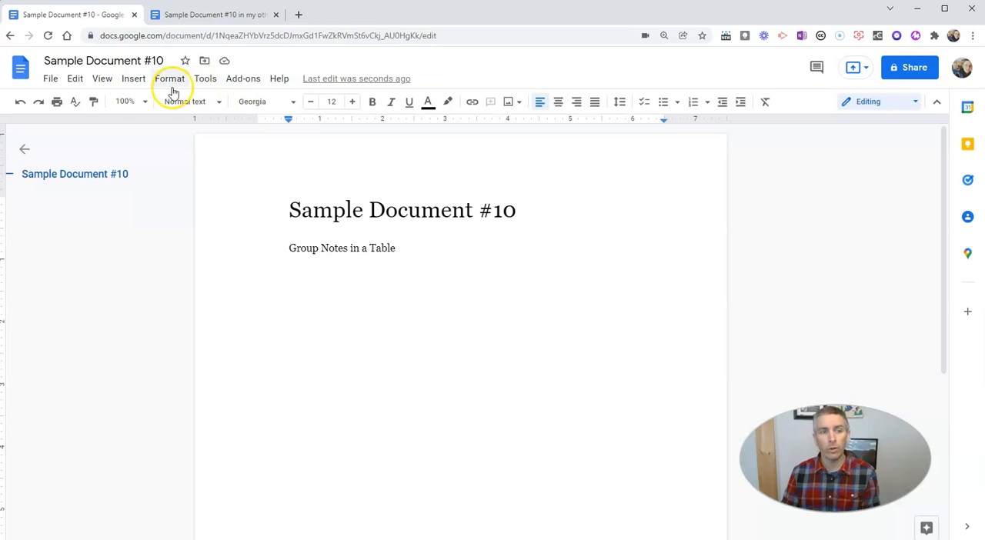
# Insert a 3x4 table headed Student 1, Student 2, Student 3 with taller empty rows
pyautogui.click(132, 77)
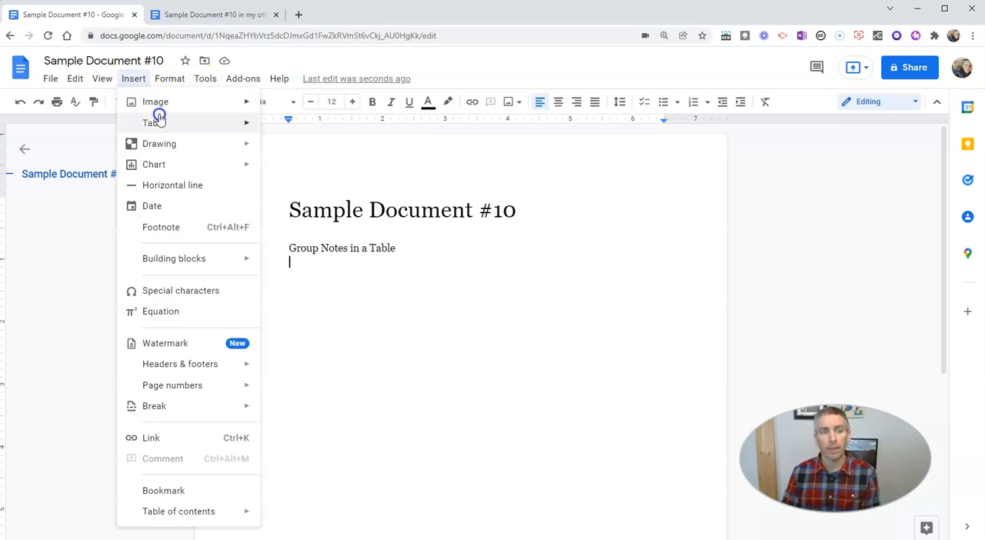
pyautogui.moveTo(154, 123)
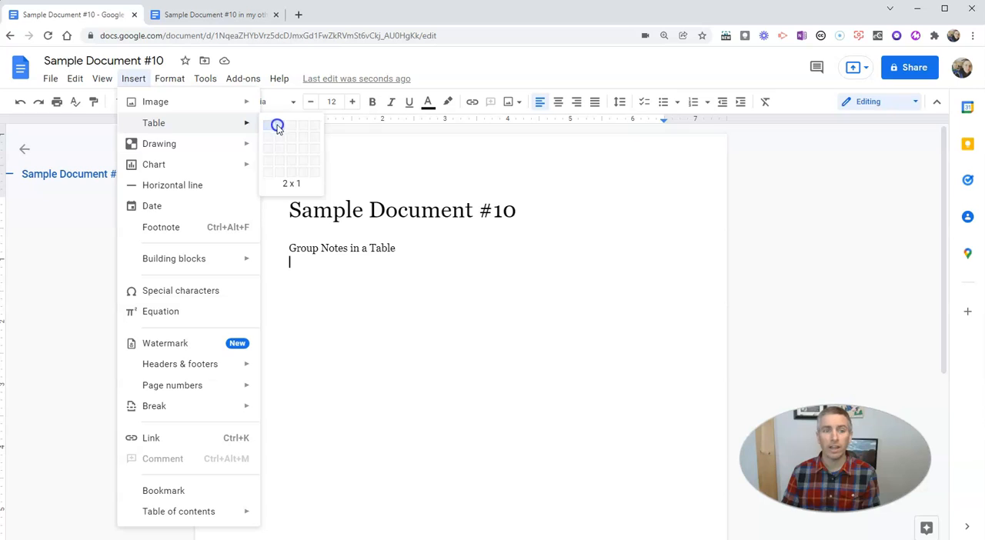
pyautogui.moveTo(291, 126)
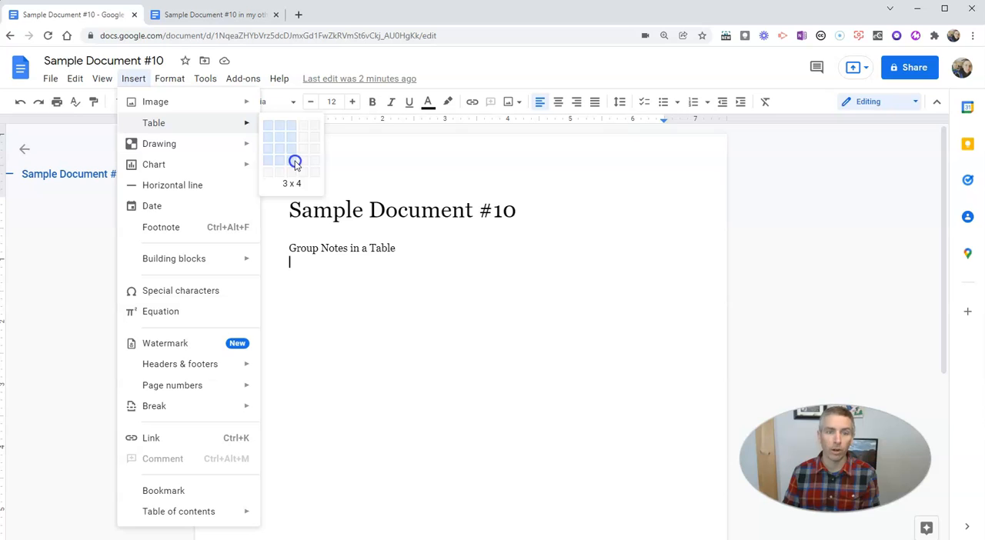
pyautogui.click(296, 161)
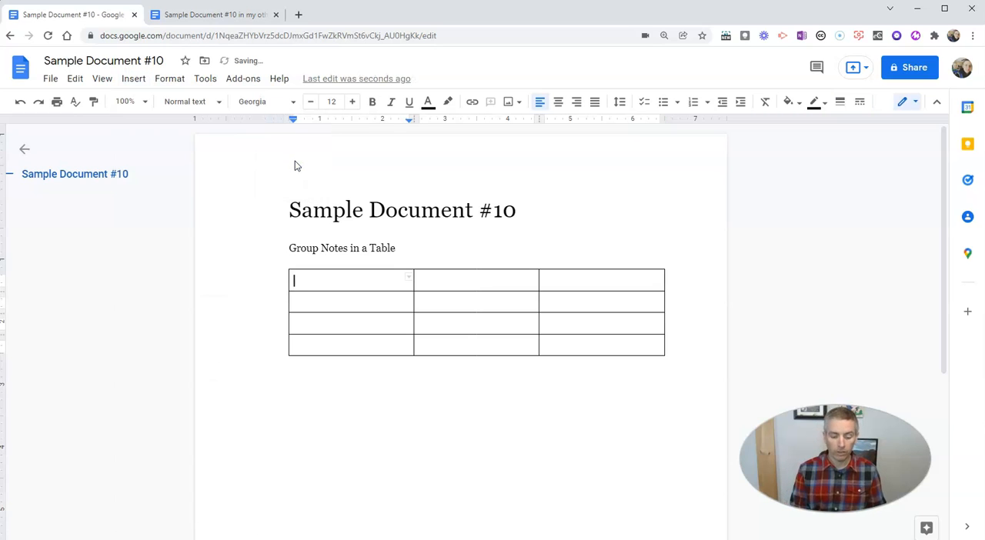
pyautogui.write('Student')
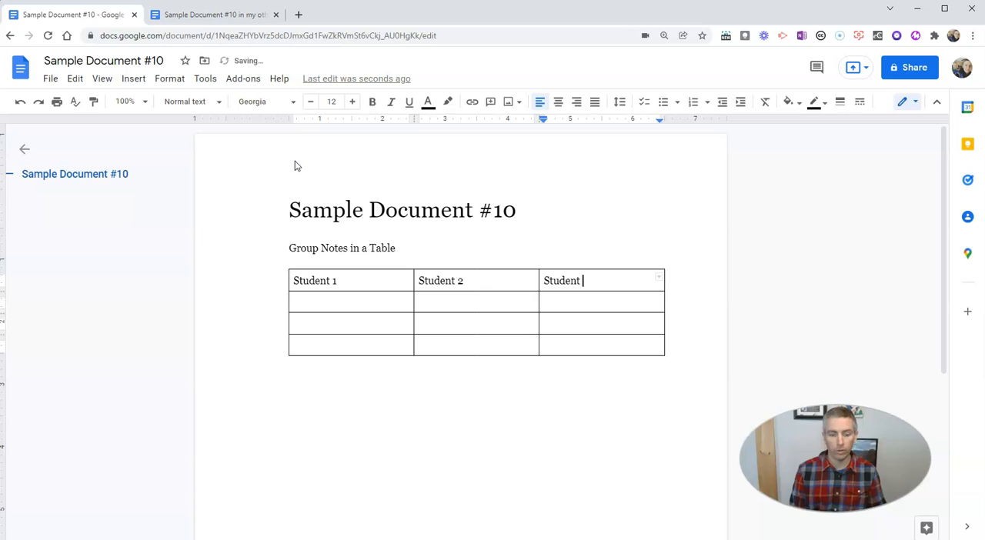
pyautogui.write('3')
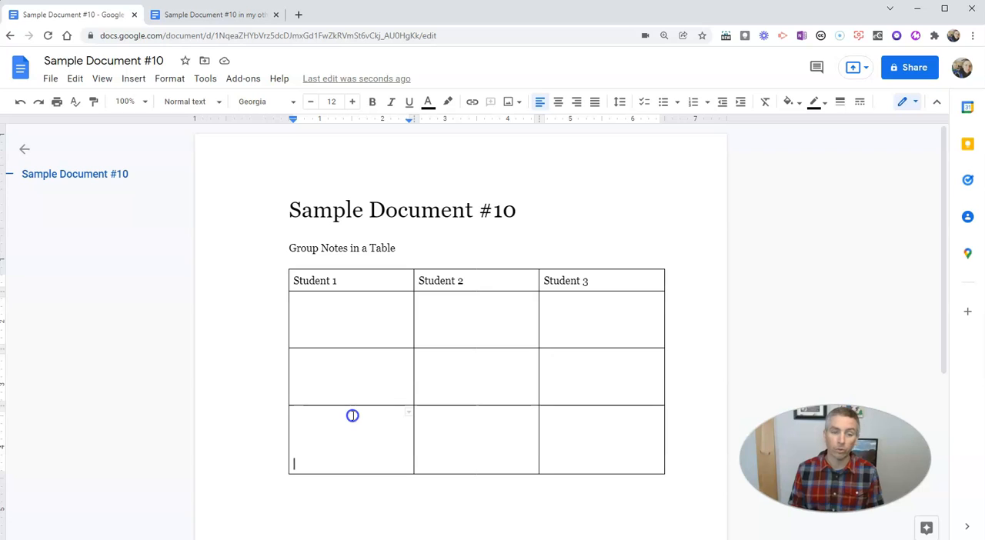
pyautogui.moveTo(369, 363)
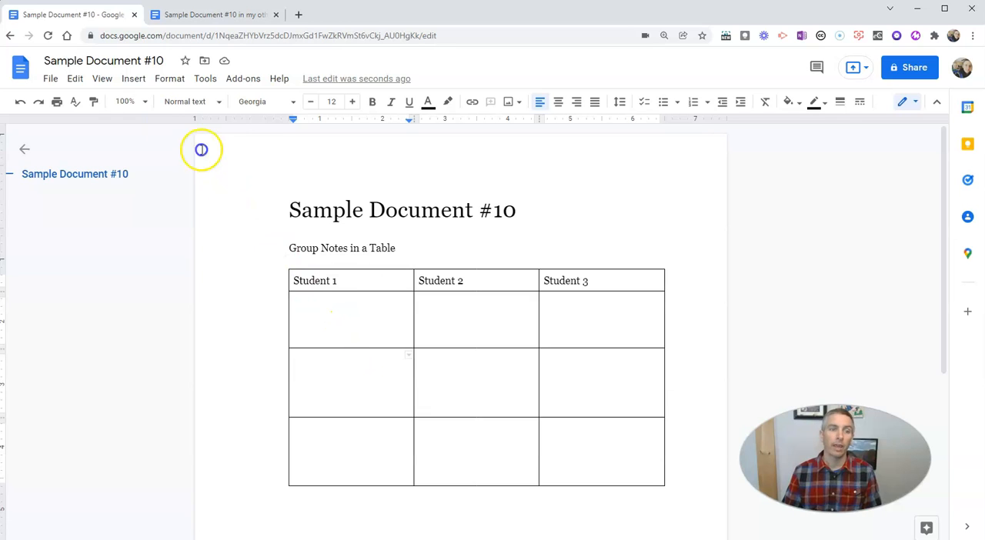
# Insert a rightwards white arrow special character into the Student 1 cell of row two
pyautogui.click(132, 78)
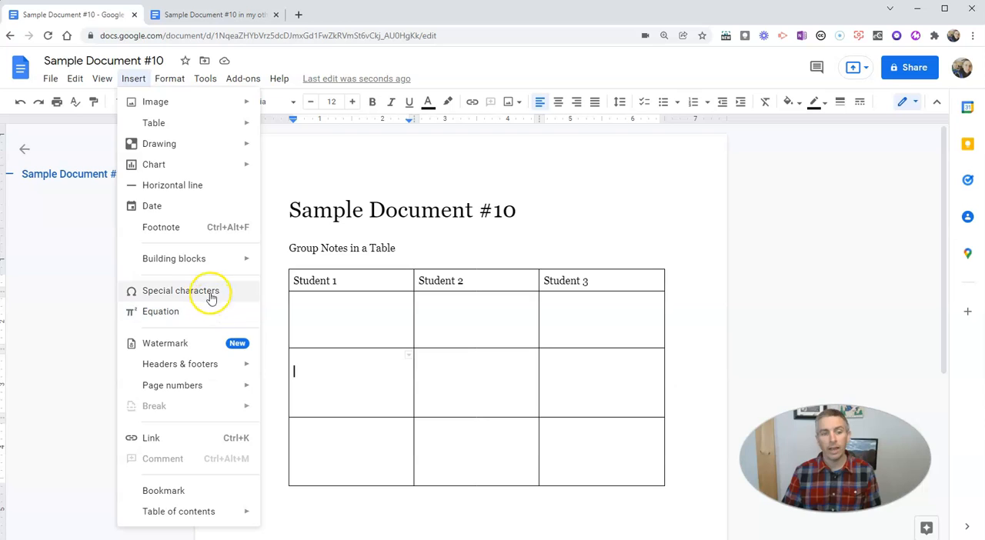
pyautogui.click(180, 291)
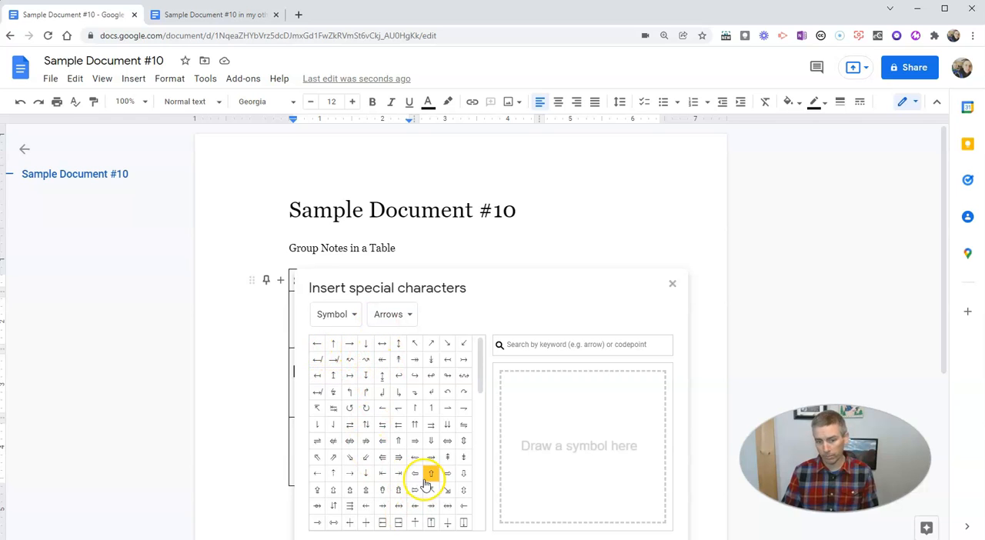
pyautogui.moveTo(447, 474)
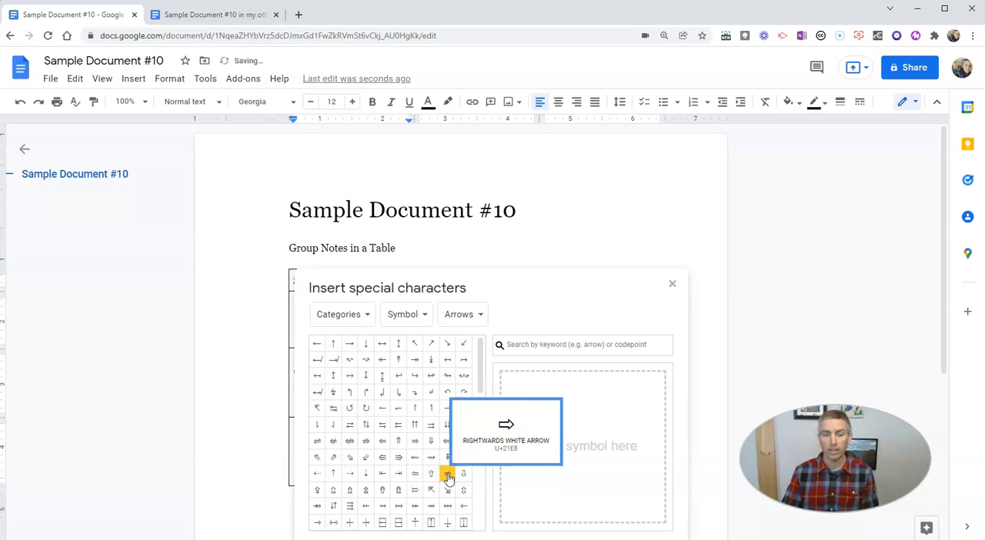
pyautogui.click(448, 474)
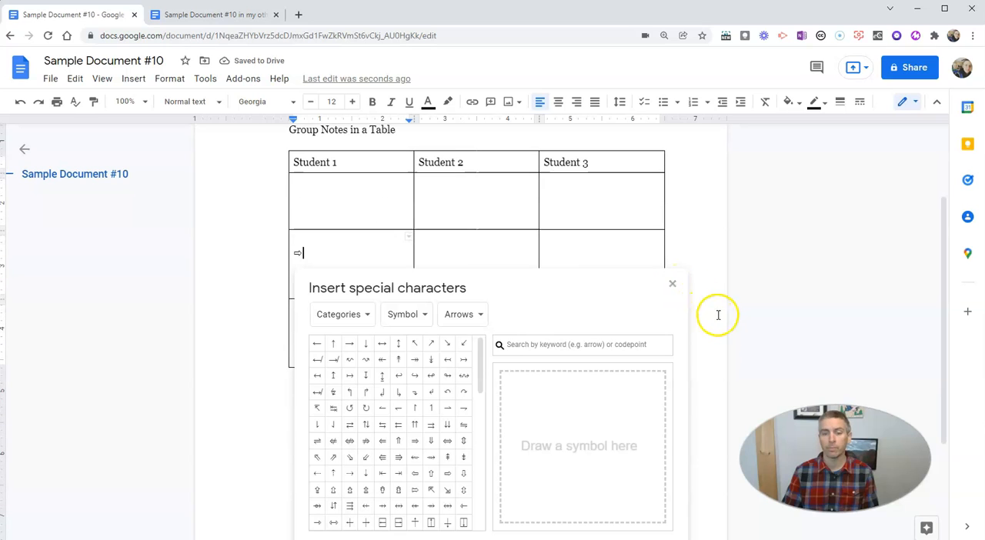
pyautogui.click(671, 283)
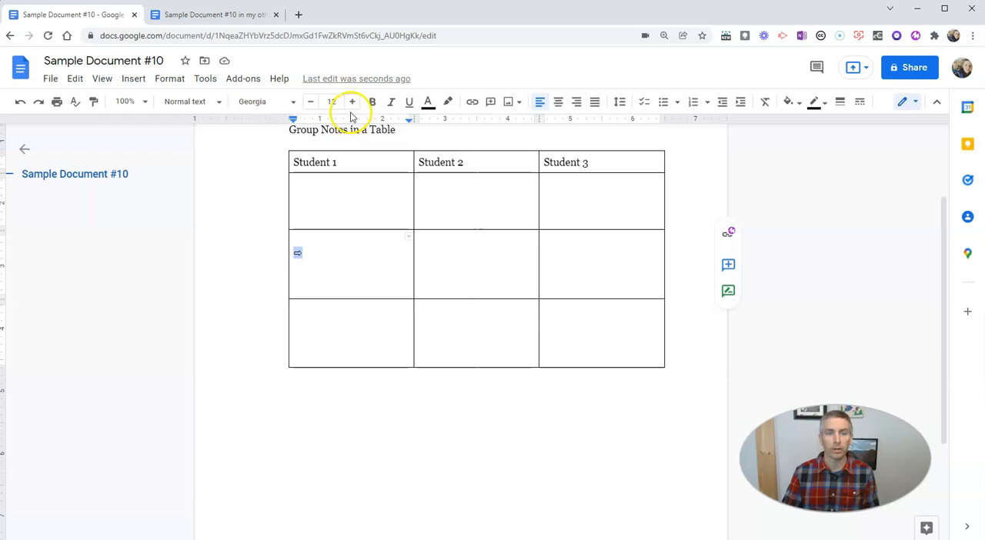
# Enlarge the arrow symbol to font size 32
pyautogui.click(352, 102)
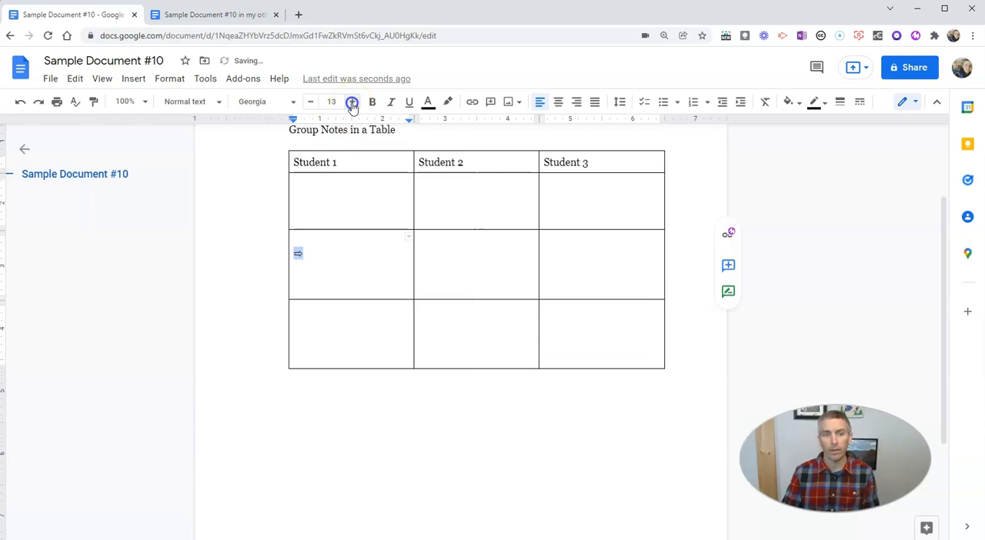
pyautogui.click(351, 102)
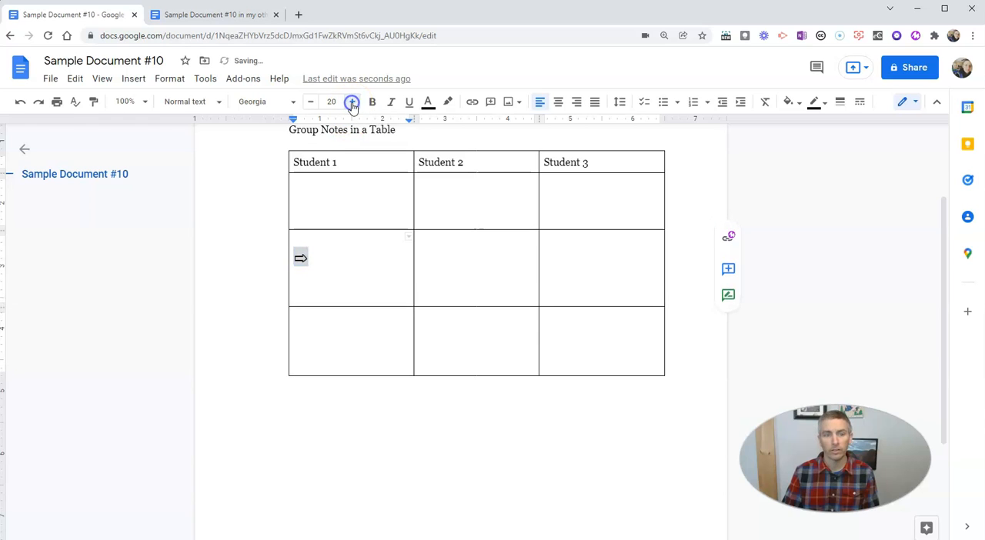
pyautogui.click(351, 102)
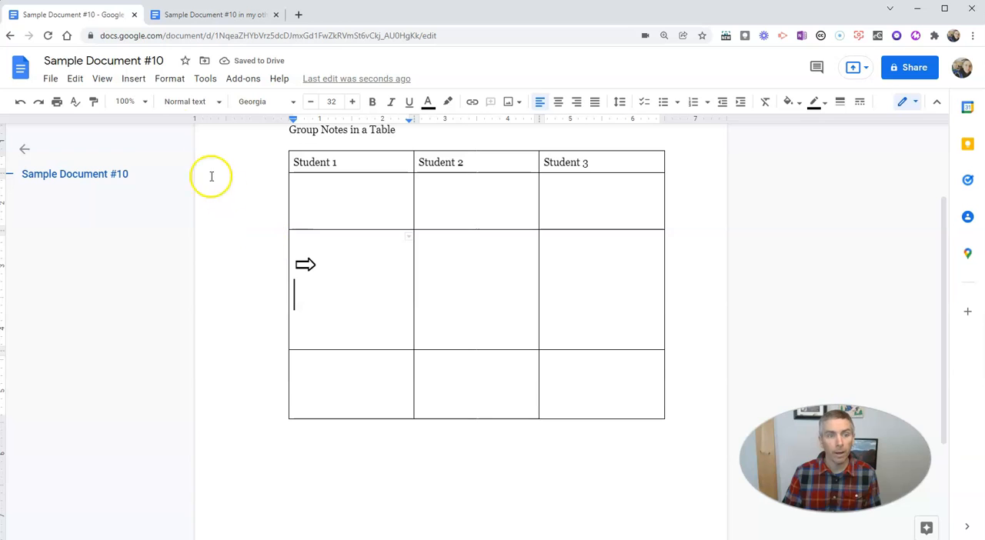
# Insert a red apple and a green apple emoji from Animals, Plants and Food below the arrow
pyautogui.click(133, 78)
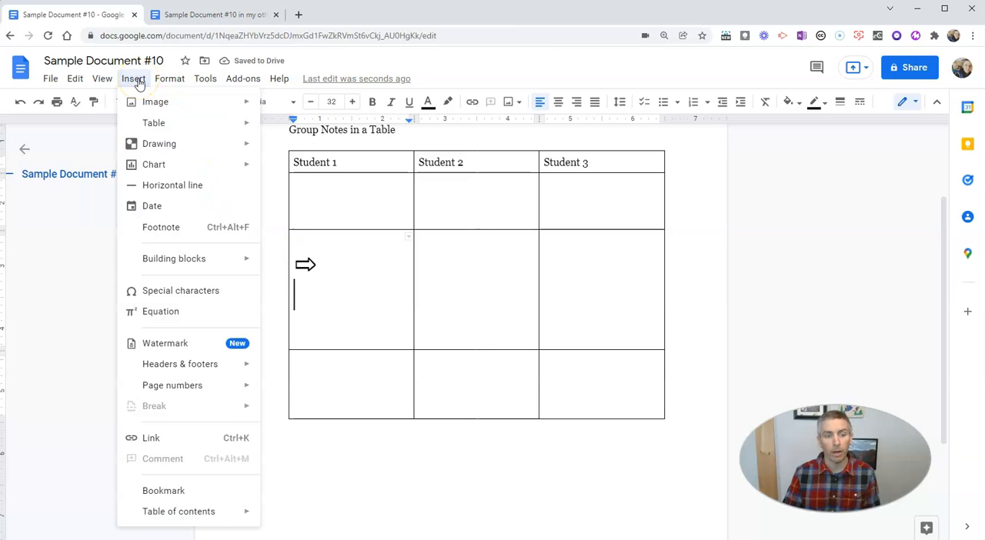
pyautogui.click(180, 291)
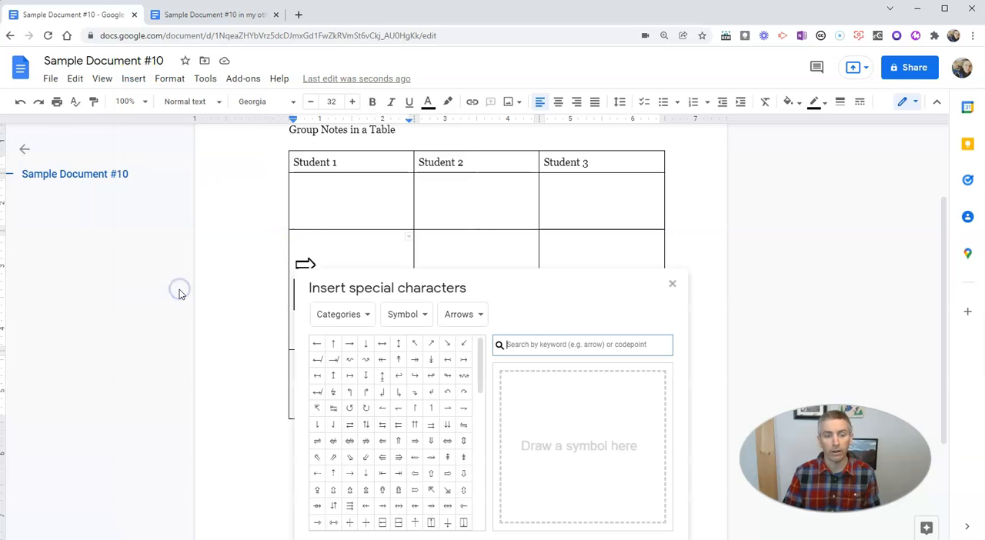
pyautogui.click(342, 314)
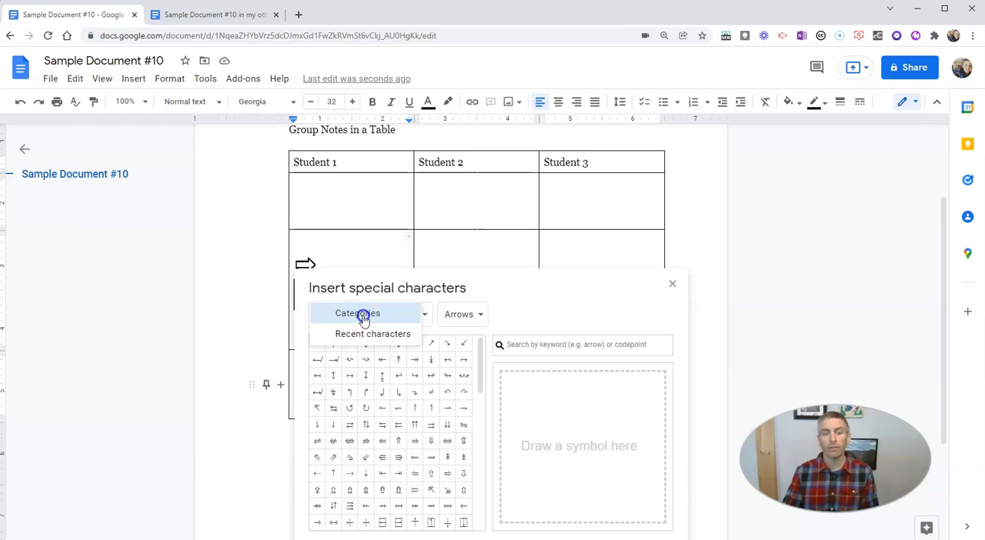
pyautogui.click(341, 314)
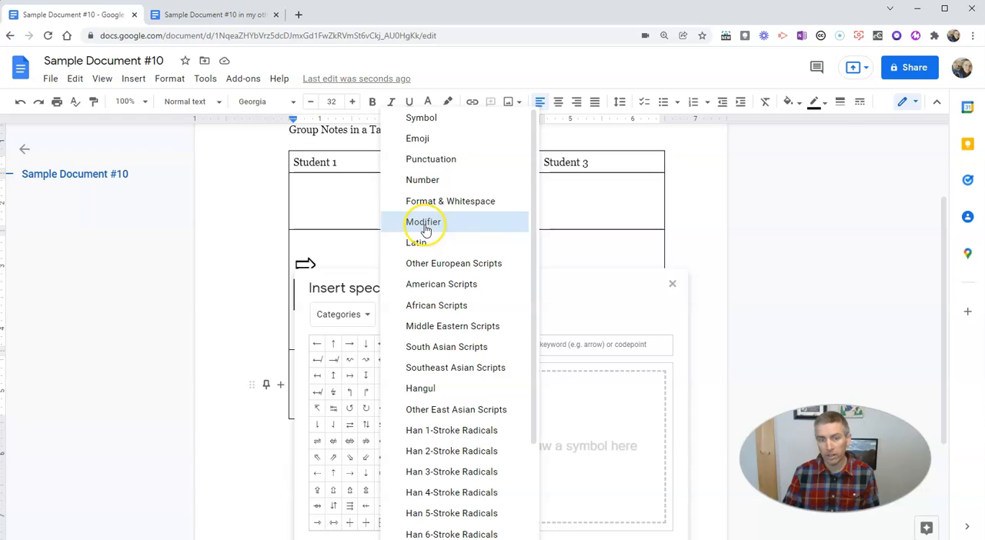
pyautogui.click(417, 139)
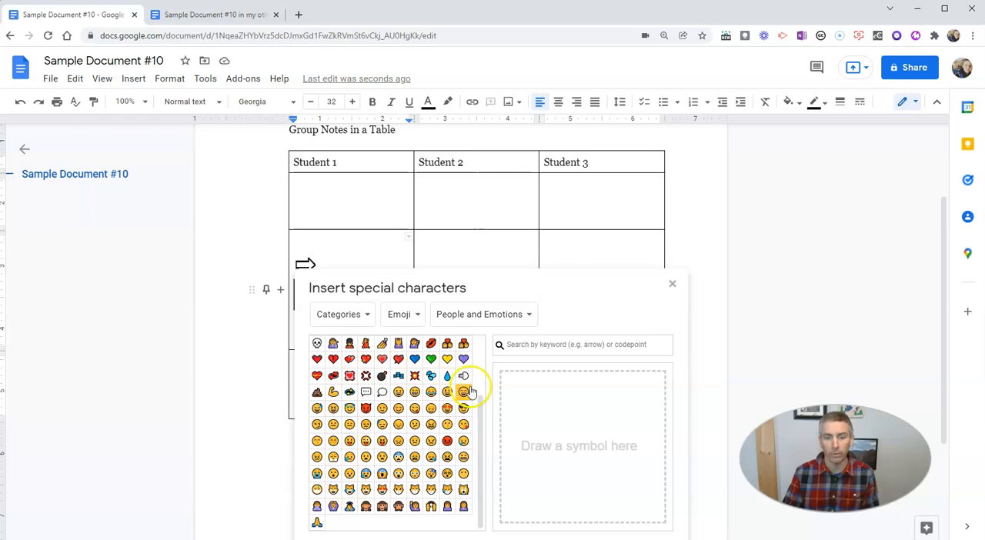
pyautogui.click(480, 314)
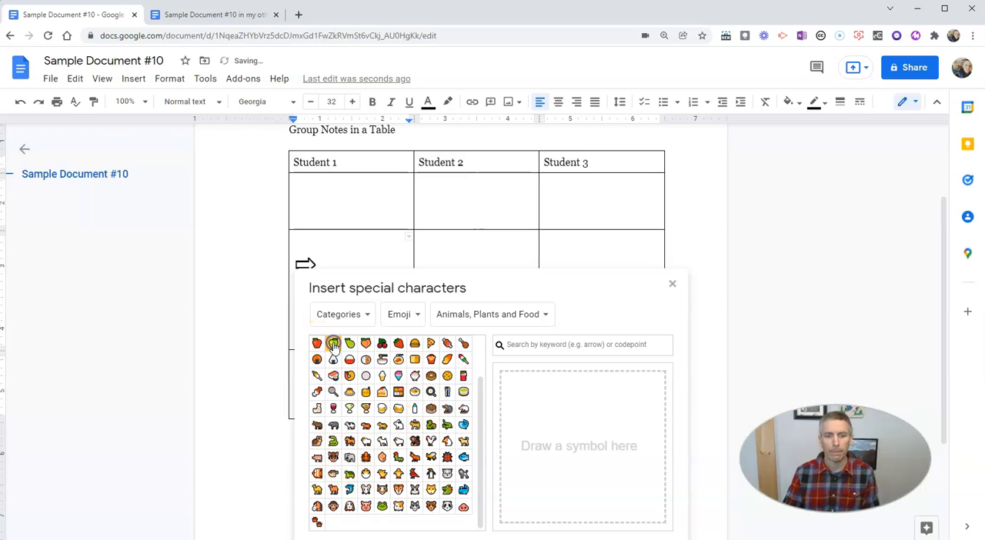
pyautogui.click(347, 343)
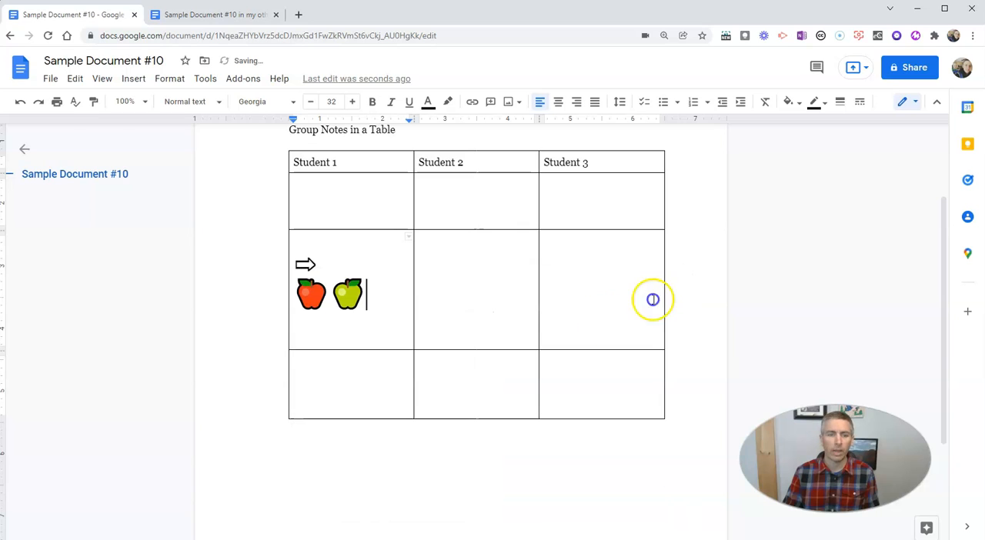
# Enlarge the two apple emoji to font size 50
pyautogui.click(329, 296)
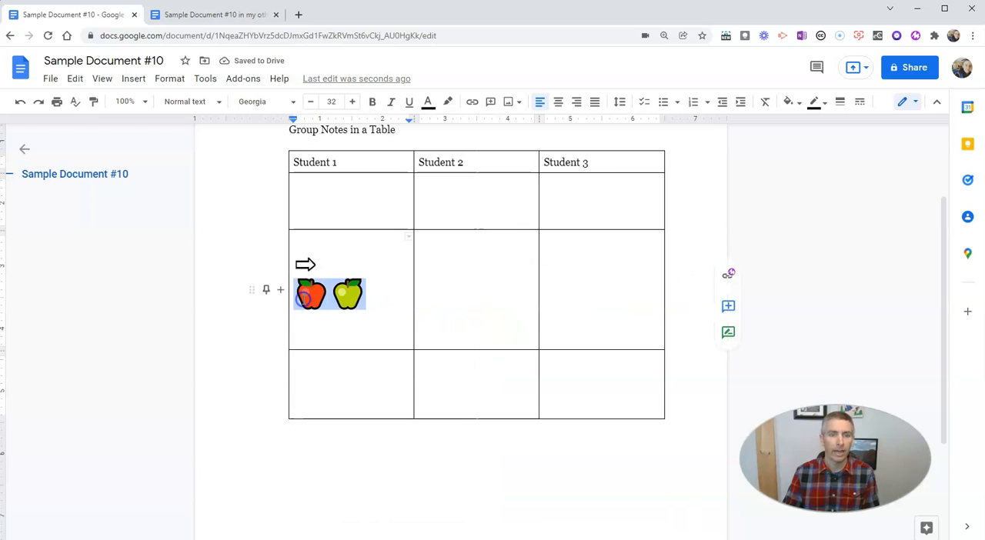
pyautogui.click(351, 101)
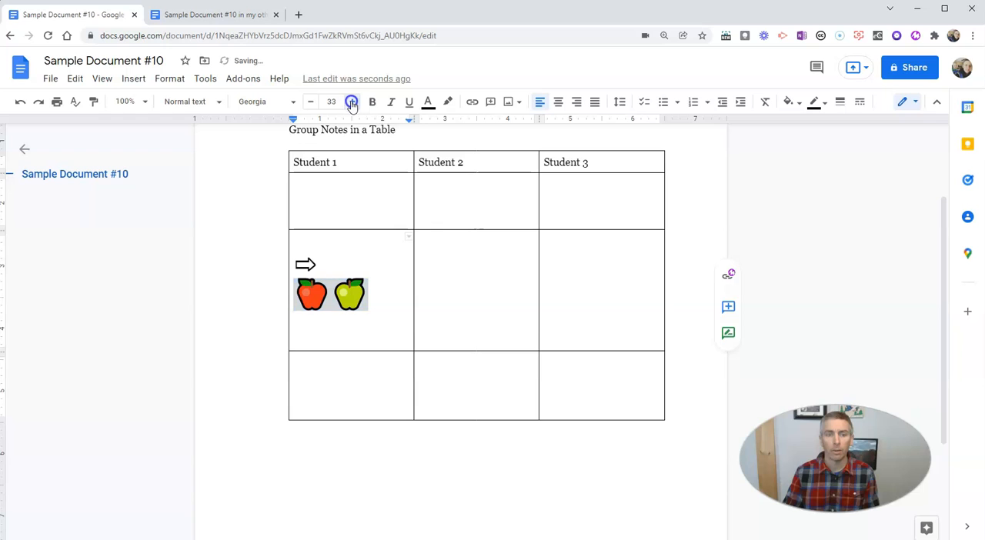
pyautogui.click(351, 101)
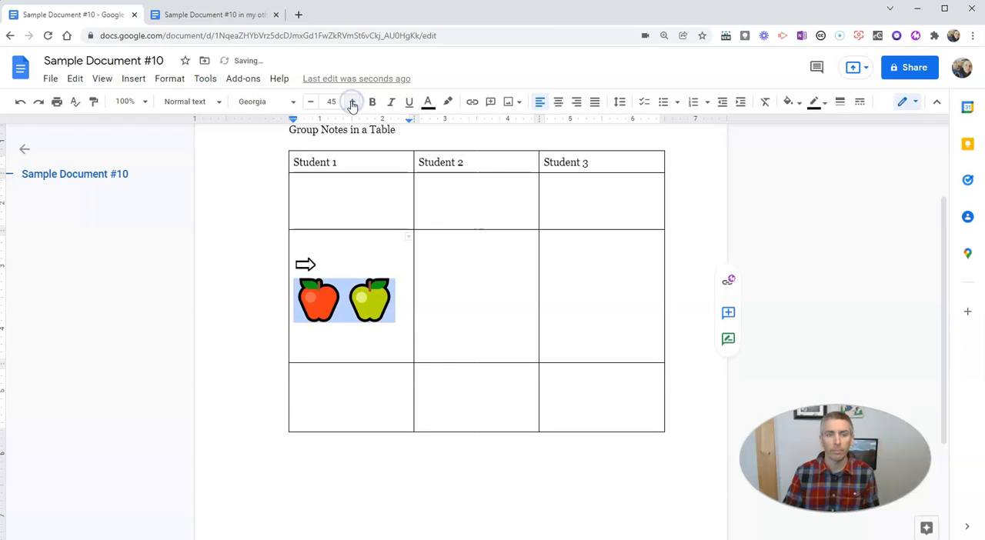
pyautogui.click(351, 101)
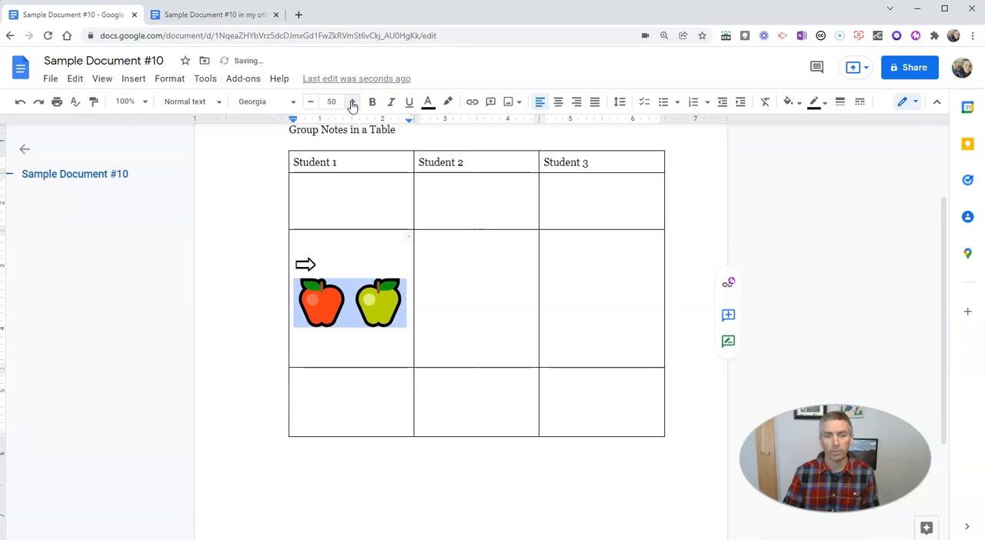
pyautogui.click(357, 354)
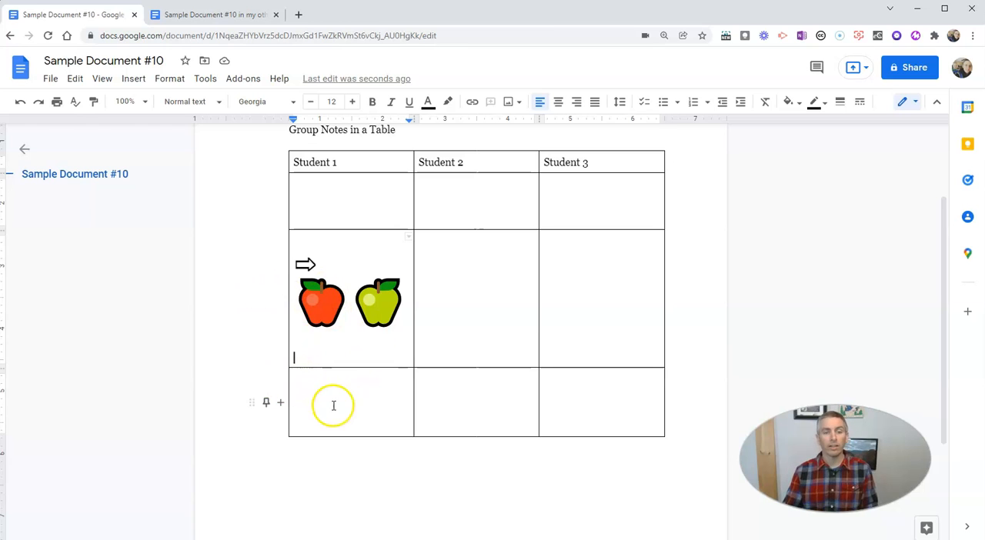
# Start a checklist below the table: Take out the papers, Take out the trash, Don't talk back
pyautogui.scroll(-3)
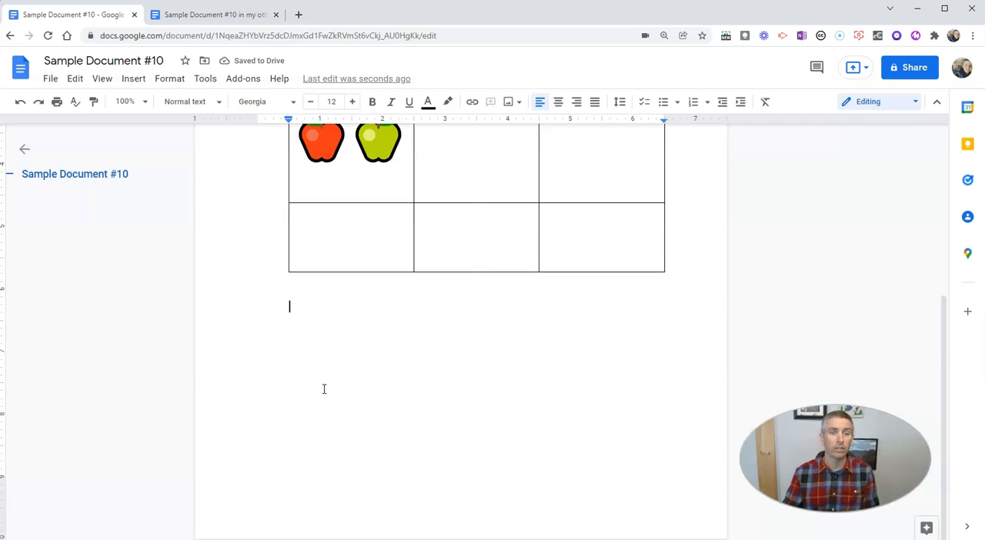
pyautogui.moveTo(338, 388)
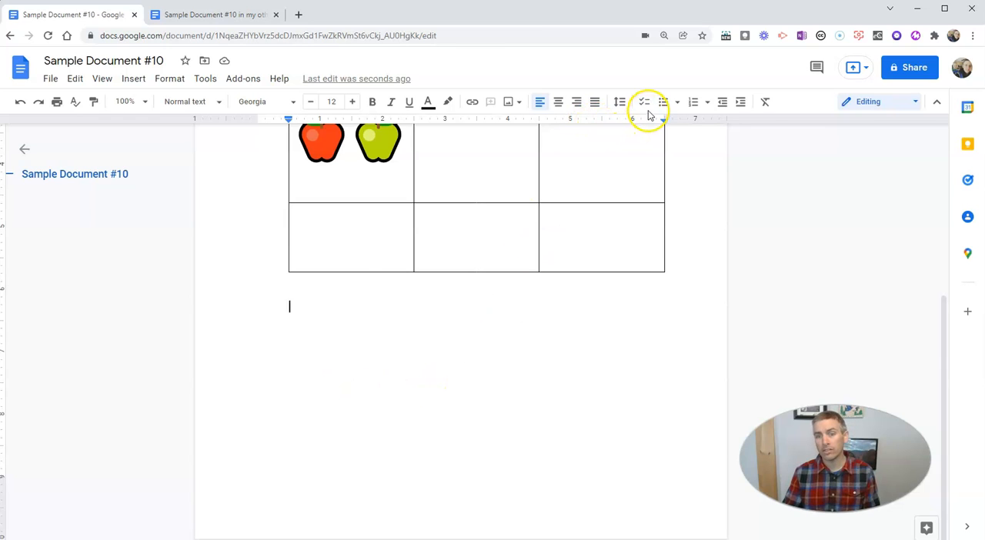
pyautogui.click(643, 102)
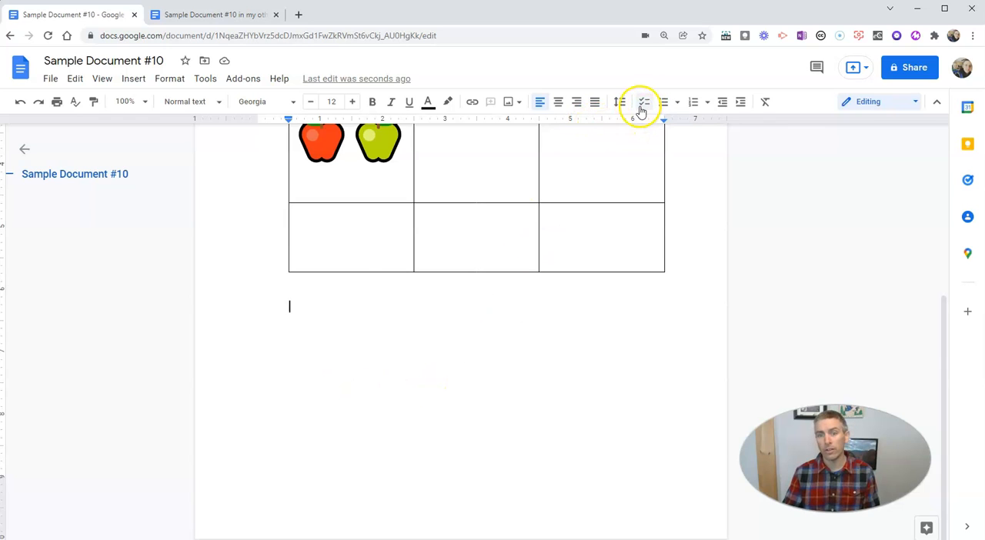
pyautogui.click(643, 102)
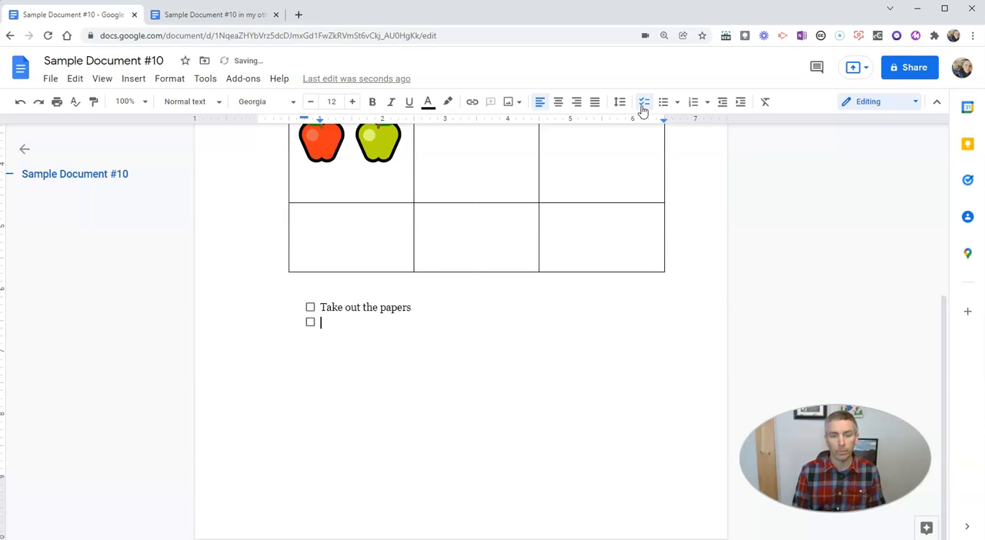
pyautogui.write('Take out the')
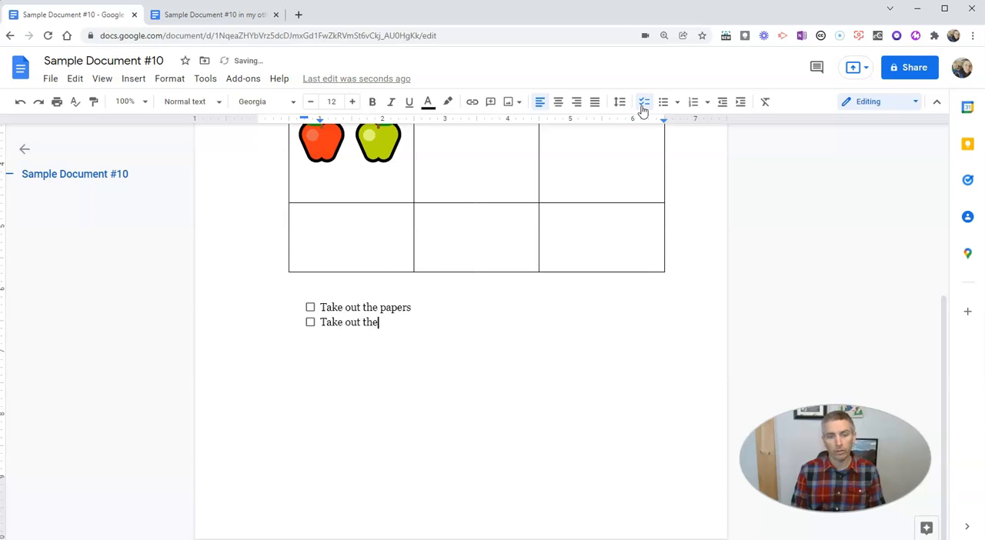
pyautogui.write('trash')
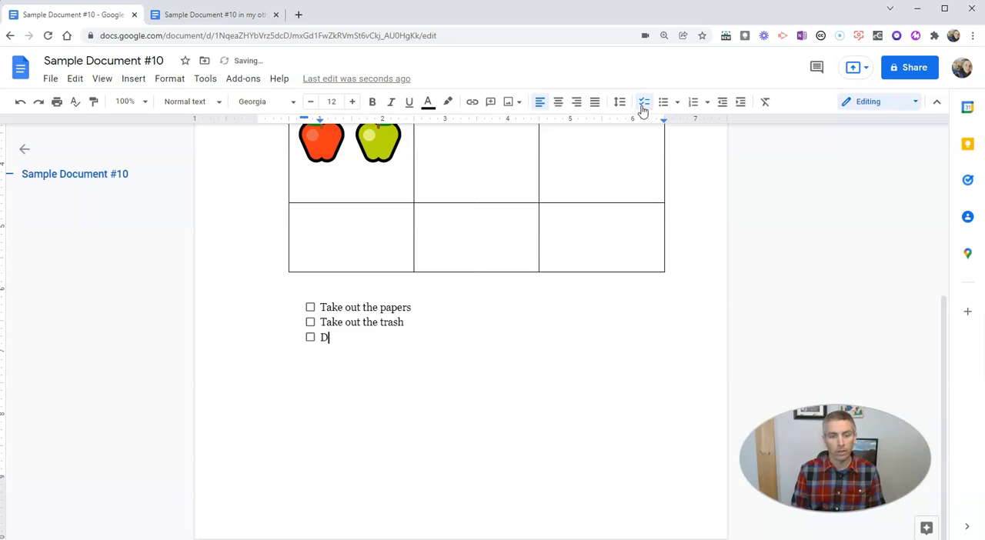
pyautogui.write("on't talk")
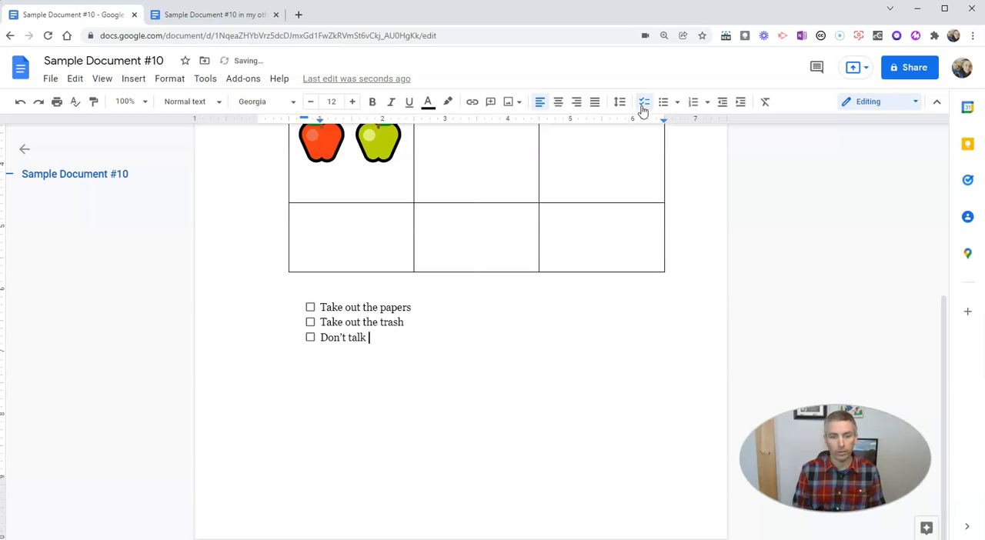
pyautogui.write('back')
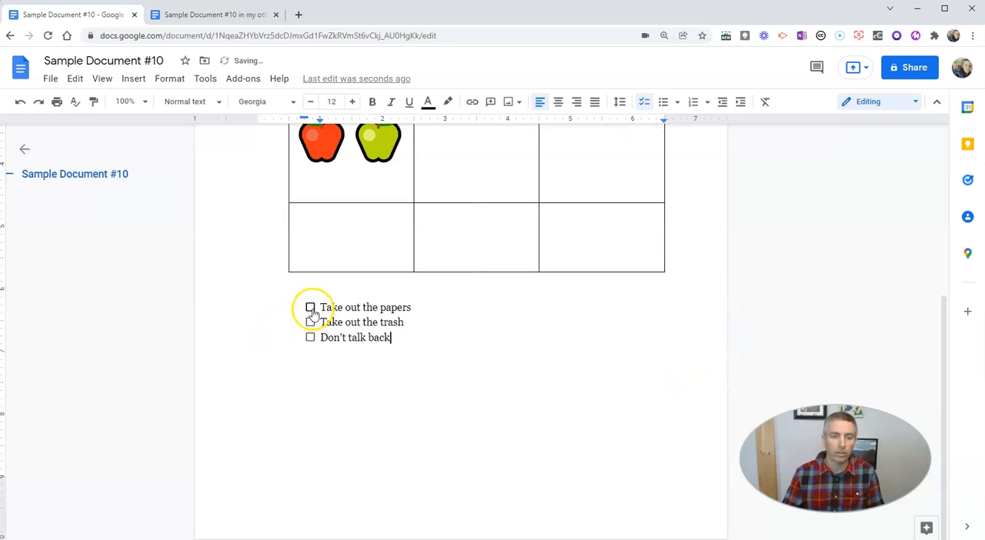
# Toggle the checkboxes, leaving Take out the papers ticked off
pyautogui.click(310, 308)
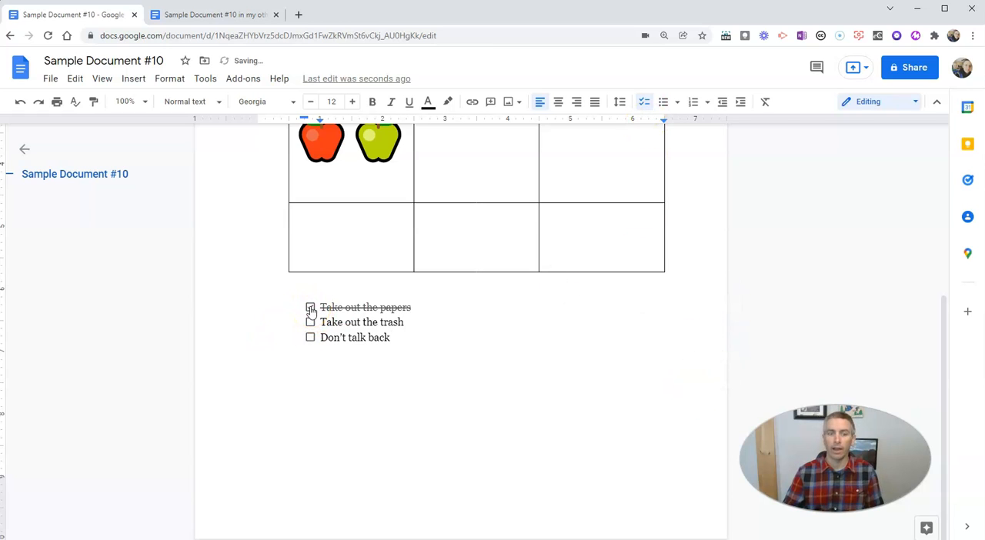
pyautogui.click(311, 308)
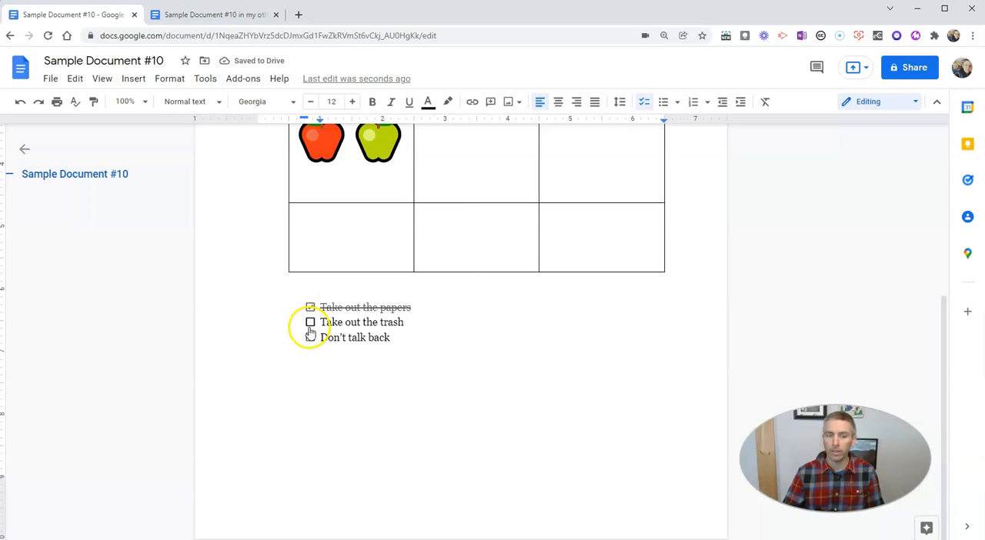
pyautogui.click(311, 322)
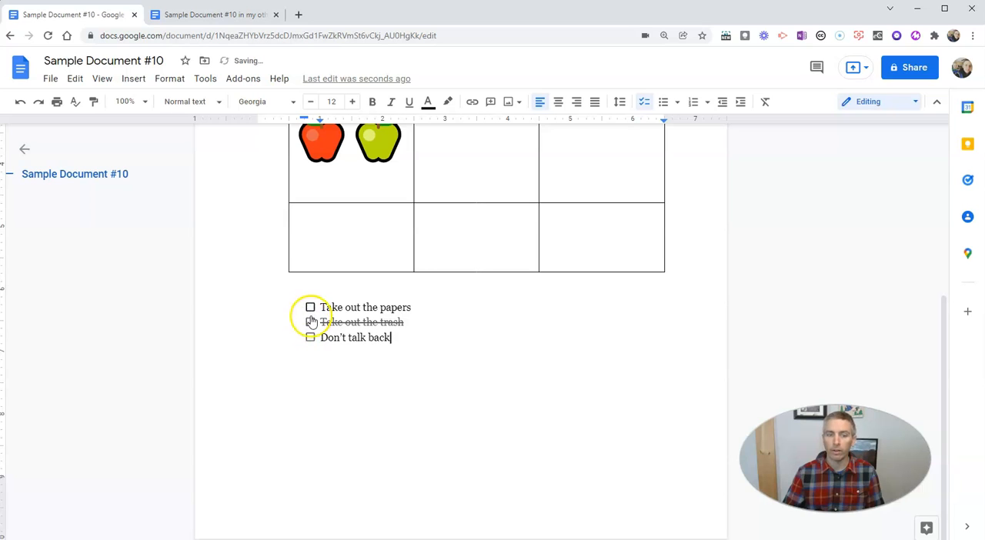
pyautogui.click(311, 322)
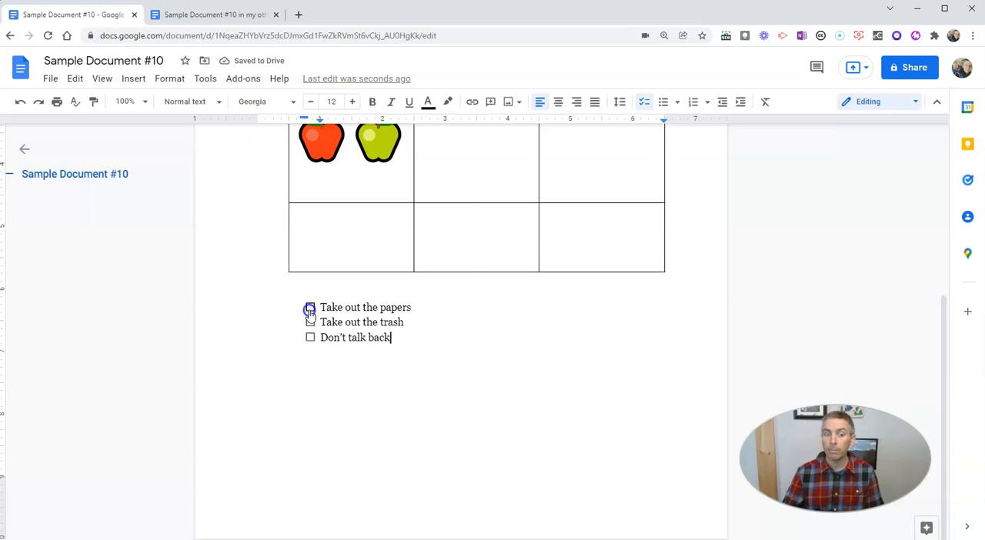
pyautogui.click(311, 308)
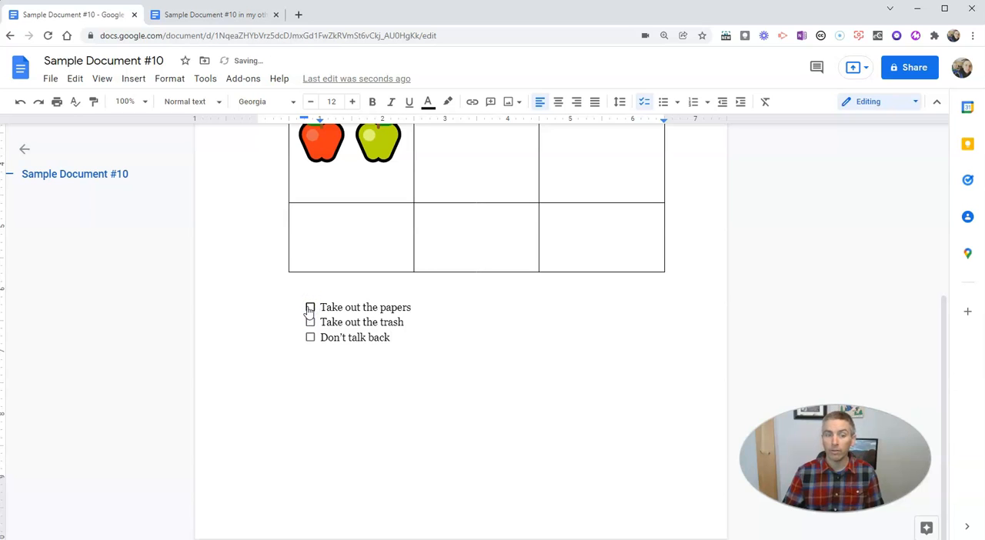
pyautogui.click(311, 307)
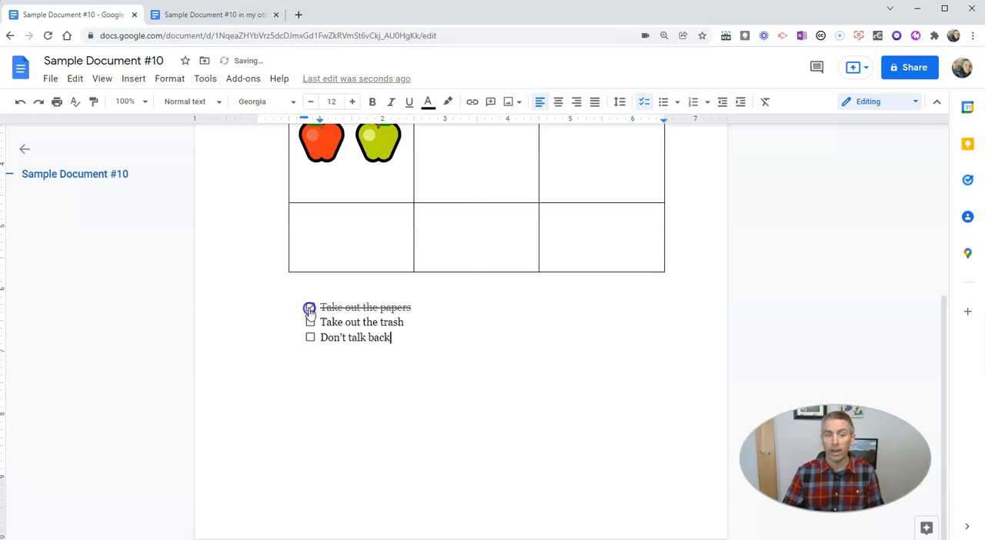
pyautogui.click(310, 307)
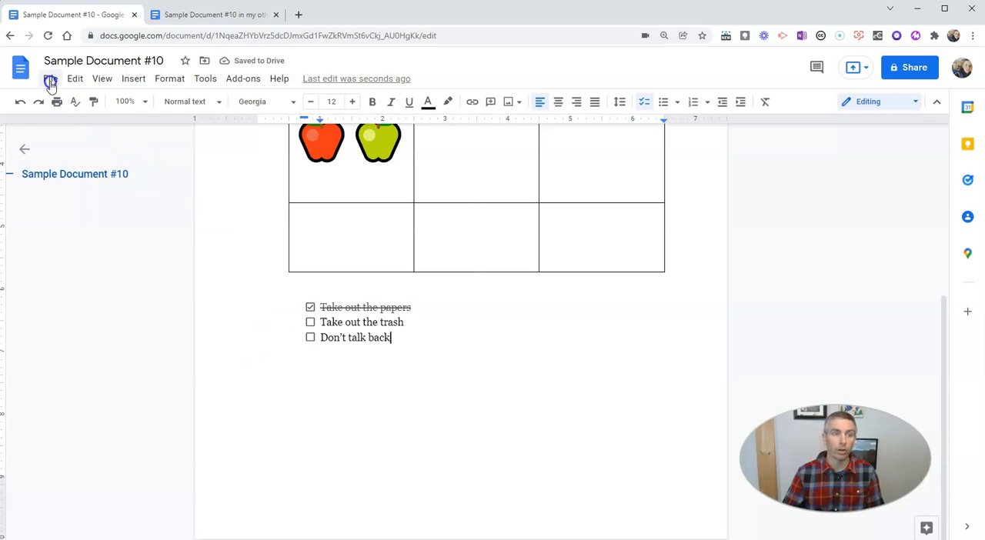
# Show the document's version history with today's revisions expanded
pyautogui.click(50, 77)
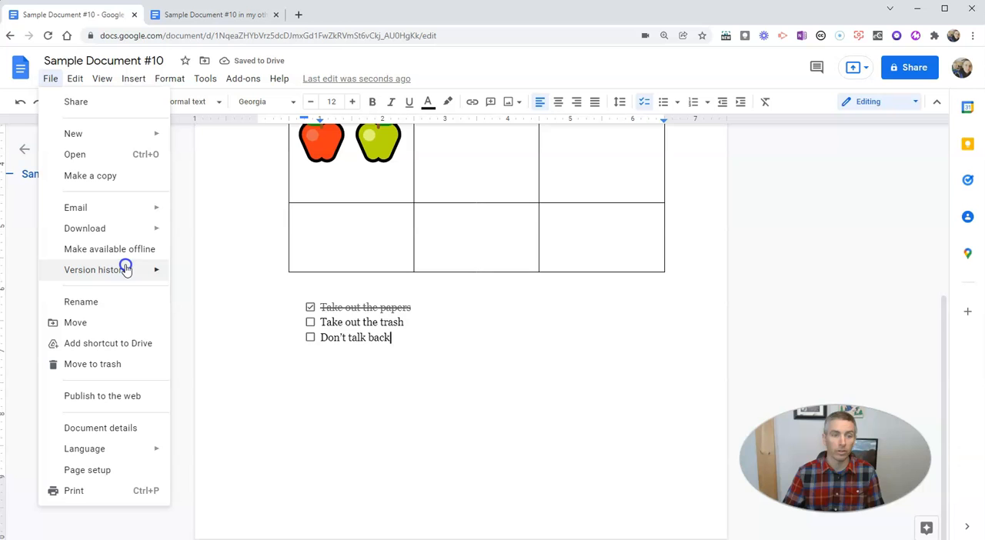
pyautogui.click(92, 270)
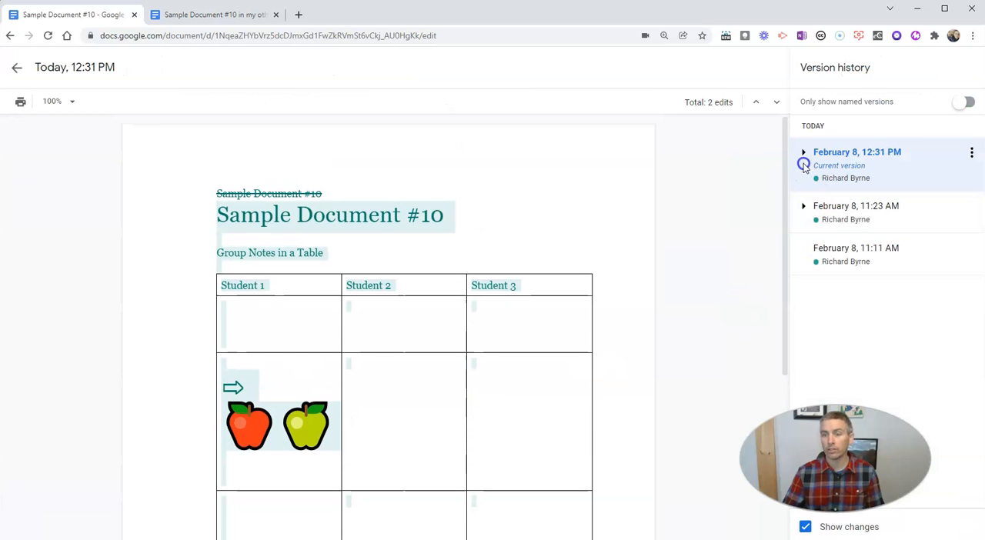
pyautogui.click(803, 152)
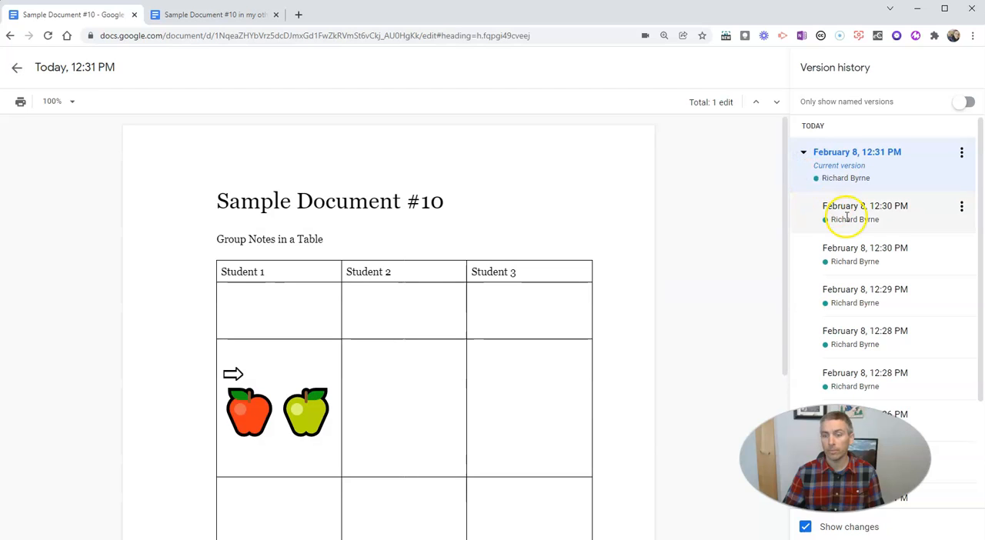
pyautogui.scroll(-3)
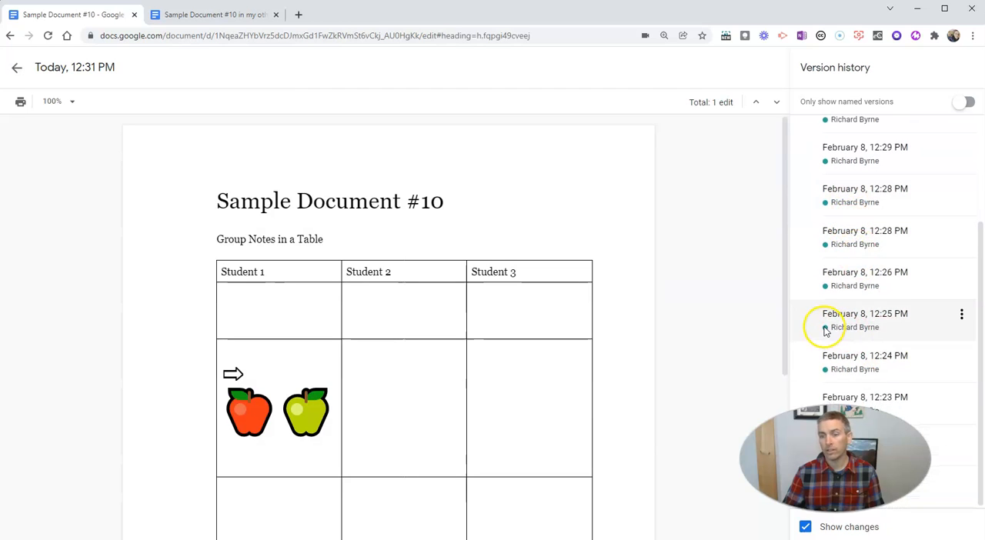
pyautogui.scroll(-3)
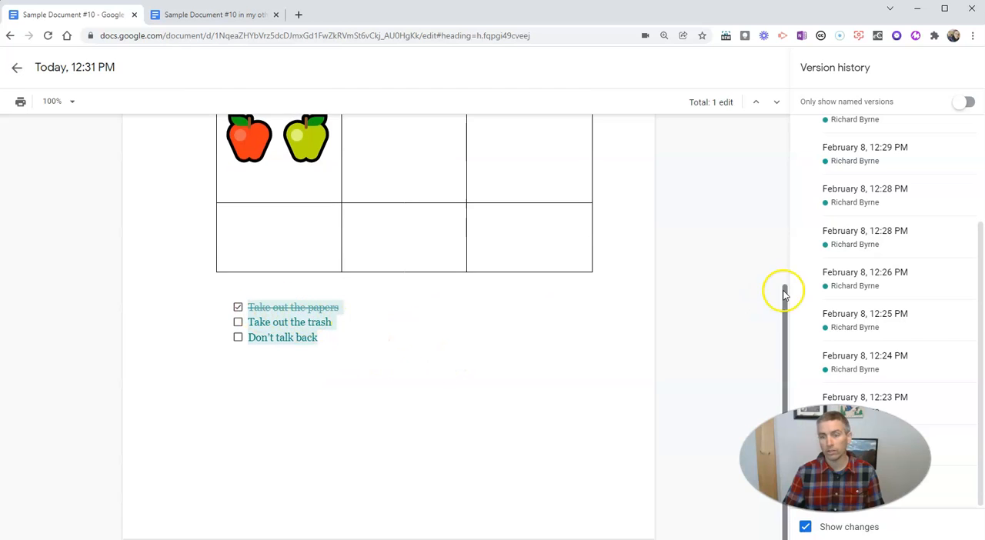
# View an earlier revision of the document, then return to the current version
pyautogui.click(865, 237)
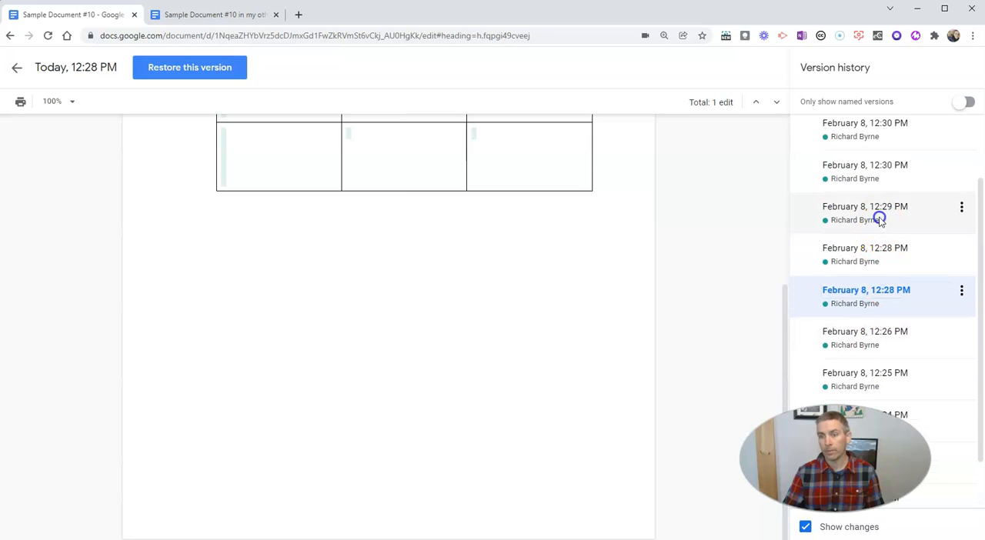
pyautogui.click(865, 129)
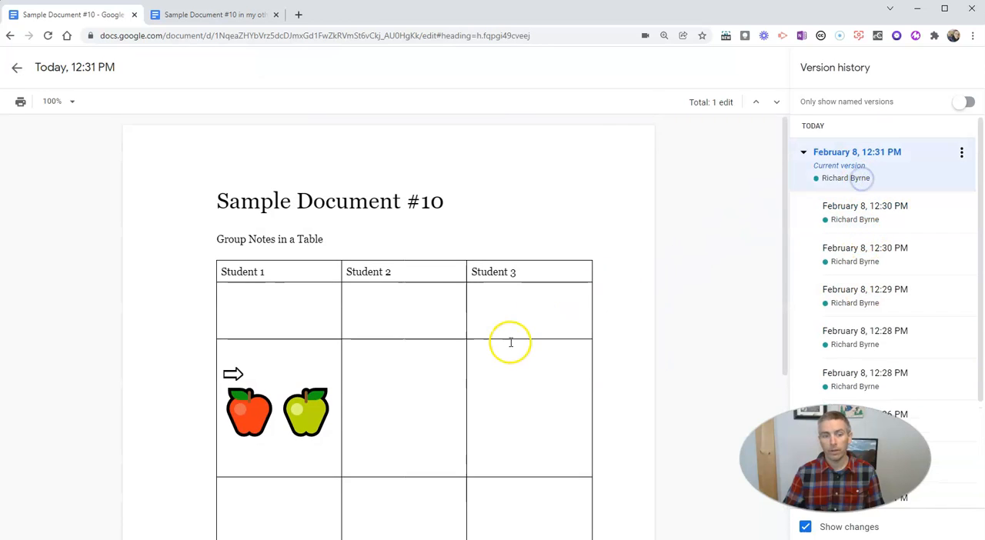
pyautogui.scroll(-3)
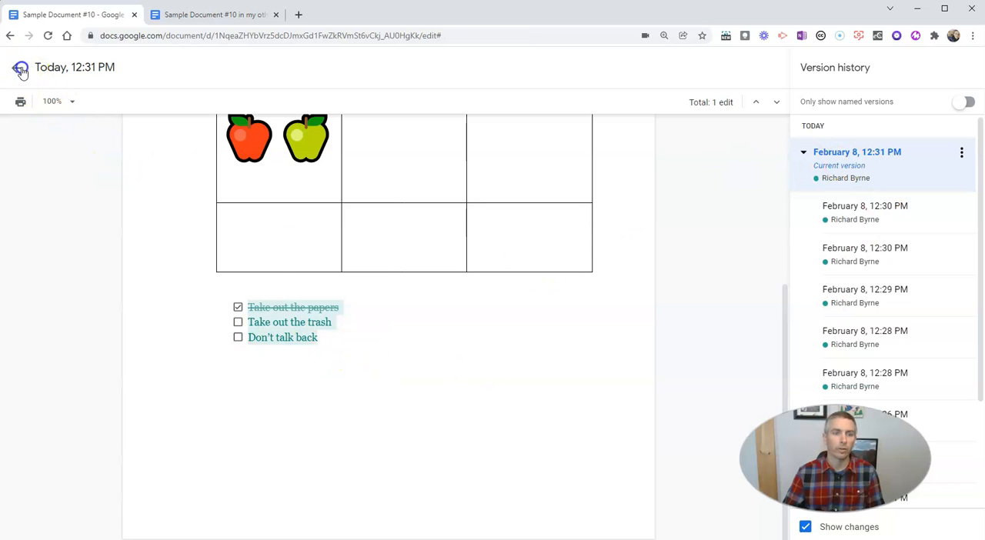
# Leave version history and return to editing, the checklist items now unticked
pyautogui.click(22, 67)
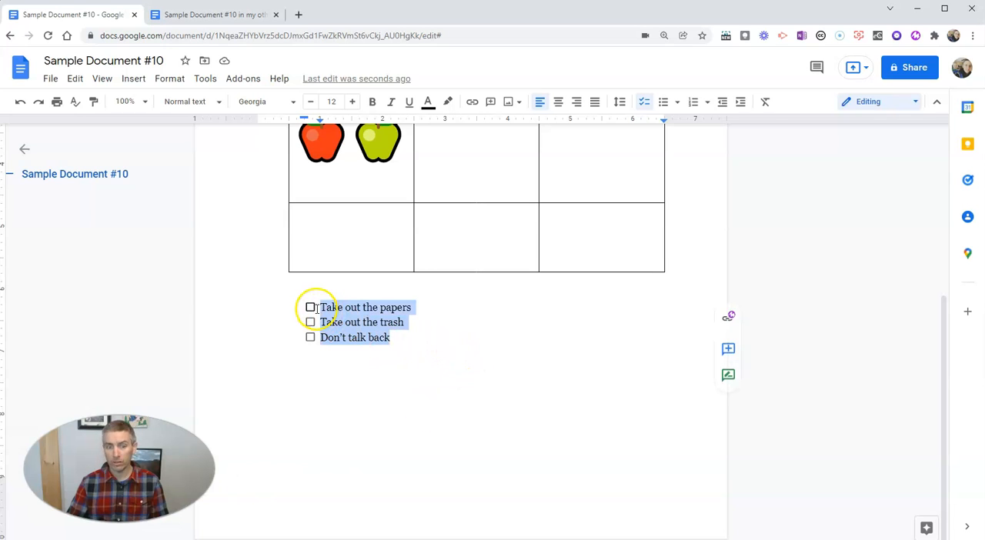
pyautogui.moveTo(665, 84)
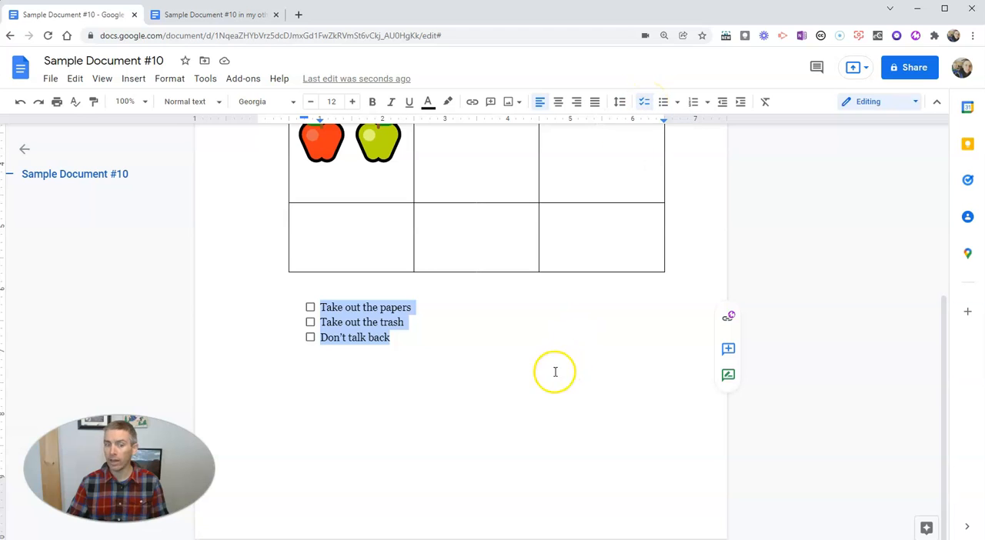
pyautogui.click(391, 337)
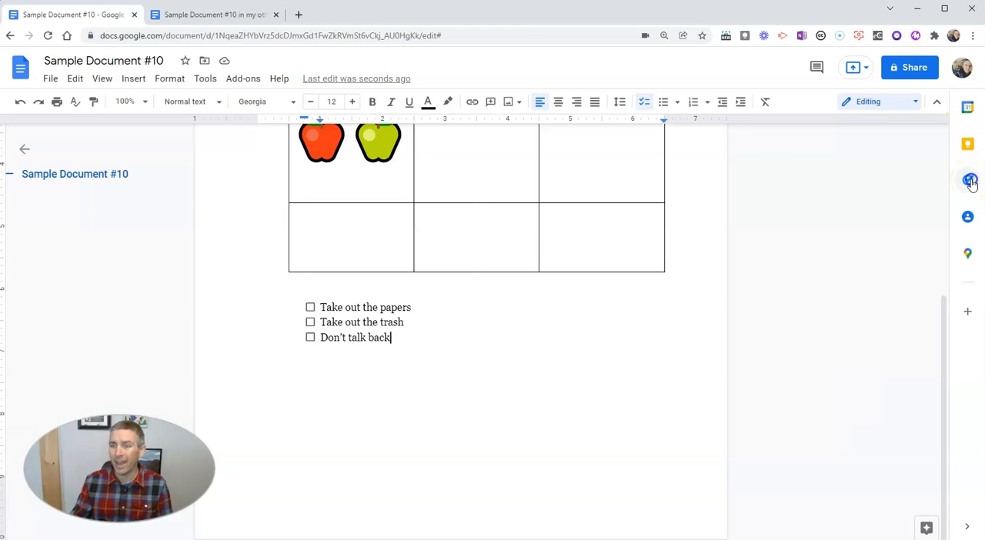
# Add a task to make a list of cool Google Docs things with a note about these things
pyautogui.click(970, 180)
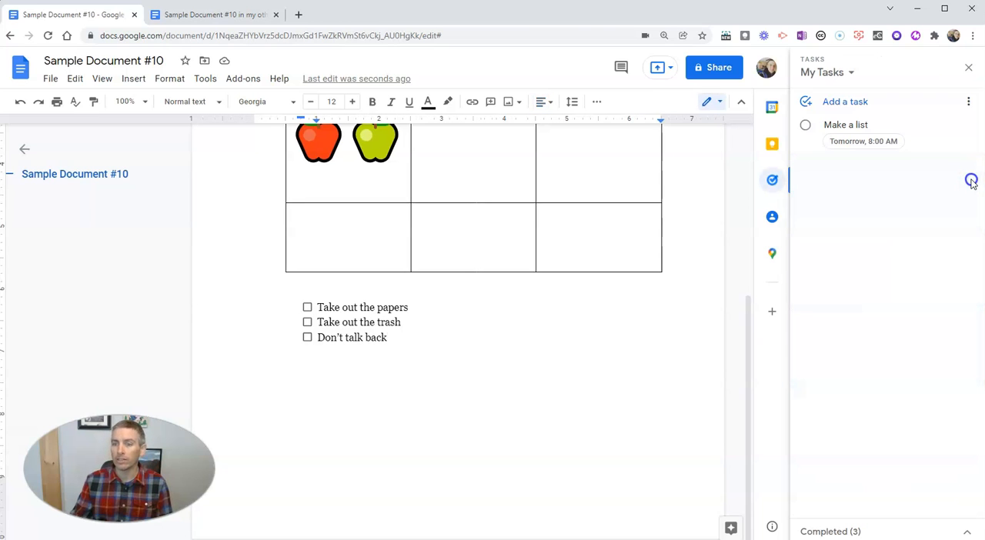
pyautogui.click(844, 102)
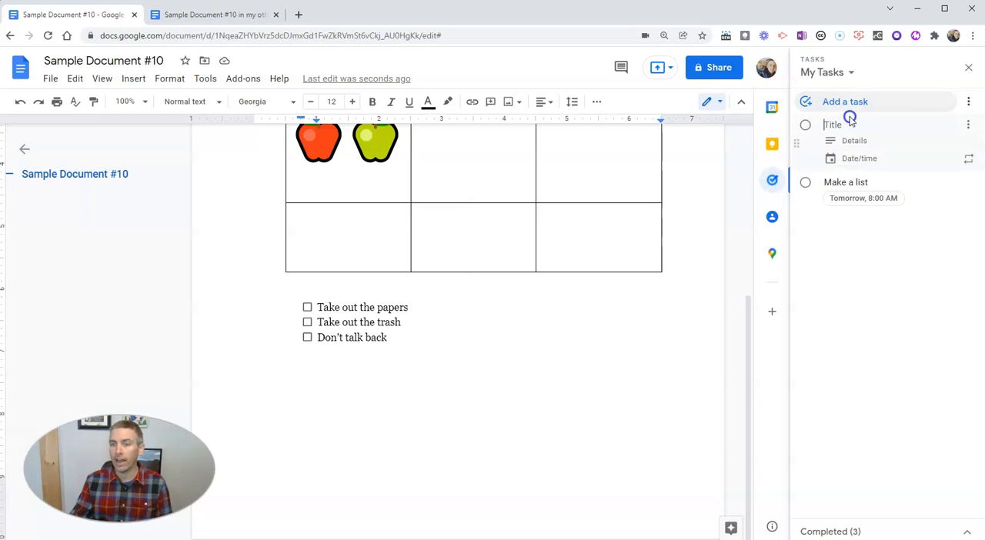
pyautogui.write('Make a list of')
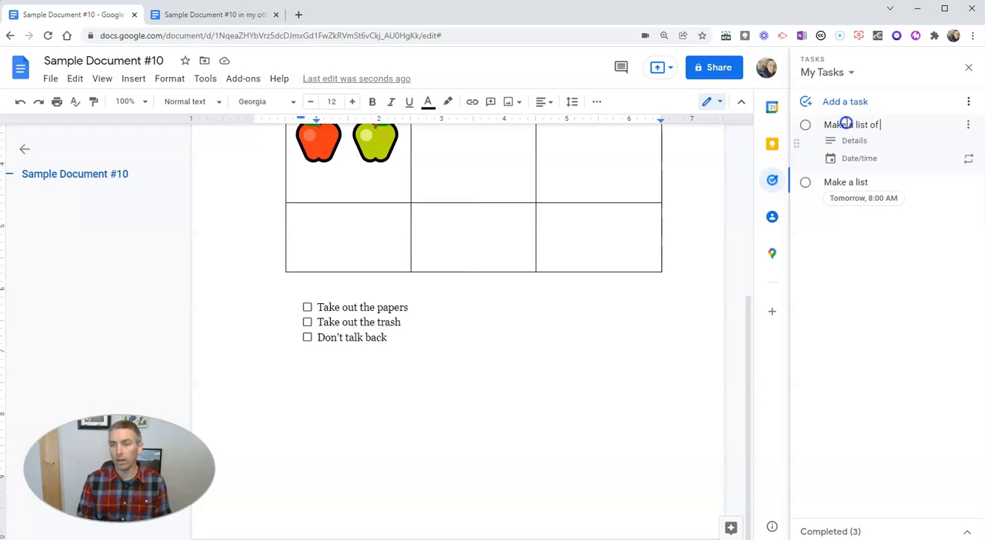
pyautogui.write('G')
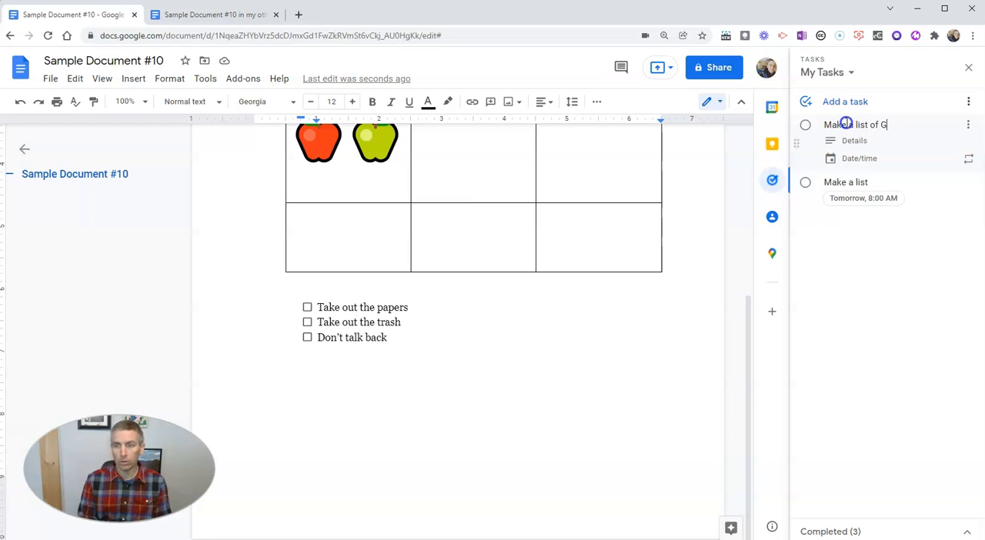
pyautogui.write('cool Google')
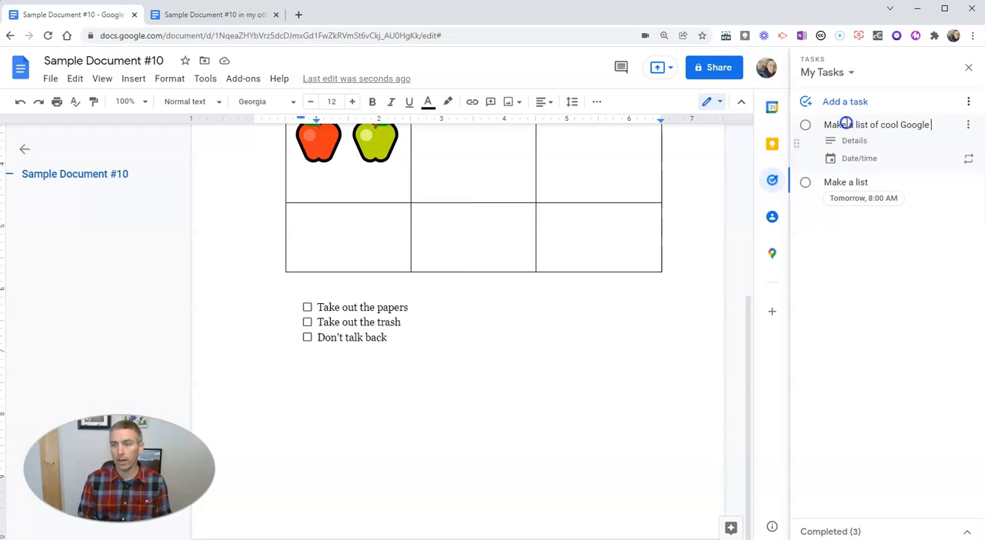
pyautogui.write('Docs thing')
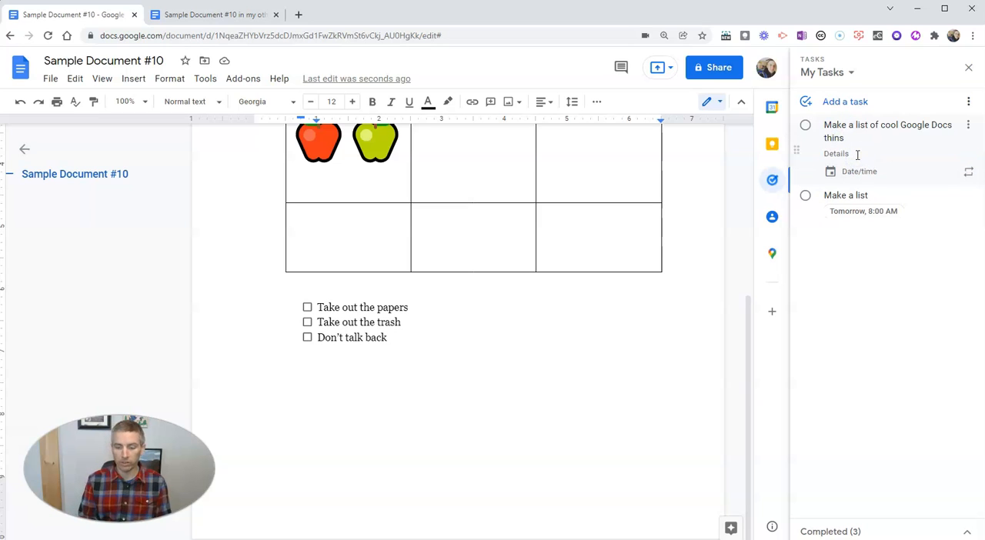
pyautogui.write('Make a video abou')
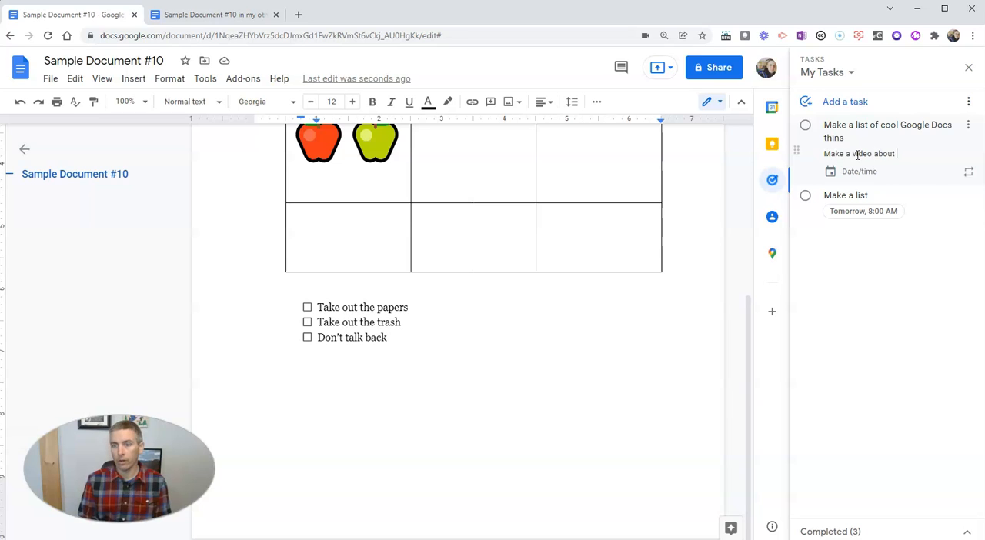
pyautogui.write('these things.')
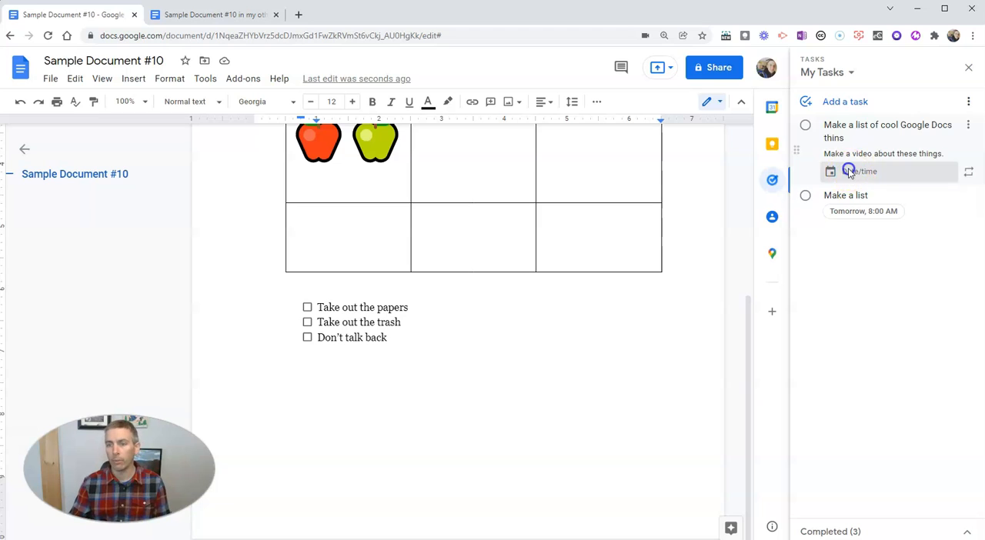
# Schedule the task for Feb 9 at 3:30 PM and close the Tasks panel
pyautogui.click(858, 170)
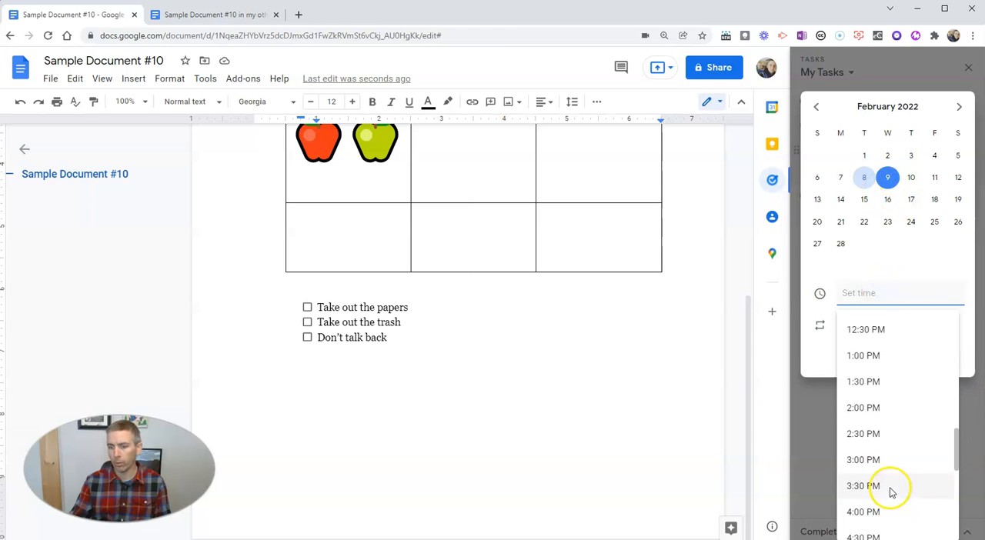
pyautogui.click(861, 487)
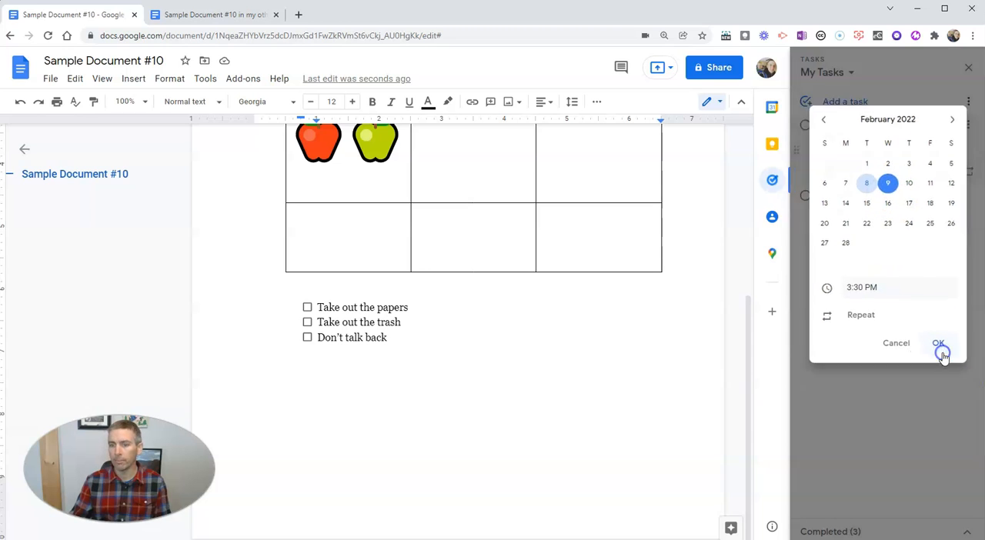
pyautogui.click(938, 342)
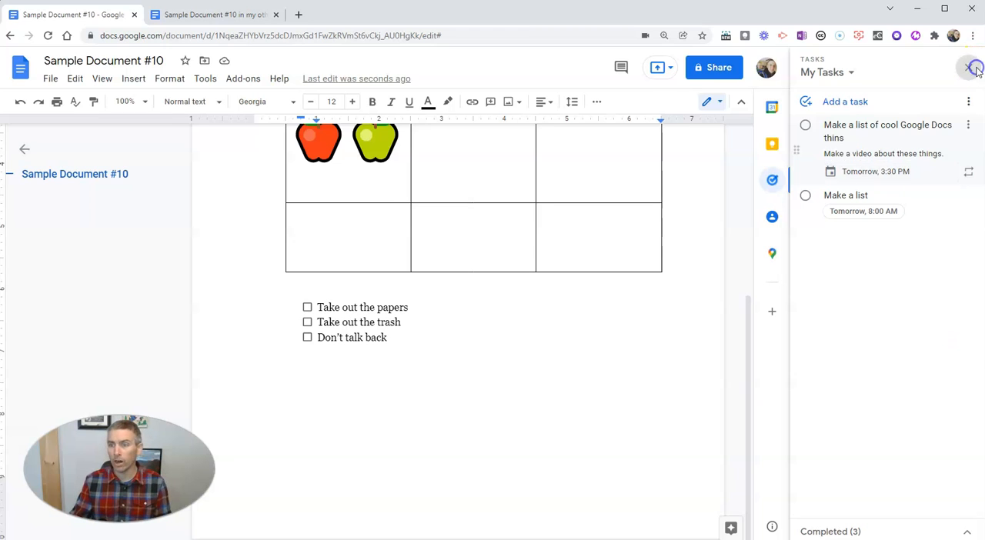
pyautogui.click(976, 67)
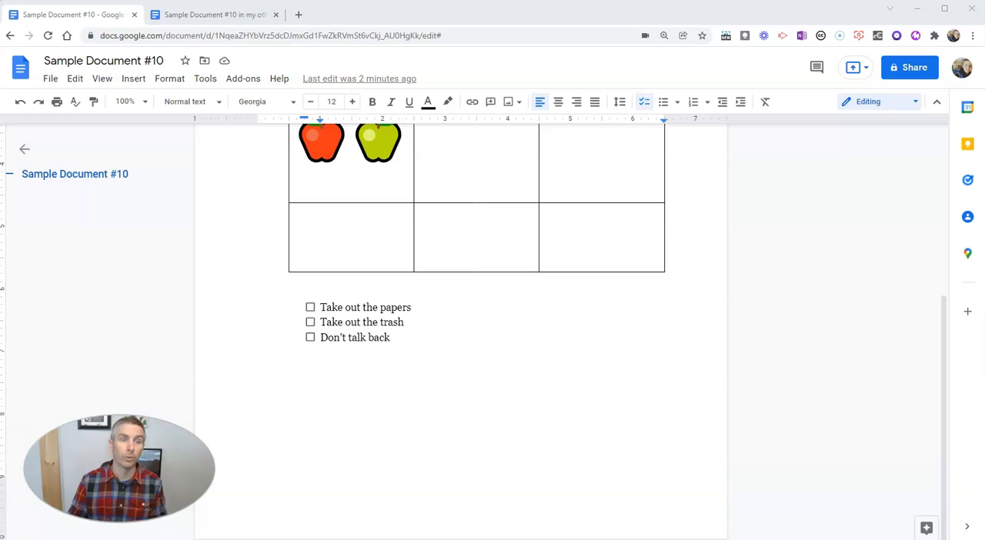
# In the other document copy, add bold Introduction and Tom Brady headings above the paragraphs
pyautogui.click(215, 16)
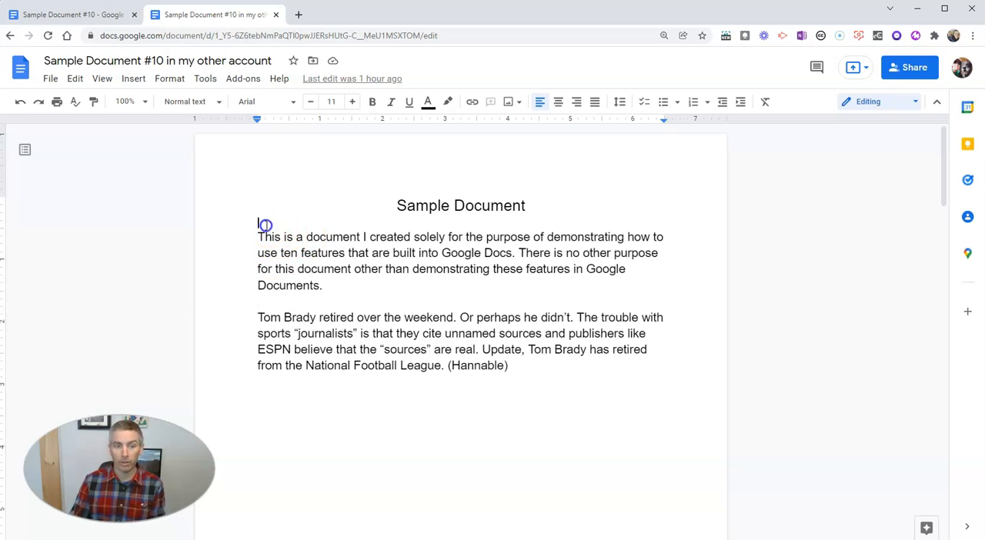
pyautogui.write('Introduction')
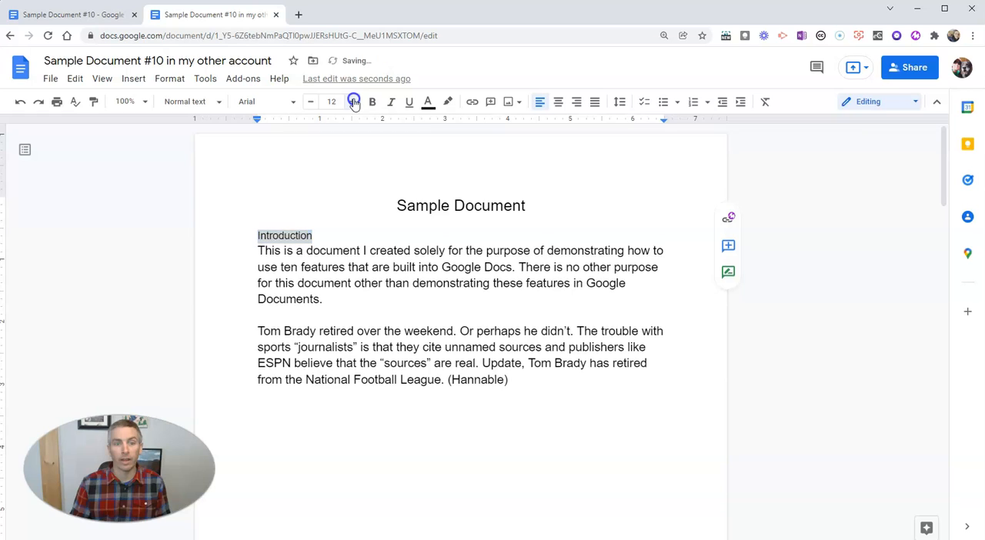
pyautogui.click(351, 101)
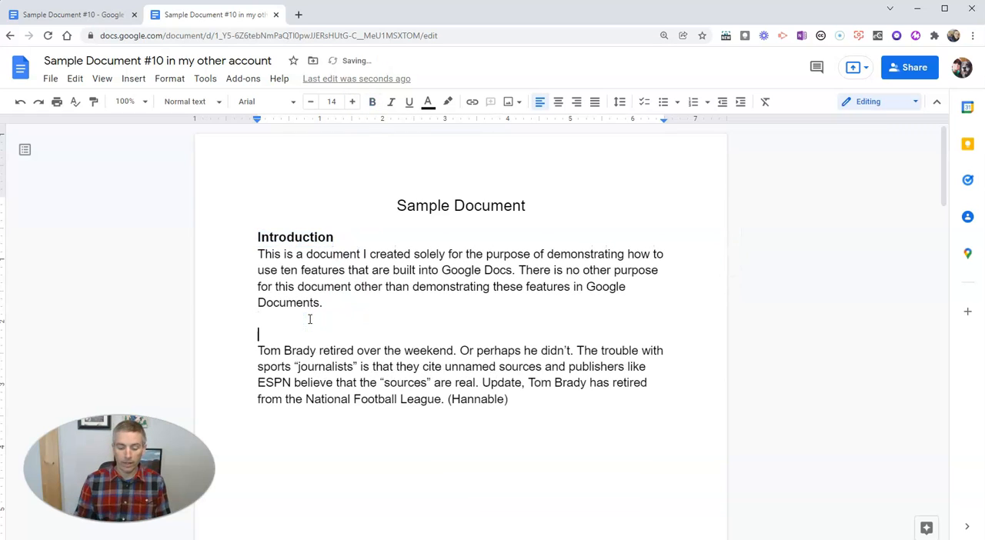
pyautogui.write('Tom Brady')
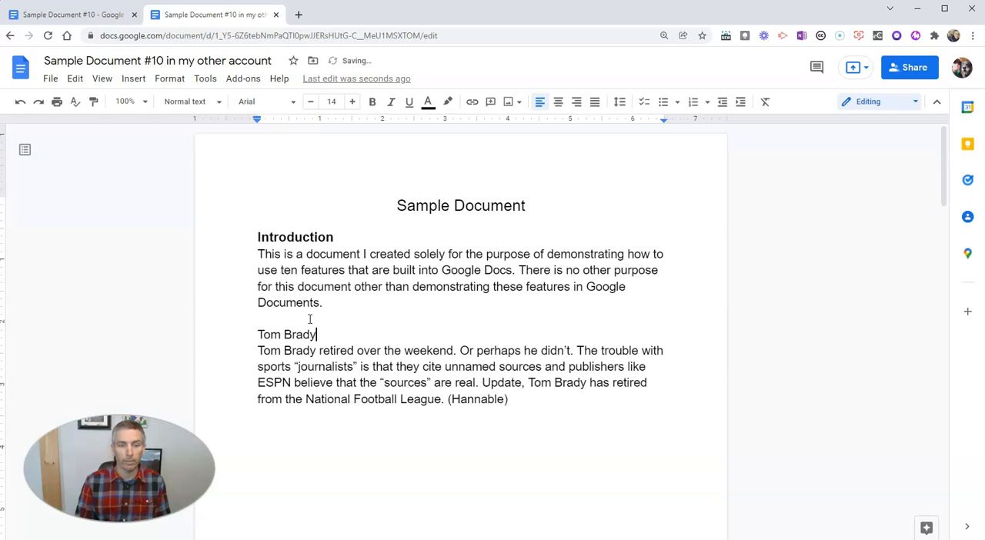
pyautogui.doubleClick(286, 334)
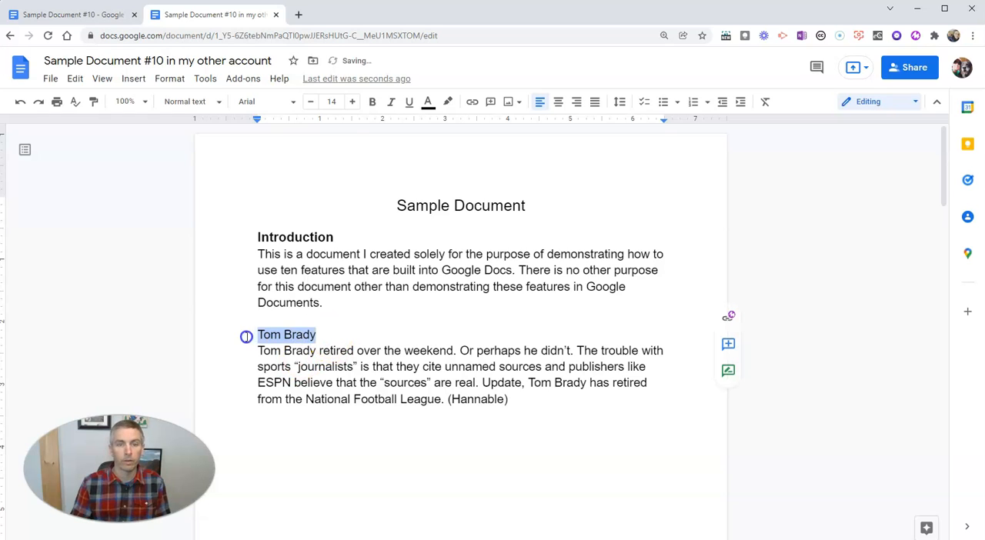
pyautogui.click(342, 292)
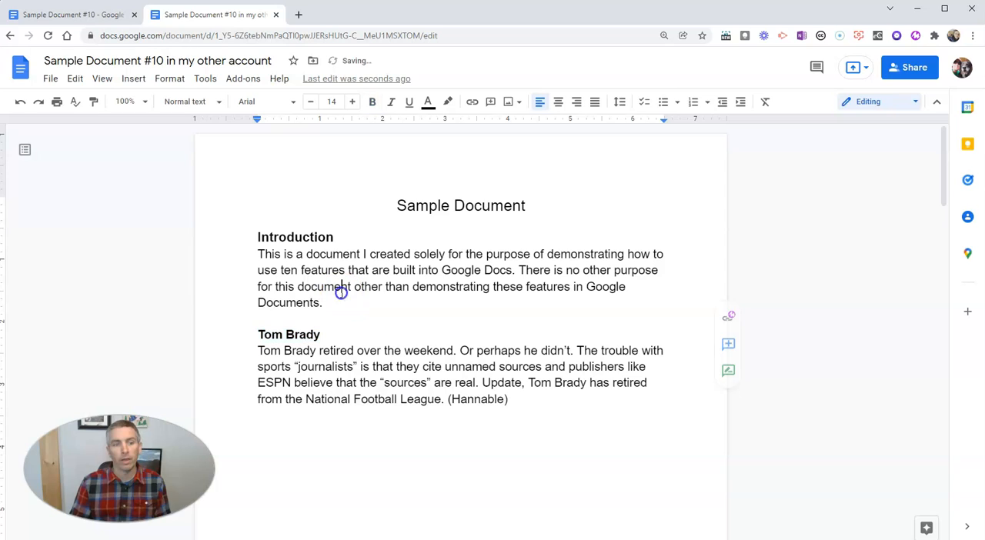
pyautogui.moveTo(25, 150)
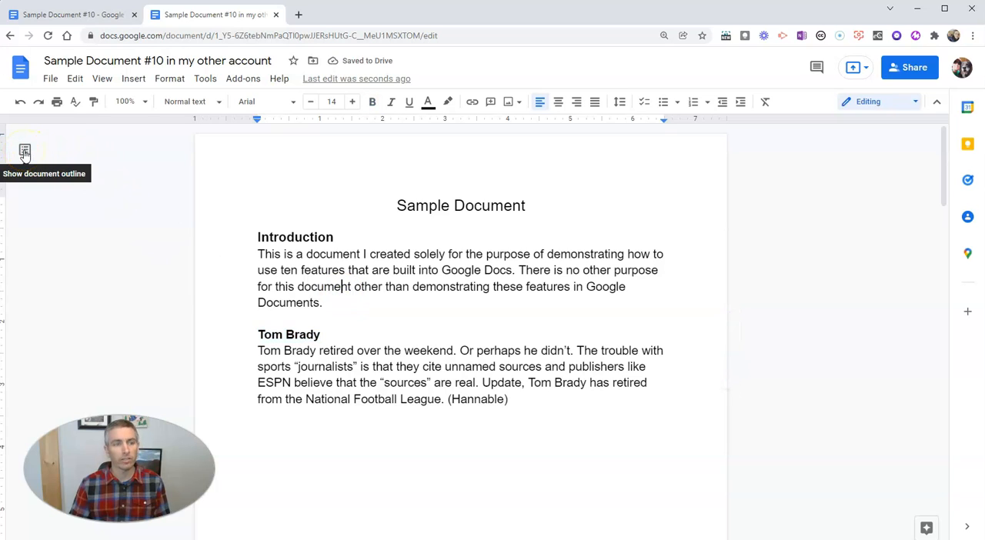
# Show the document outline and jump between the Introduction and Tom Brady headings
pyautogui.click(25, 152)
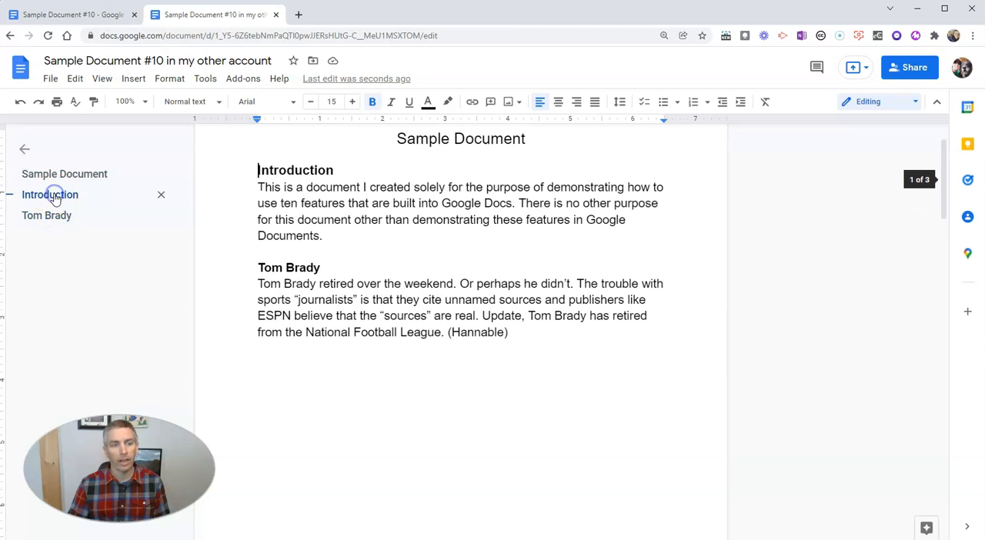
pyautogui.moveTo(69, 223)
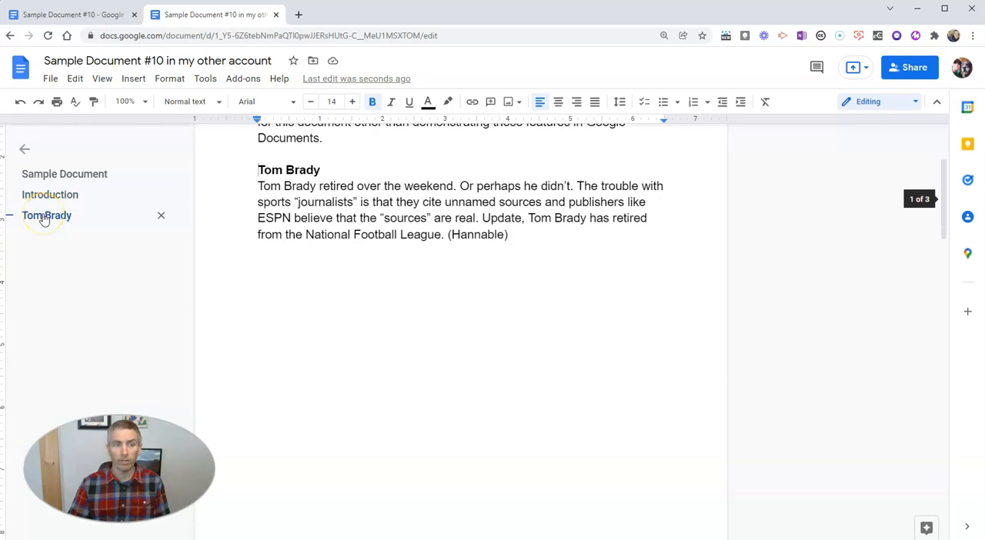
pyautogui.click(65, 174)
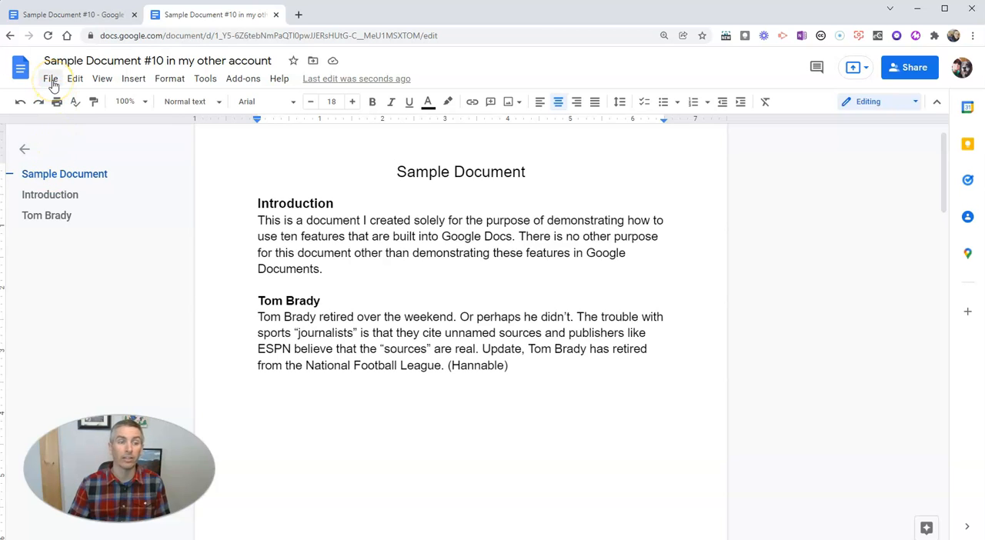
pyautogui.click(50, 77)
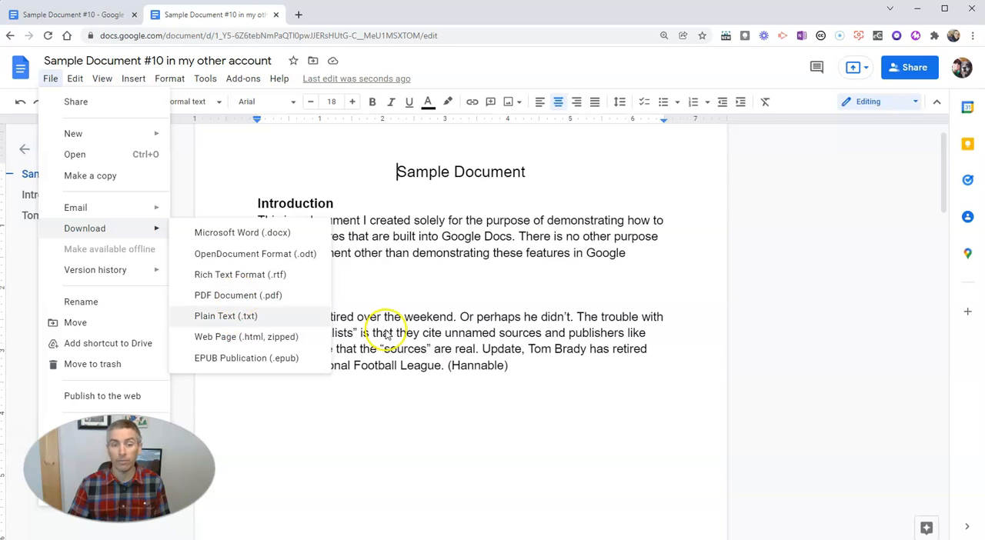
pyautogui.click(388, 332)
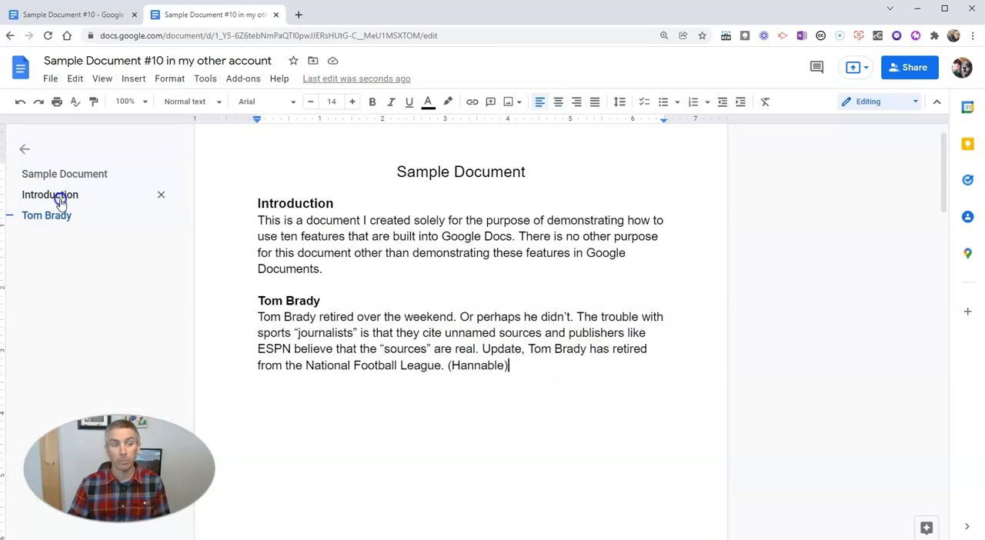
pyautogui.click(47, 216)
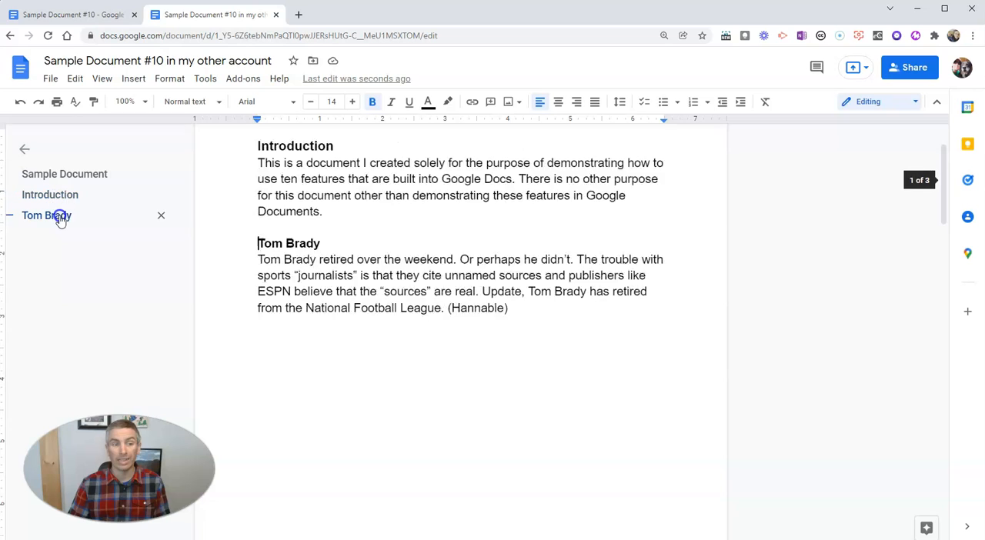
pyautogui.click(65, 174)
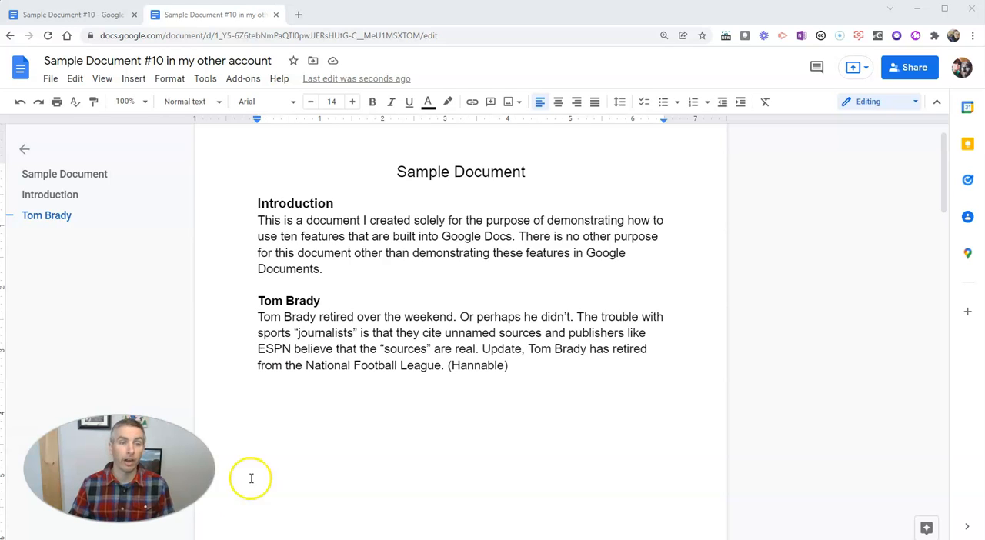
pyautogui.moveTo(265, 102)
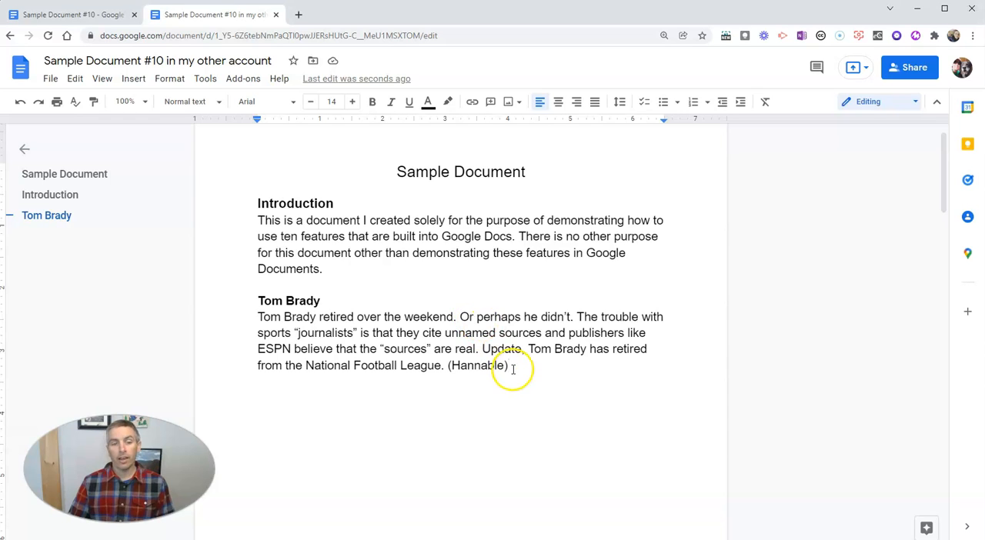
# Change all text to the Lobster font and save it as my default paragraph styles
pyautogui.press('ctrl+a')
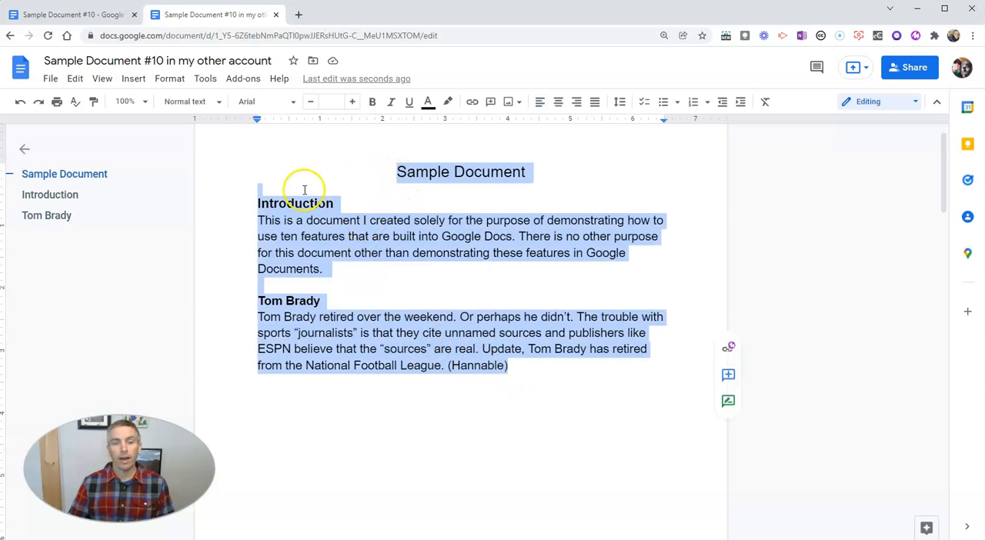
pyautogui.click(268, 102)
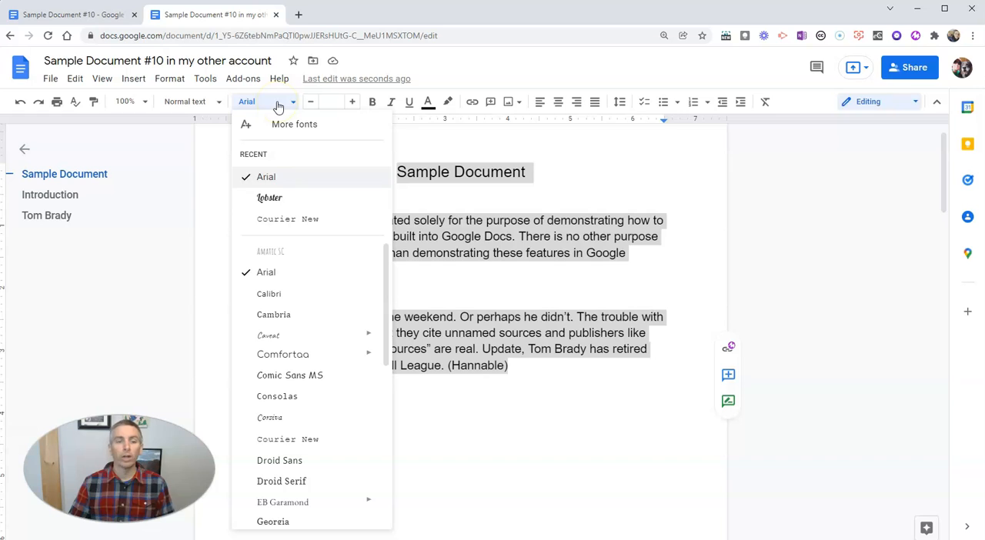
pyautogui.click(270, 197)
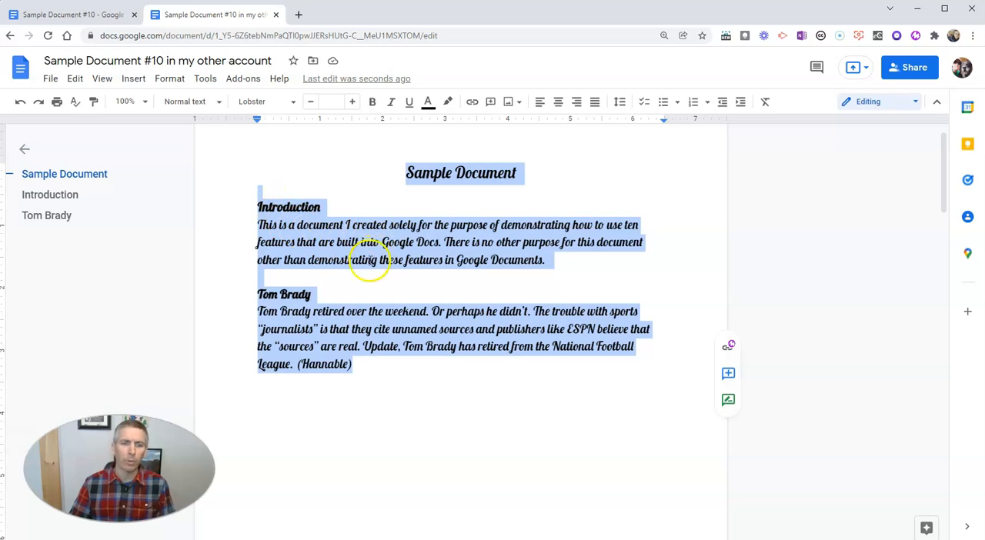
pyautogui.click(311, 294)
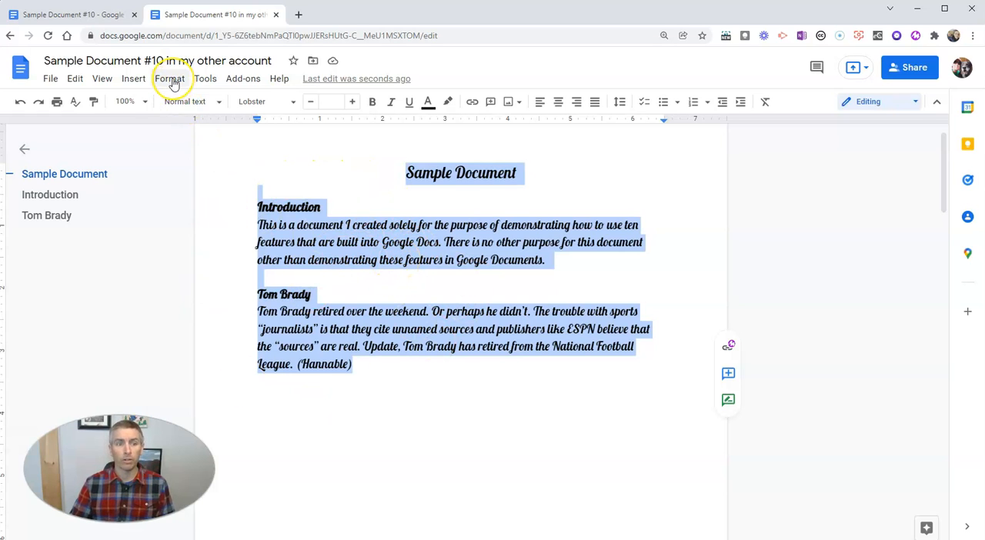
pyautogui.click(169, 77)
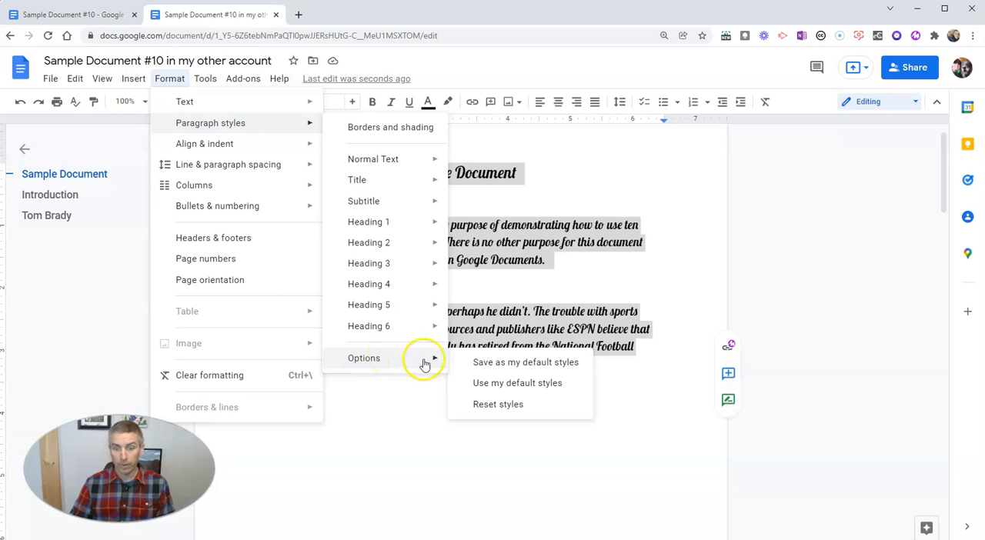
pyautogui.moveTo(526, 361)
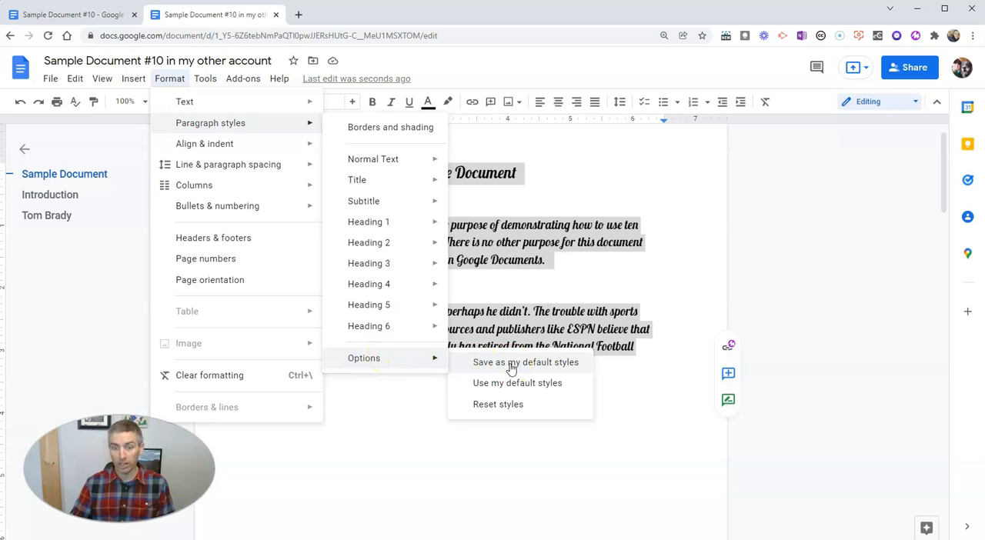
pyautogui.click(526, 362)
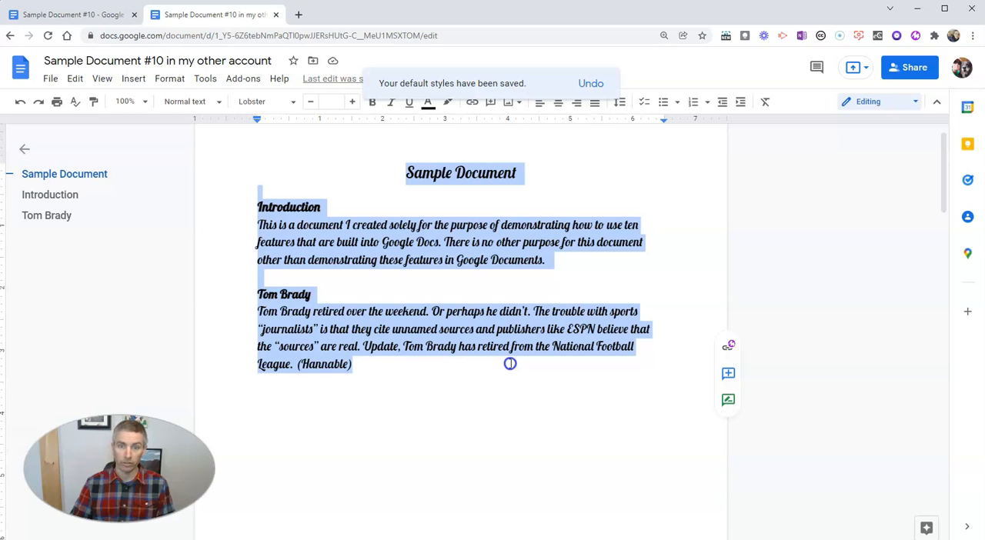
pyautogui.moveTo(506, 397)
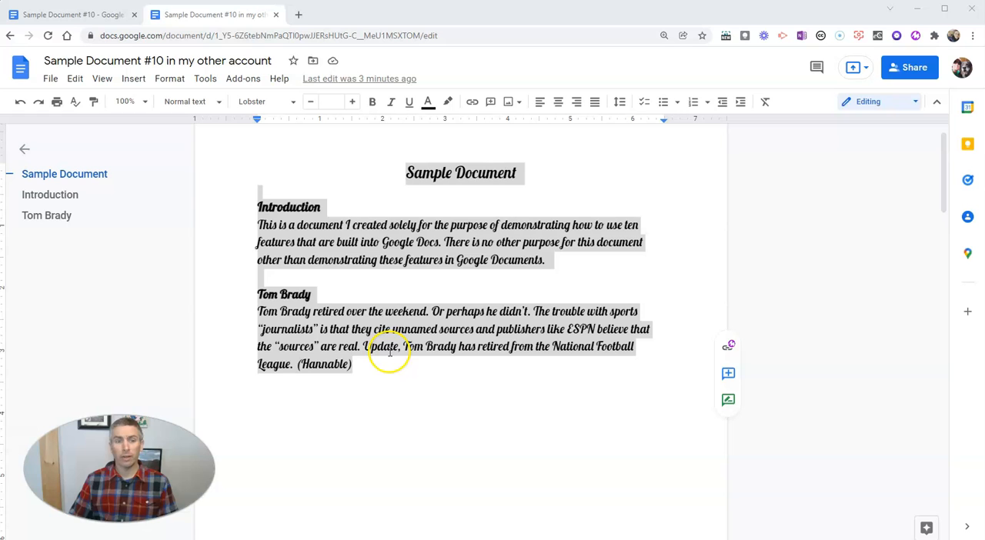
# Switch all text back to Arial normal styling and save as default styles again
pyautogui.click(354, 364)
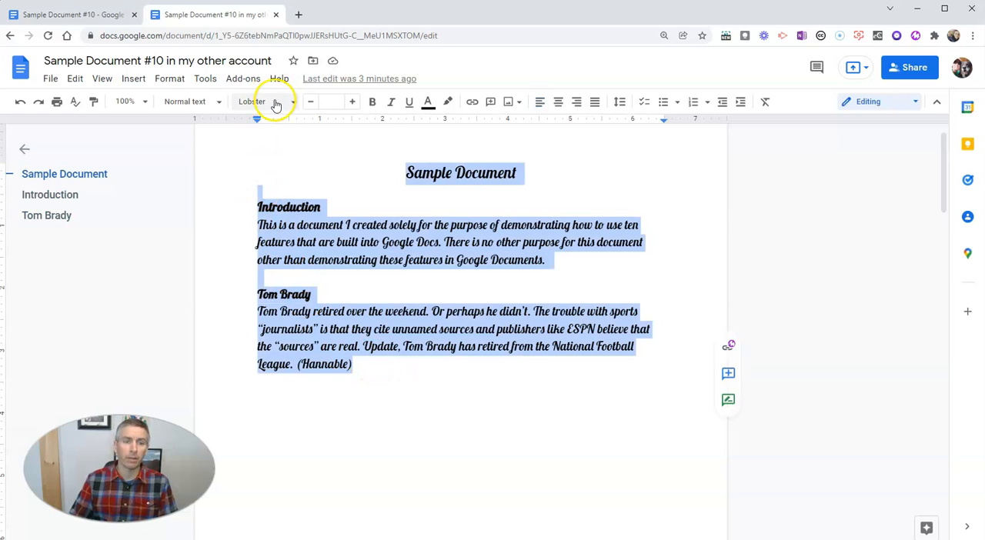
pyautogui.click(246, 102)
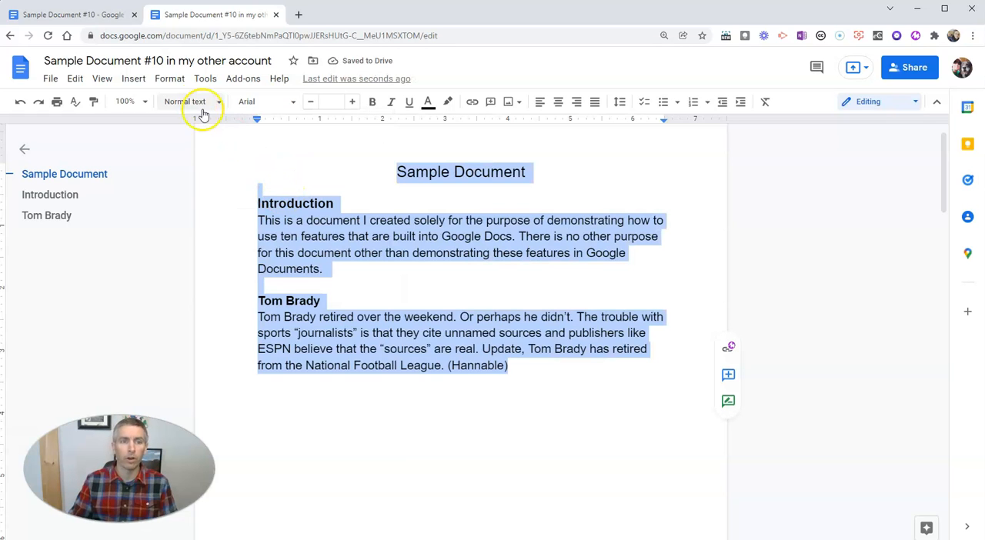
pyautogui.click(169, 77)
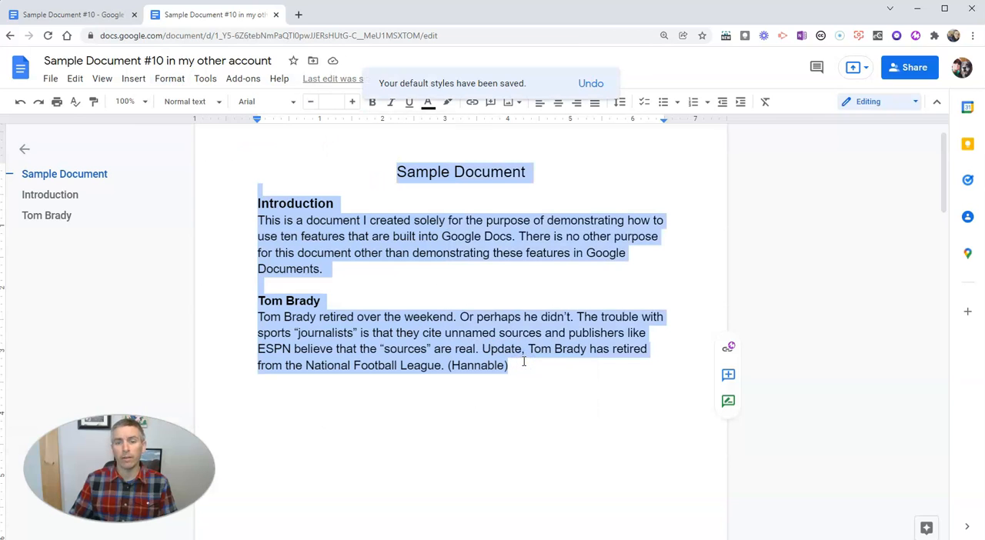
pyautogui.click(510, 365)
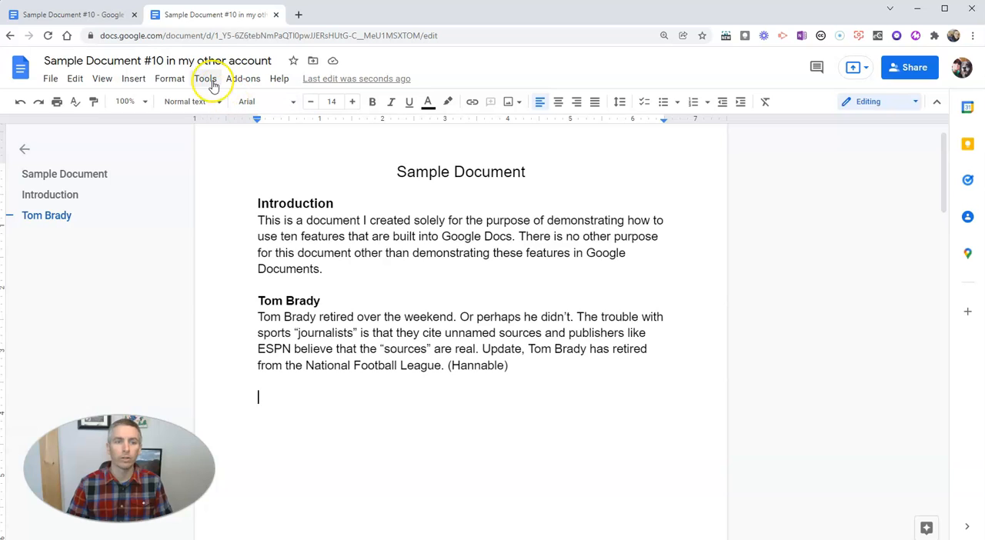
# In Tools > Preferences, briefly toggle link detection, then turn off Automatically detect lists
pyautogui.click(205, 79)
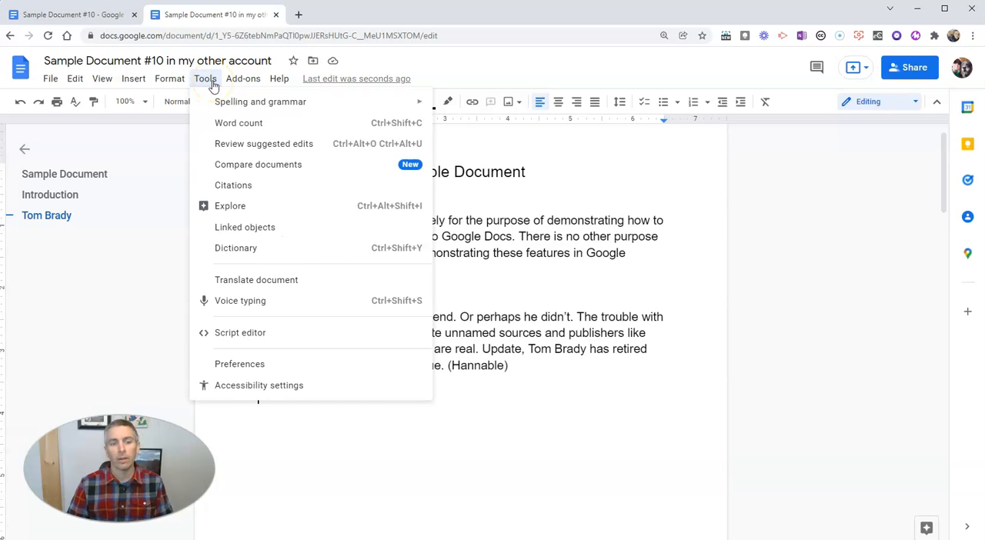
pyautogui.moveTo(238, 123)
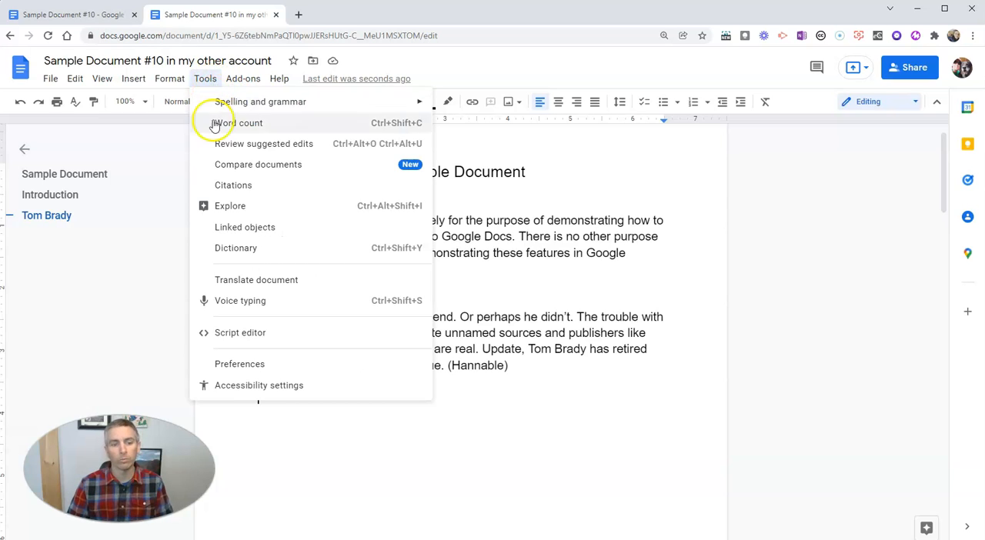
pyautogui.moveTo(265, 364)
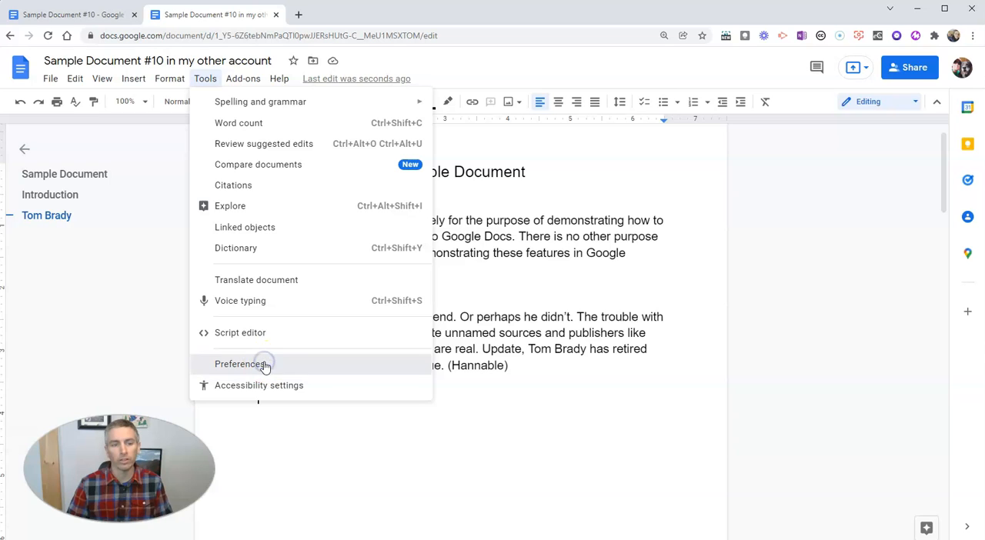
pyautogui.click(242, 363)
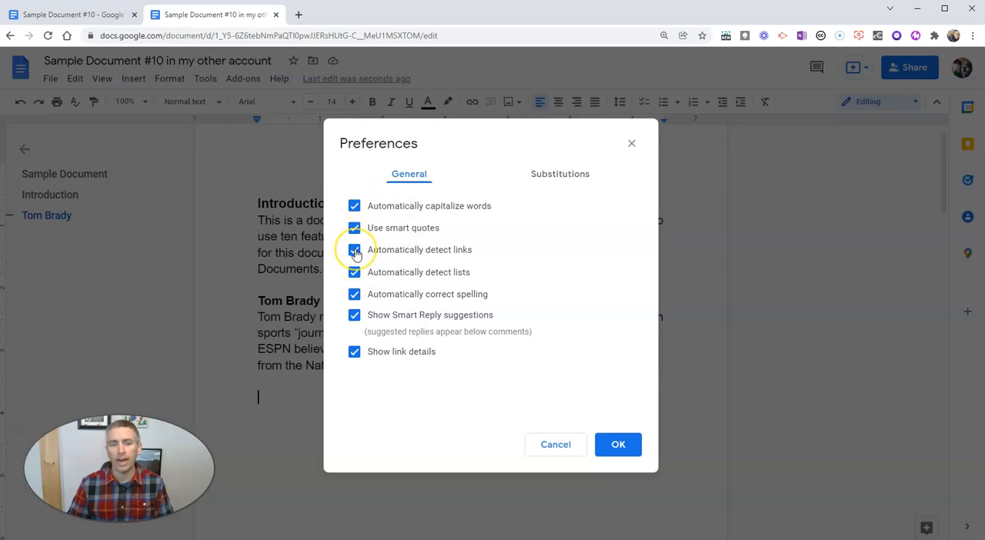
pyautogui.click(354, 249)
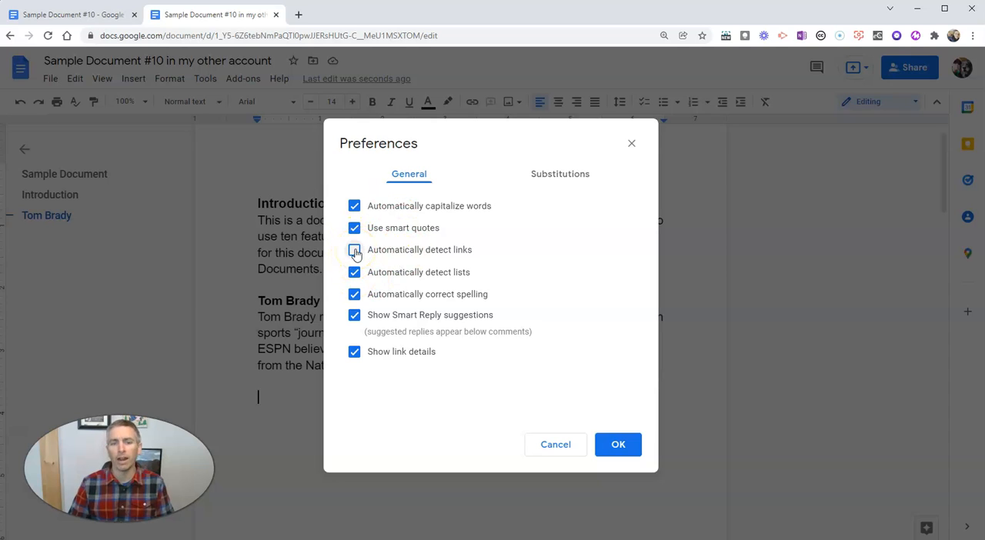
pyautogui.click(354, 249)
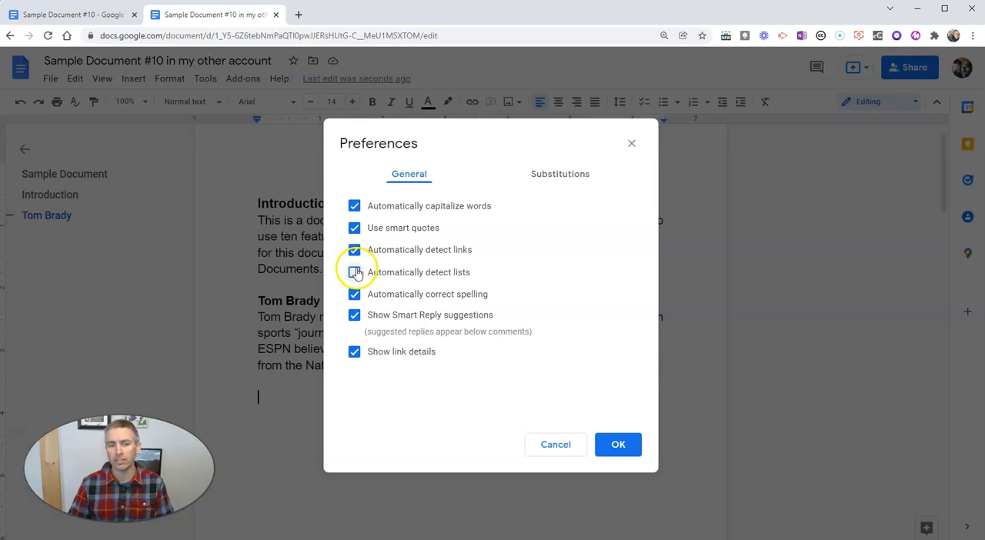
pyautogui.click(354, 271)
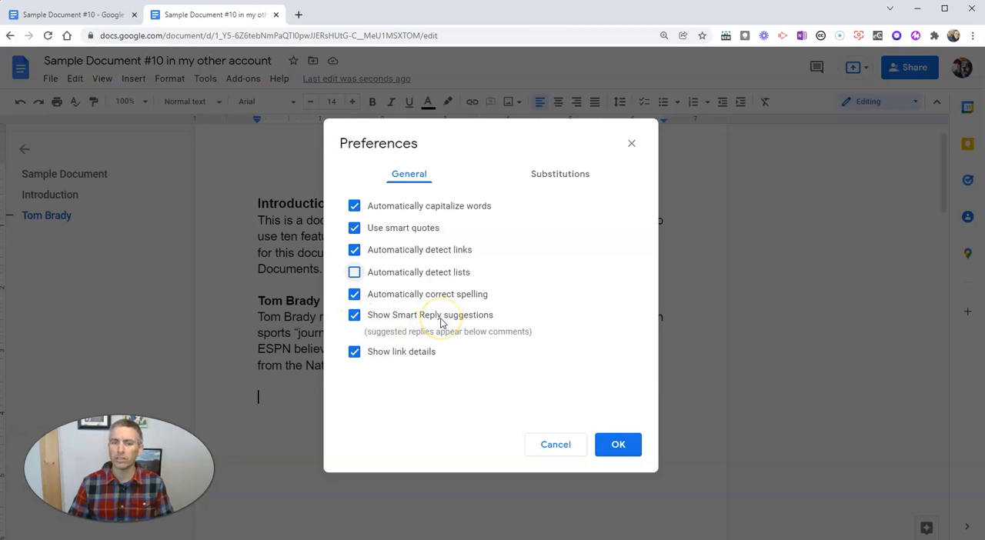
pyautogui.moveTo(561, 173)
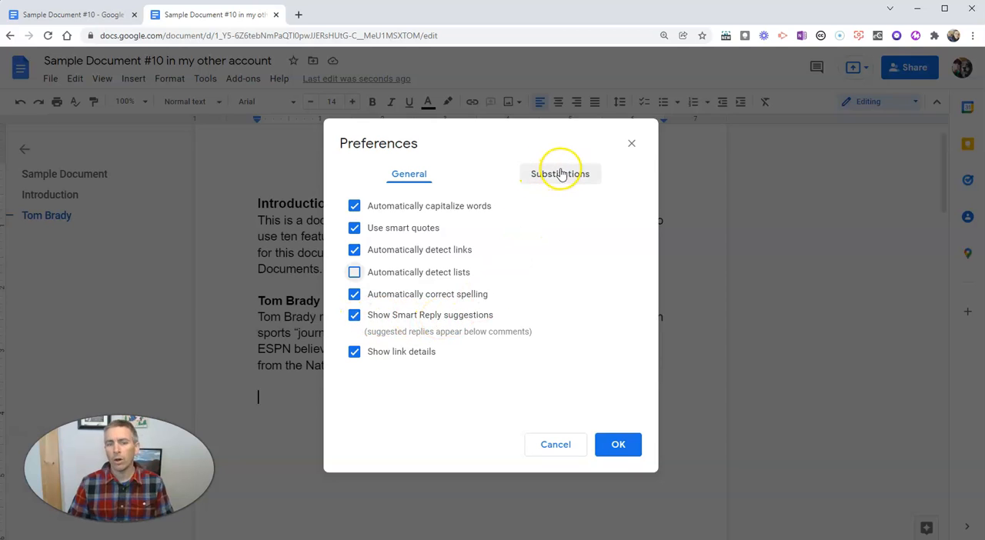
# On the Substitutions tab, enter 'By' under Replace and edit its correction under With
pyautogui.click(560, 174)
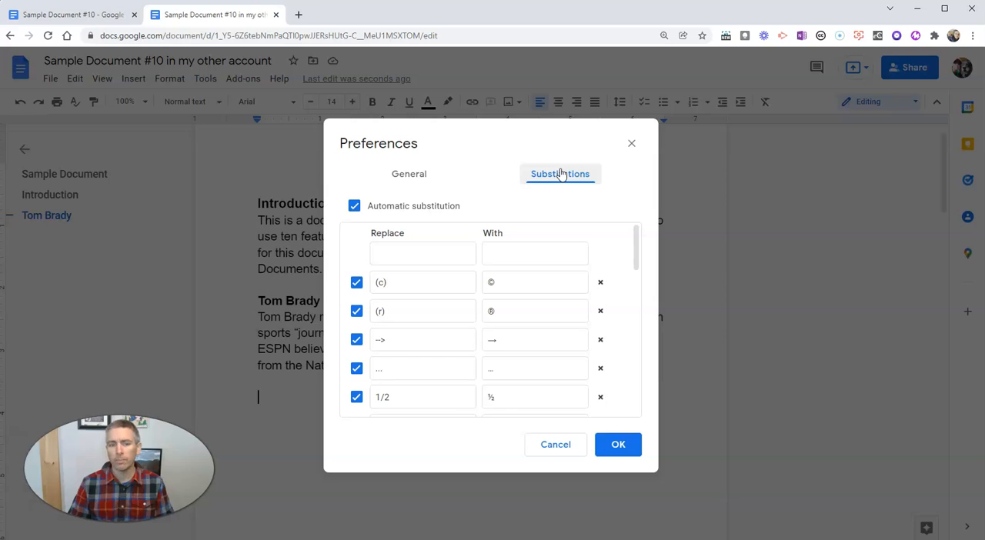
pyautogui.scroll(-3)
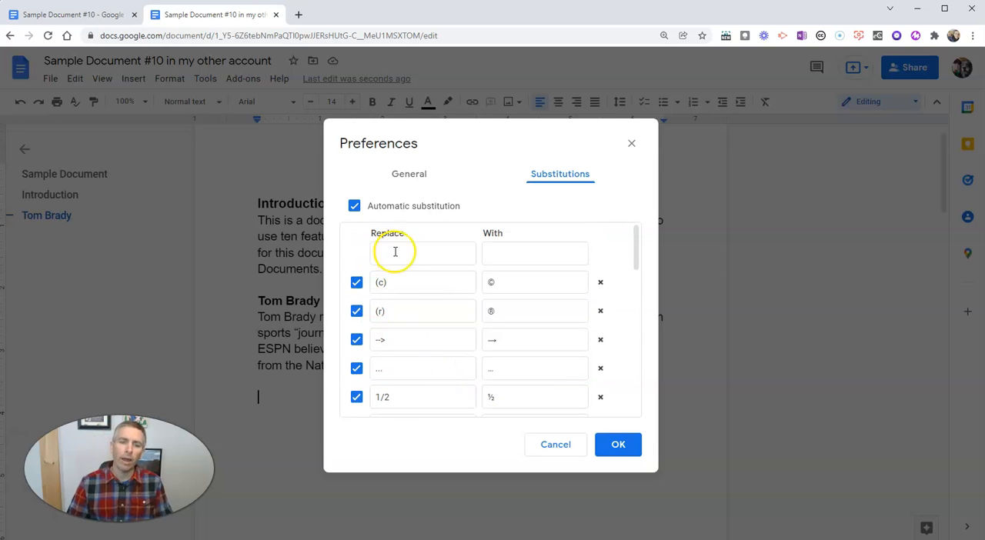
pyautogui.click(421, 252)
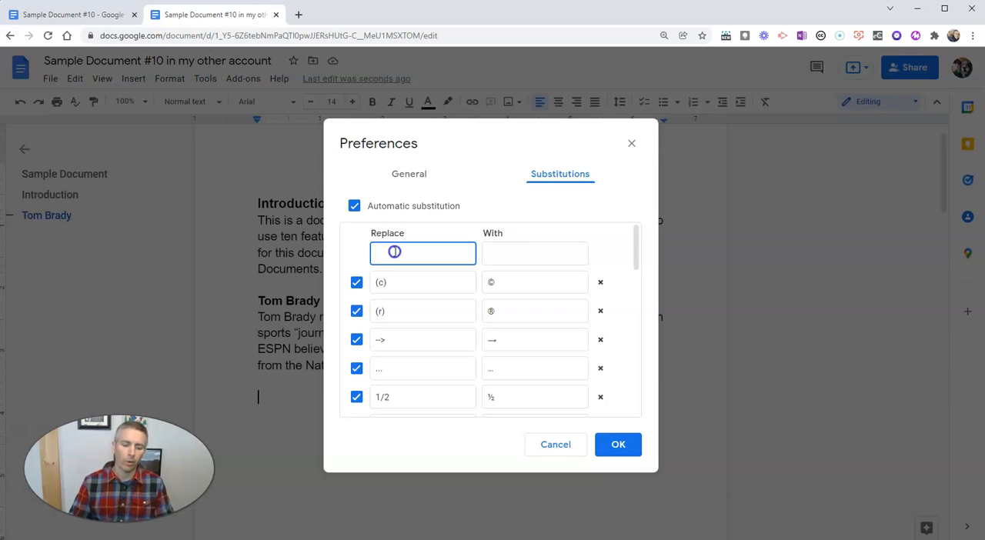
pyautogui.write('Byne')
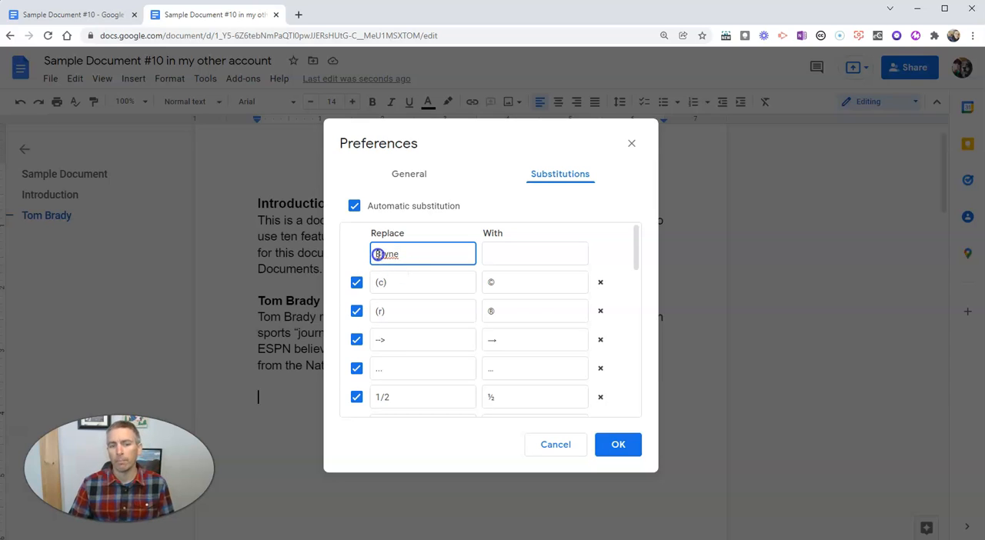
pyautogui.click(535, 254)
pyautogui.write('Byrne')
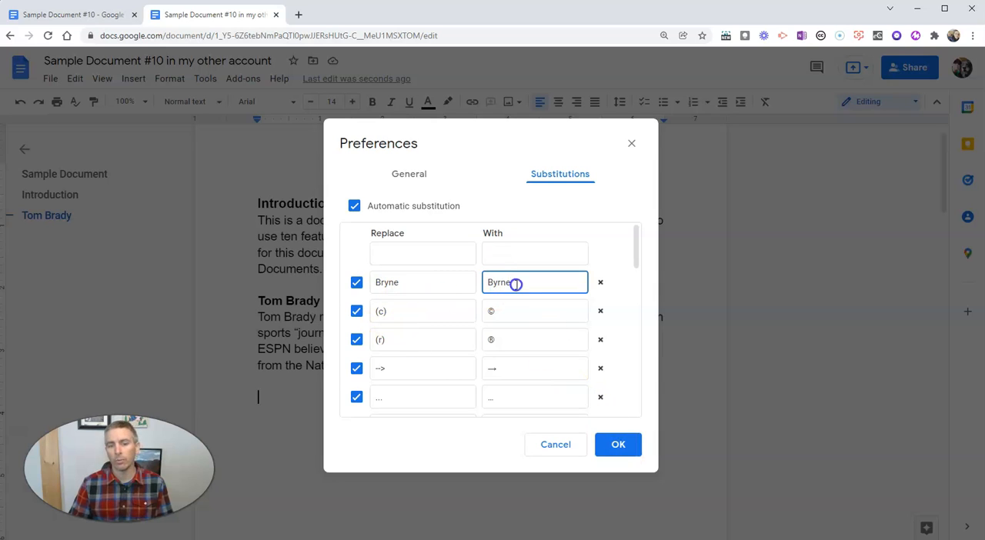
pyautogui.click(618, 445)
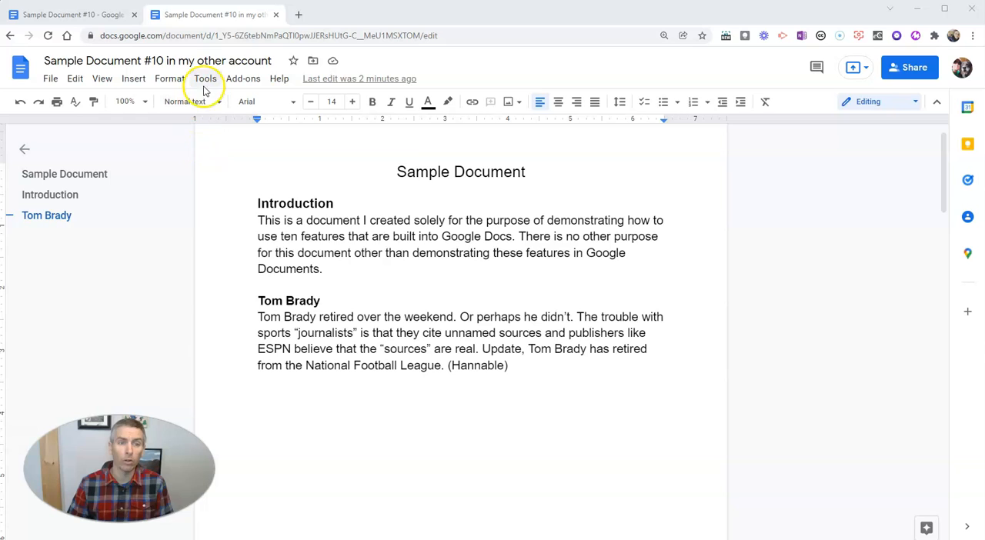
pyautogui.click(205, 78)
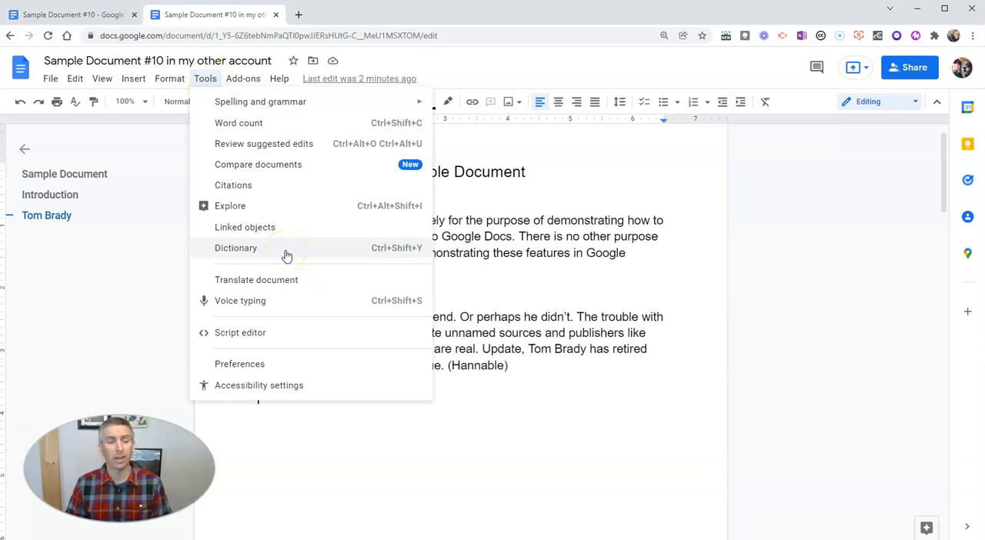
pyautogui.click(236, 248)
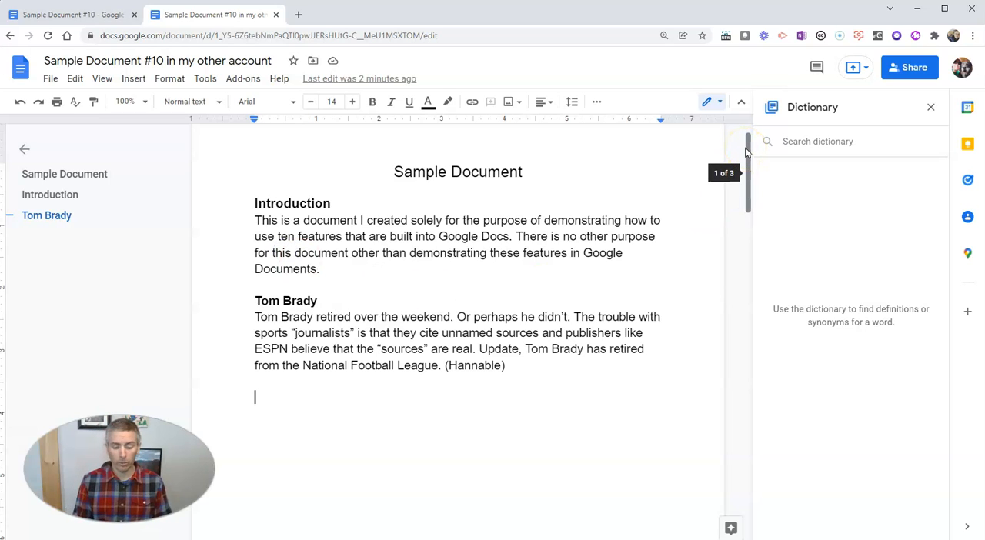
pyautogui.write('also')
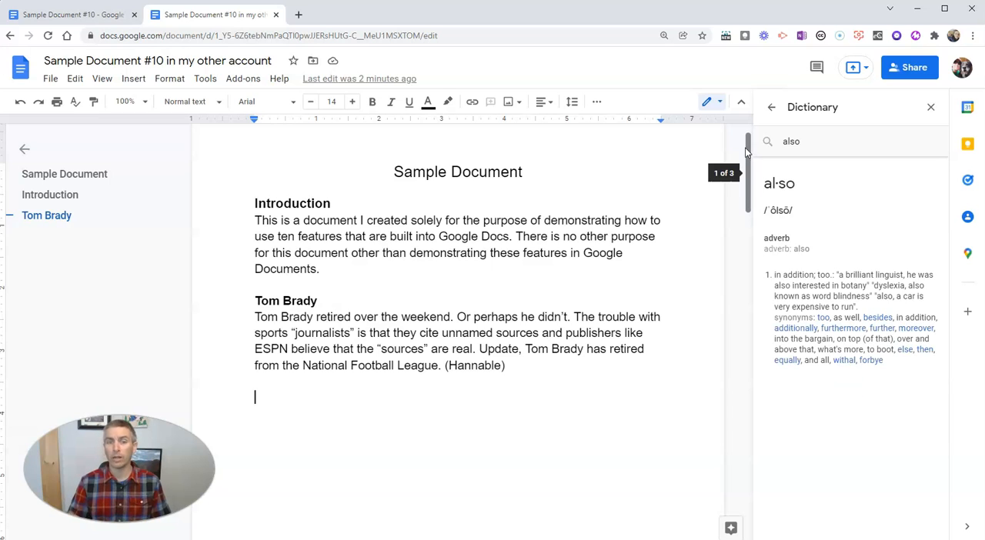
pyautogui.moveTo(807, 148)
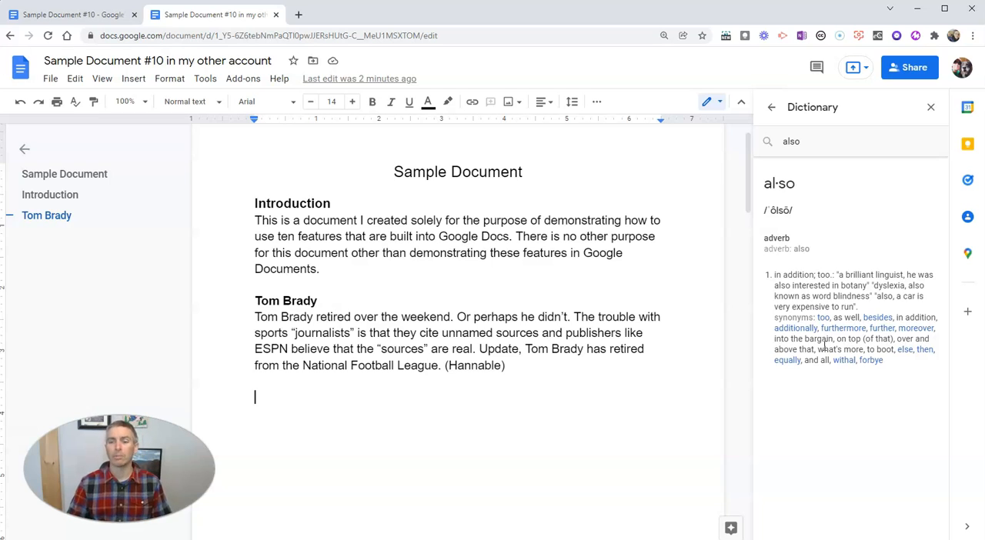
pyautogui.click(936, 102)
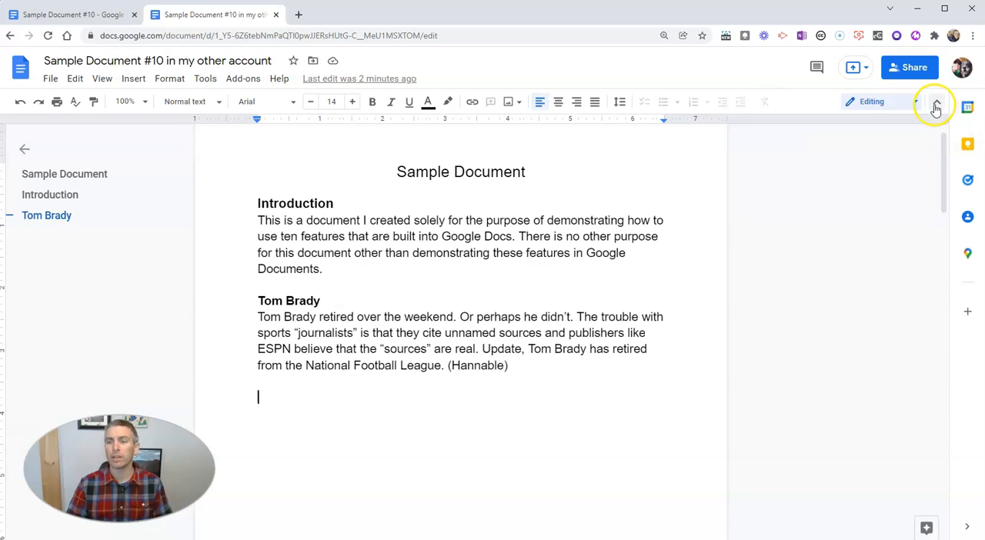
pyautogui.click(936, 102)
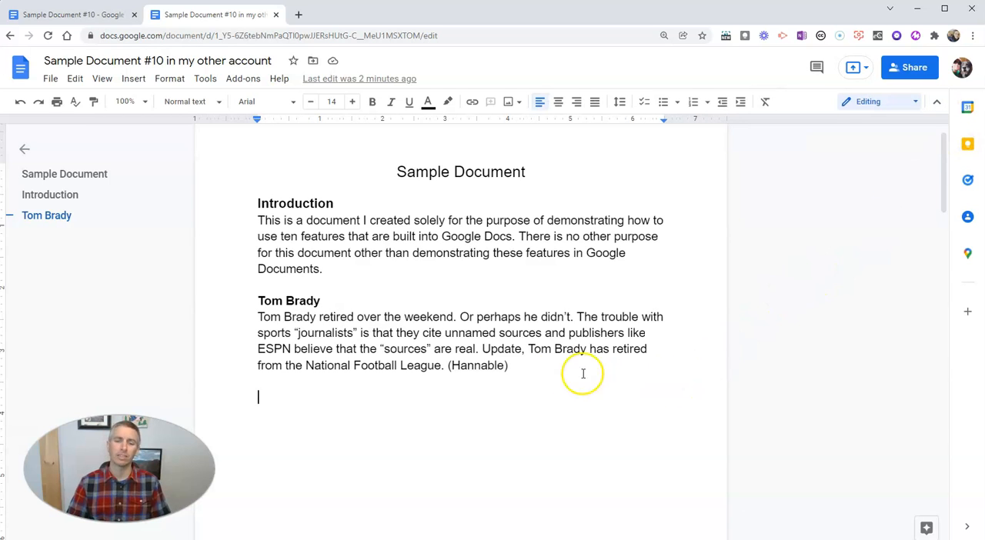
pyautogui.moveTo(514, 363)
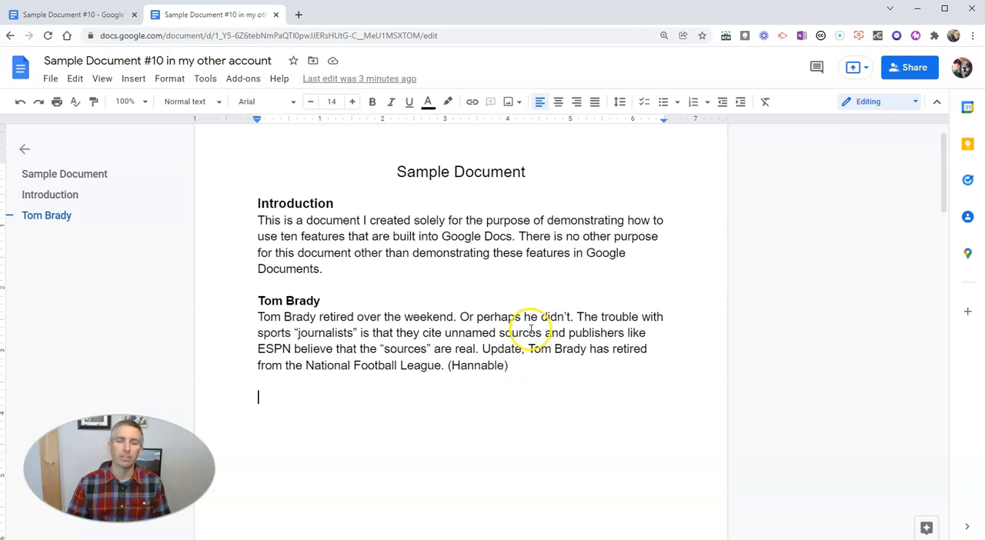
pyautogui.moveTo(433, 268)
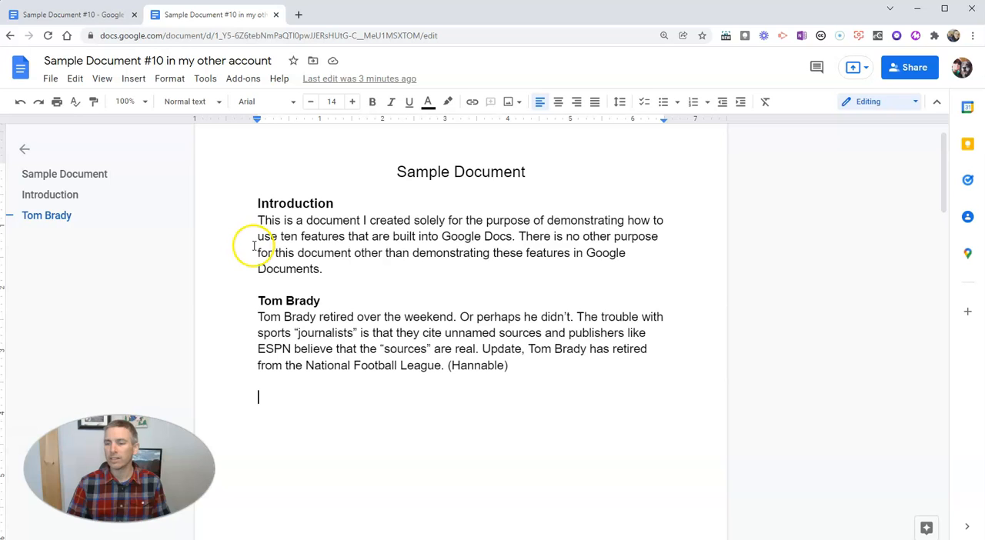
pyautogui.moveTo(329, 237)
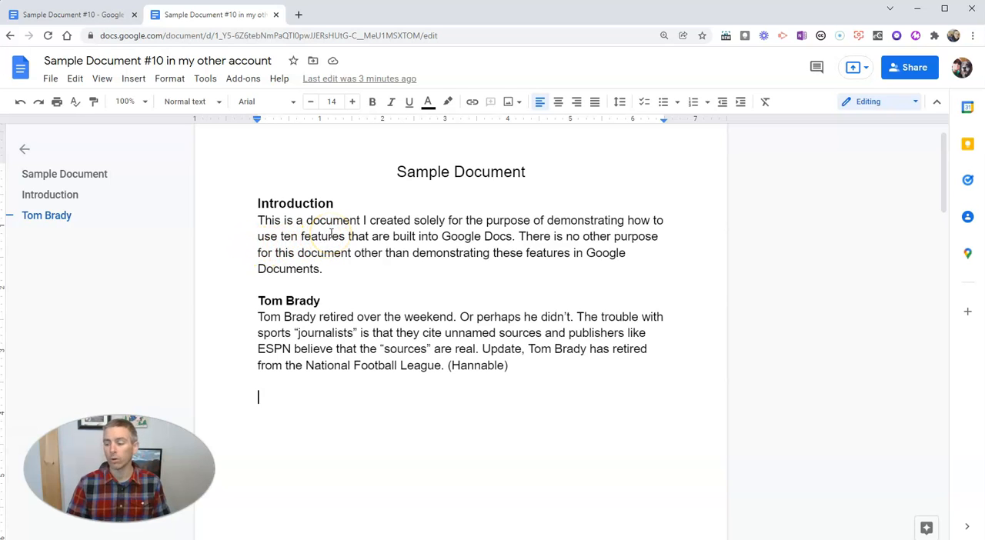
pyautogui.moveTo(331, 233)
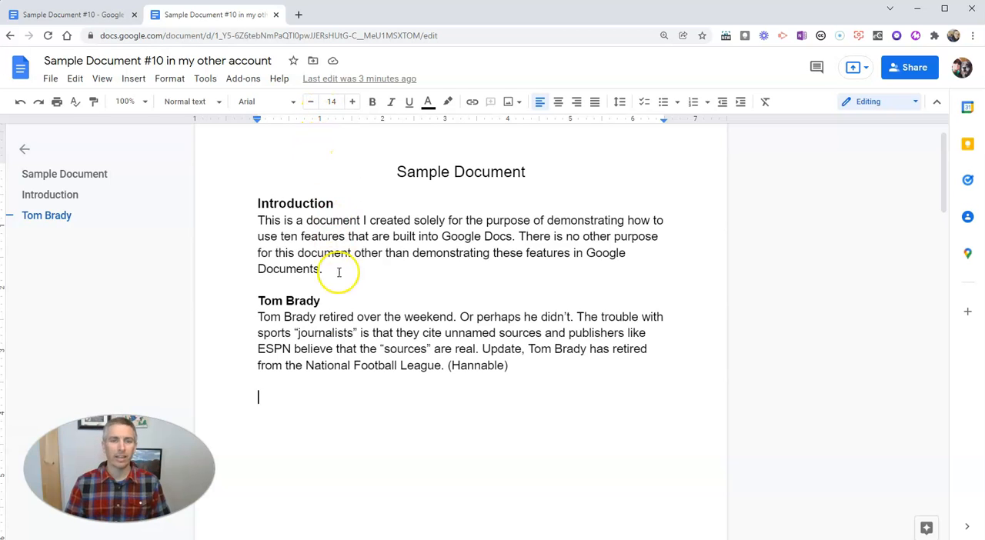
pyautogui.moveTo(336, 348)
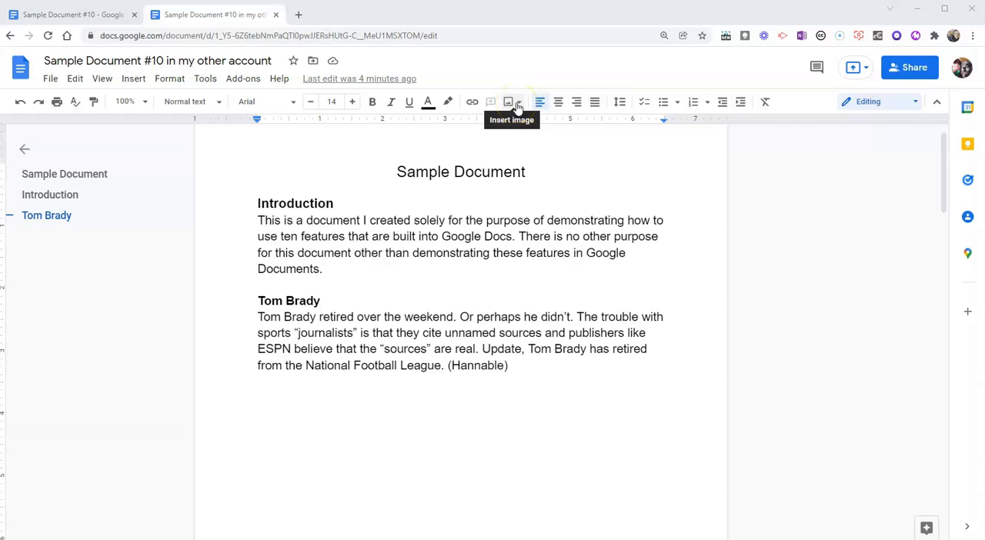
pyautogui.moveTo(132, 77)
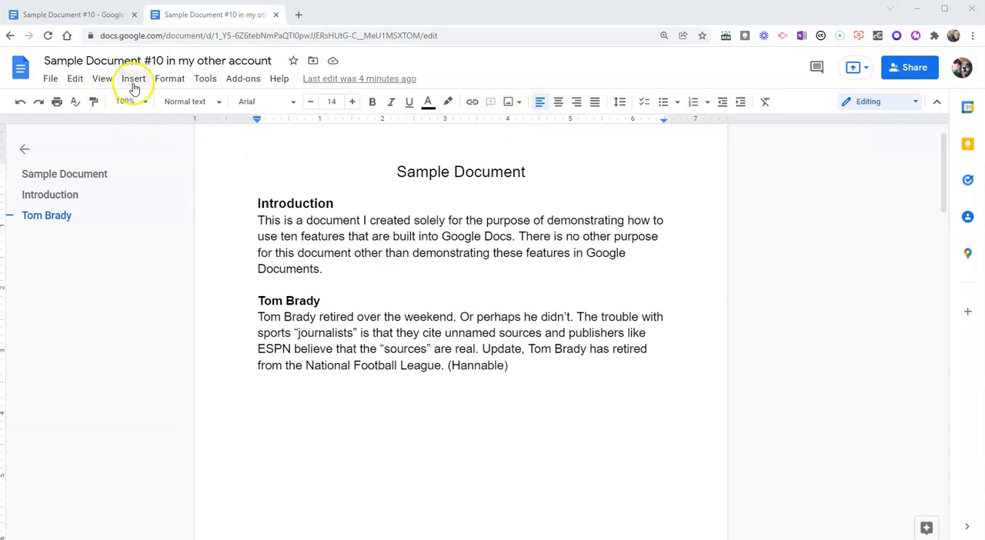
# Capture a webcam photo of the notebook via Insert > Image > Camera and insert it
pyautogui.click(132, 78)
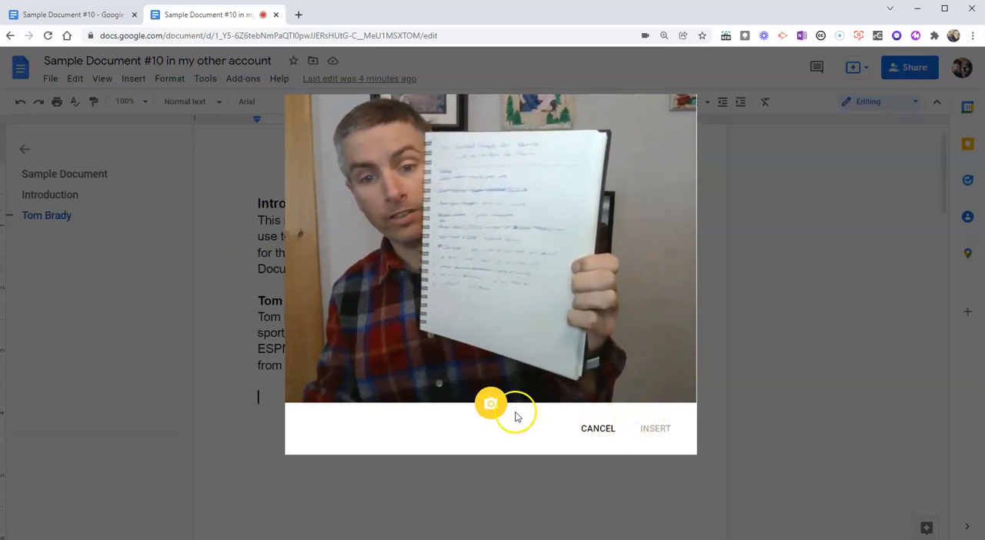
pyautogui.click(491, 404)
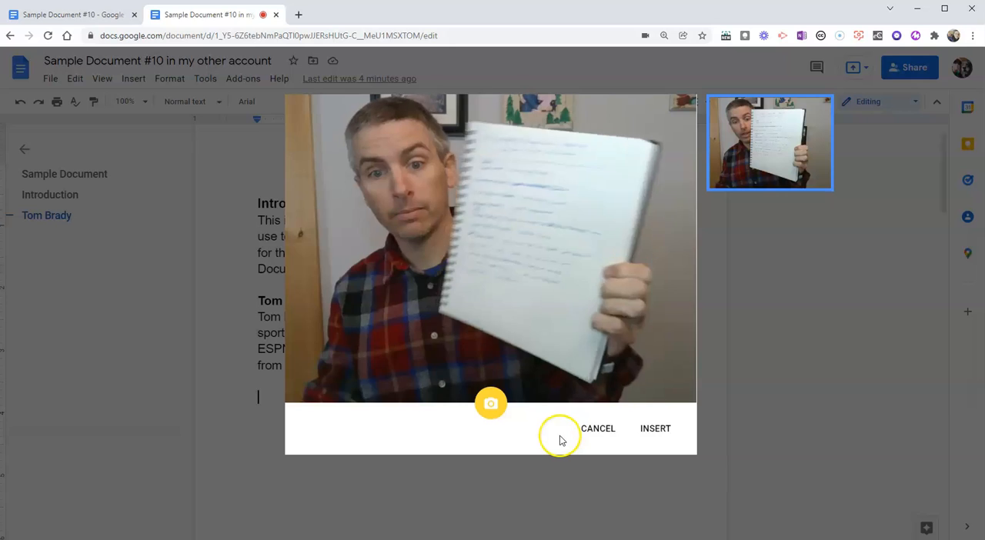
pyautogui.click(655, 428)
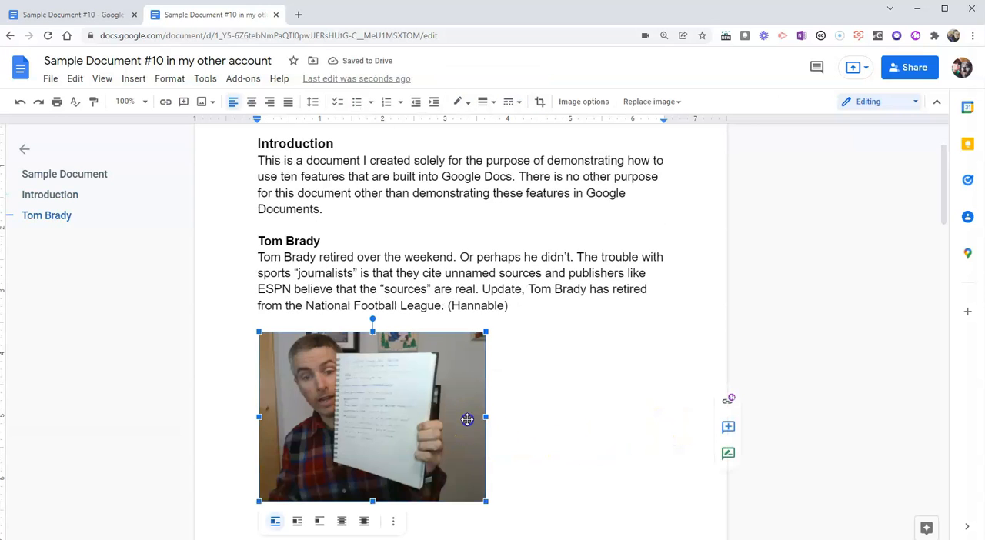
# Show the photo's Size & Rotation options, drag a corner to shrink it slightly, and adjust text wrapping
pyautogui.click(394, 520)
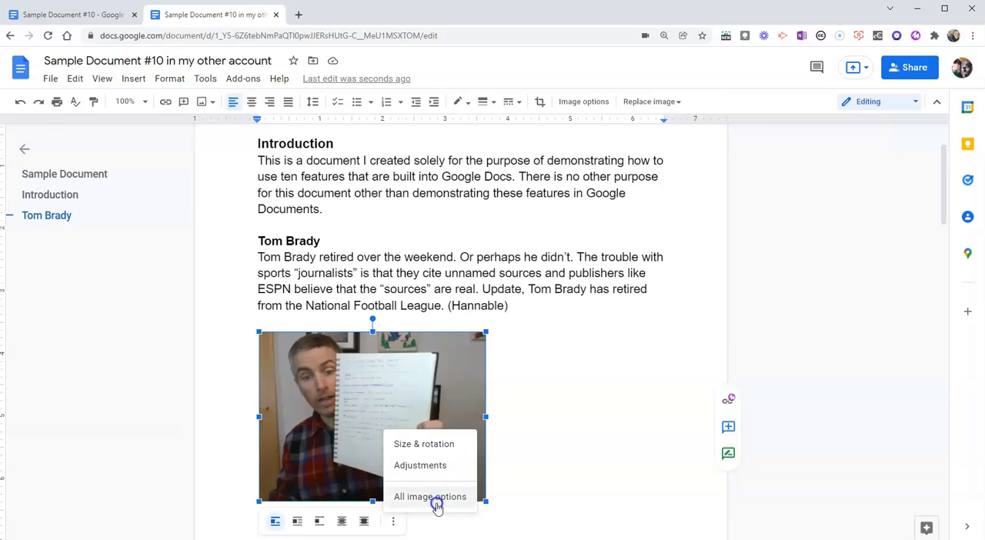
pyautogui.click(429, 495)
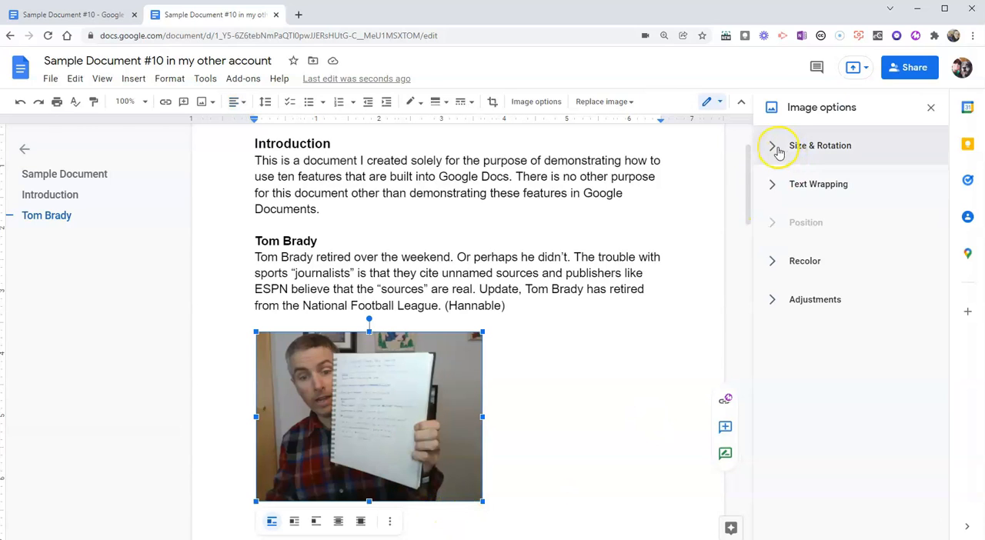
pyautogui.click(773, 145)
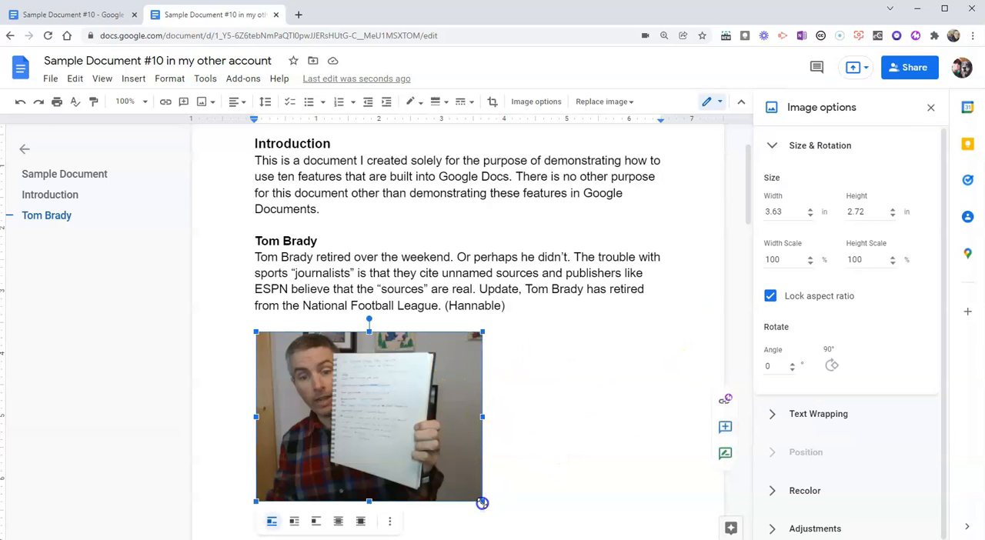
pyautogui.moveTo(483, 504); pyautogui.dragTo(425, 474)
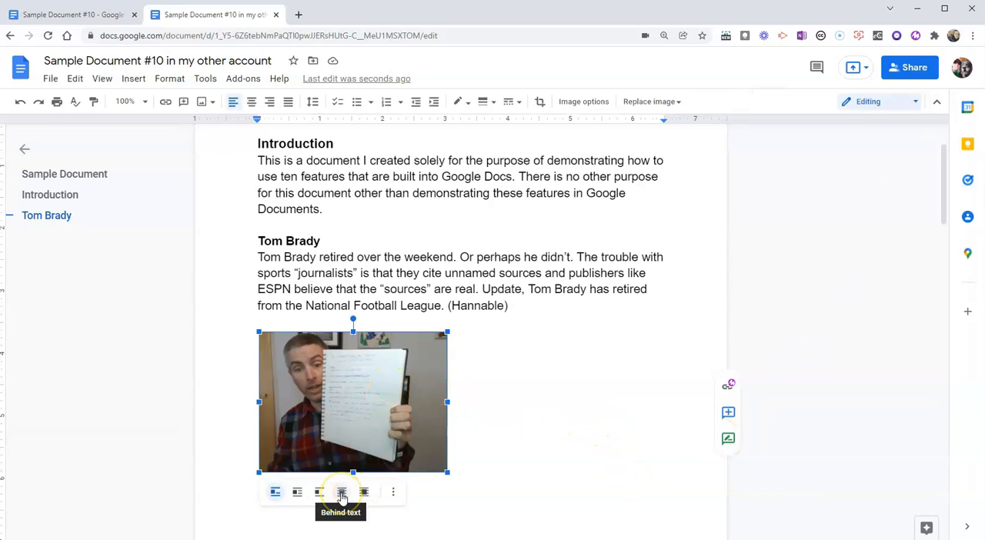
pyautogui.click(342, 493)
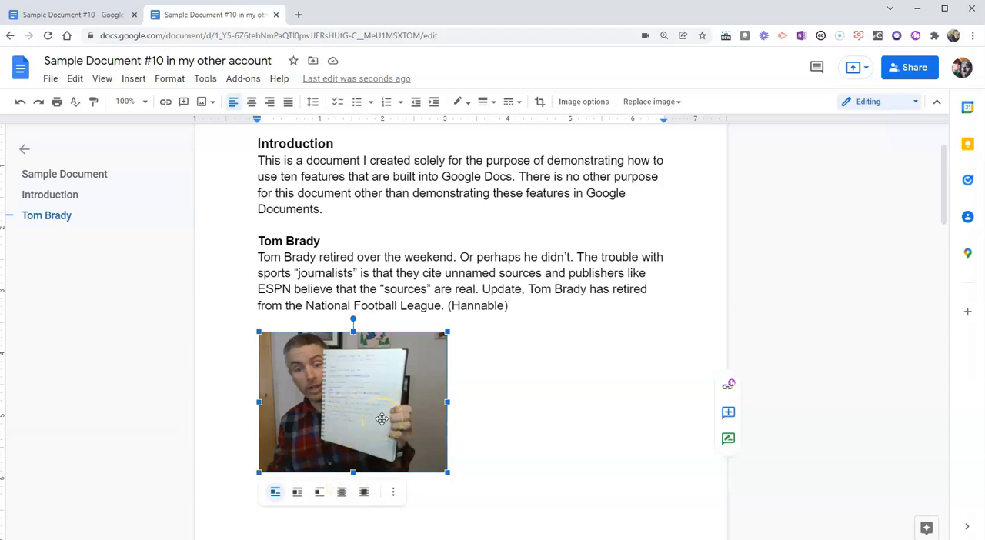
pyautogui.moveTo(557, 389)
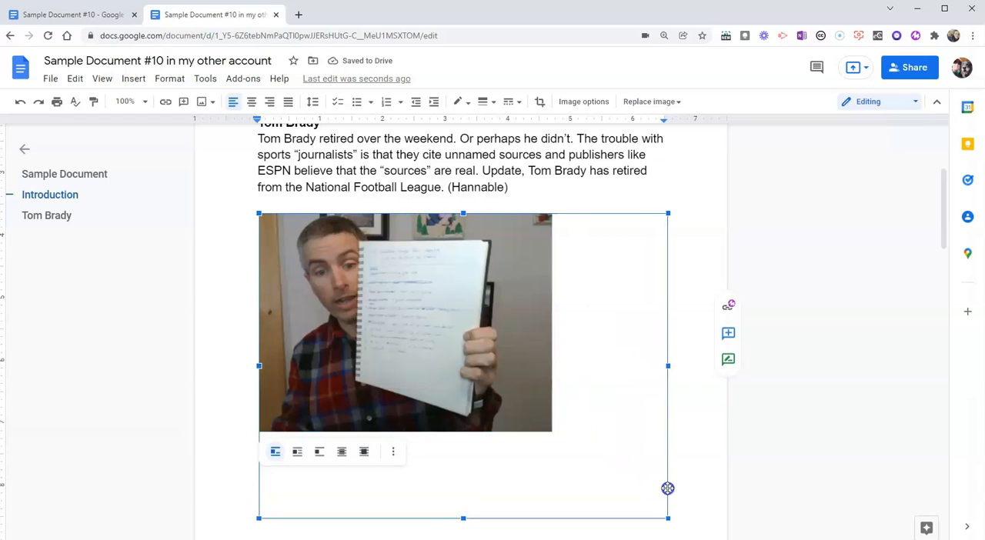
# Crop the photo's right edge so it frames mostly the notebook page, then apply the crop
pyautogui.click(539, 101)
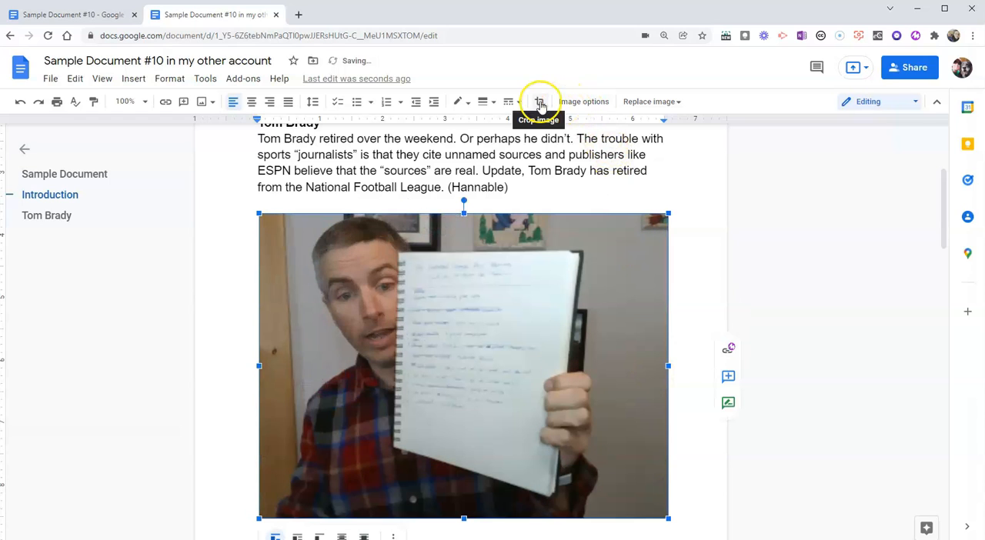
pyautogui.click(538, 101)
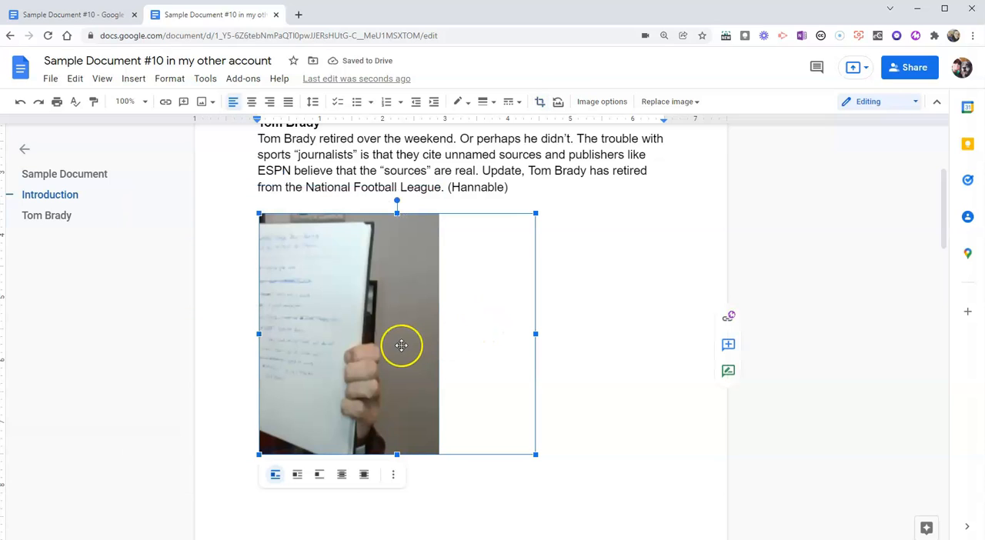
pyautogui.moveTo(536, 332); pyautogui.dragTo(438, 342)
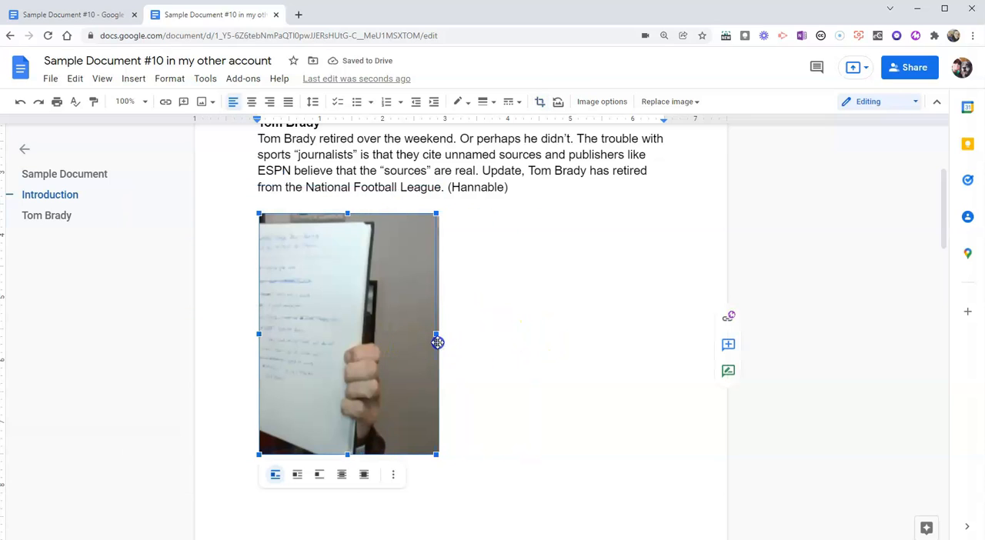
pyautogui.moveTo(437, 342); pyautogui.dragTo(440, 342)
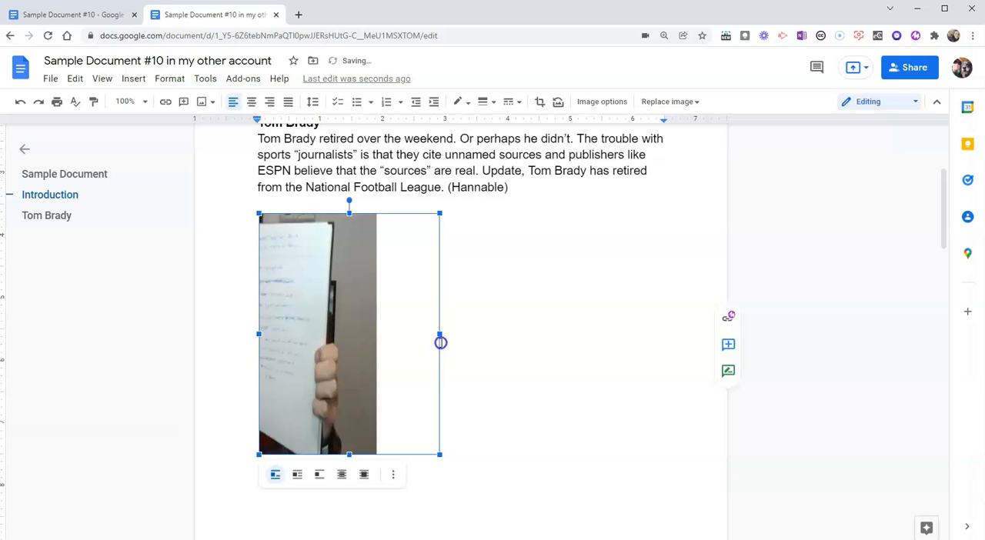
pyautogui.moveTo(441, 341); pyautogui.dragTo(535, 342)
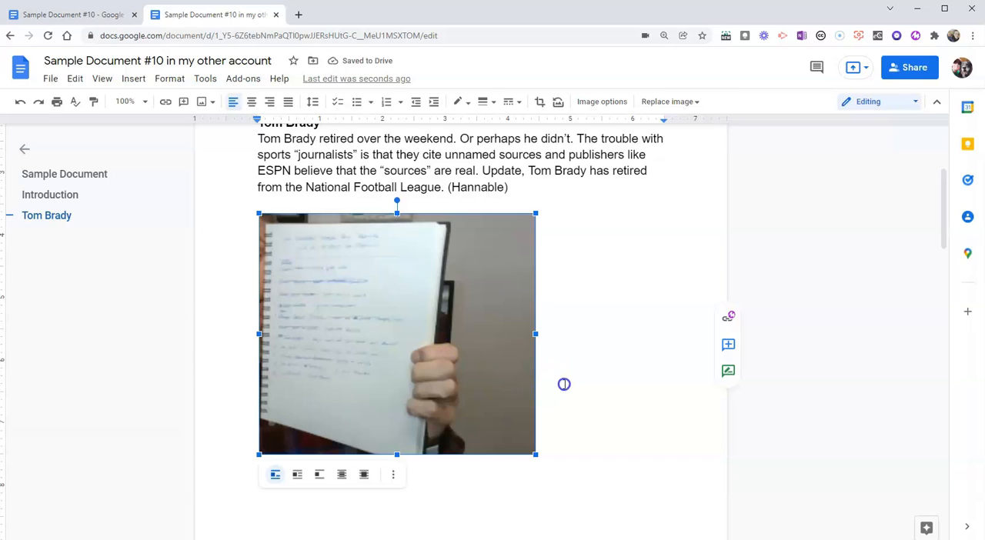
pyautogui.click(563, 385)
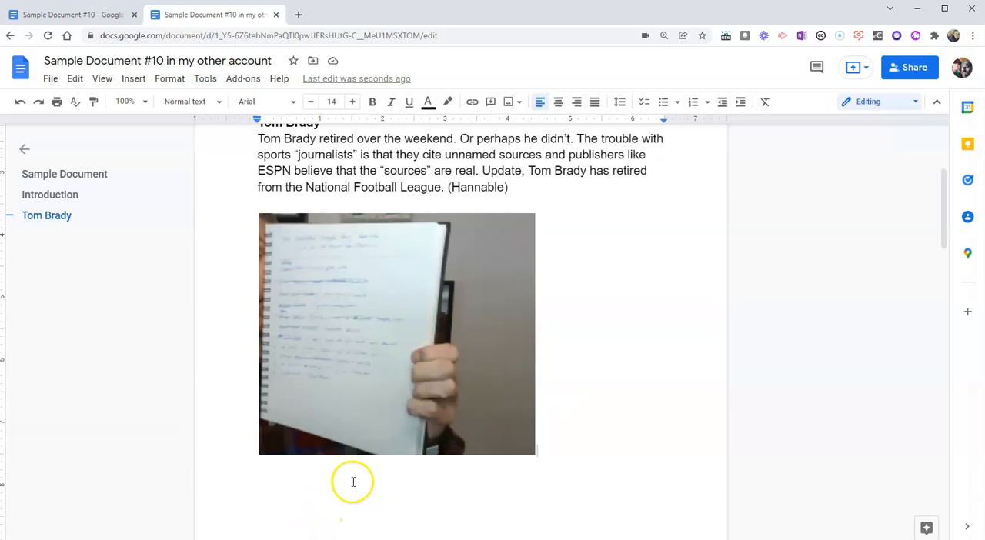
# Insert a diagonal text watermark reading 'DRAFT' behind the page via Insert > Watermark
pyautogui.click(354, 483)
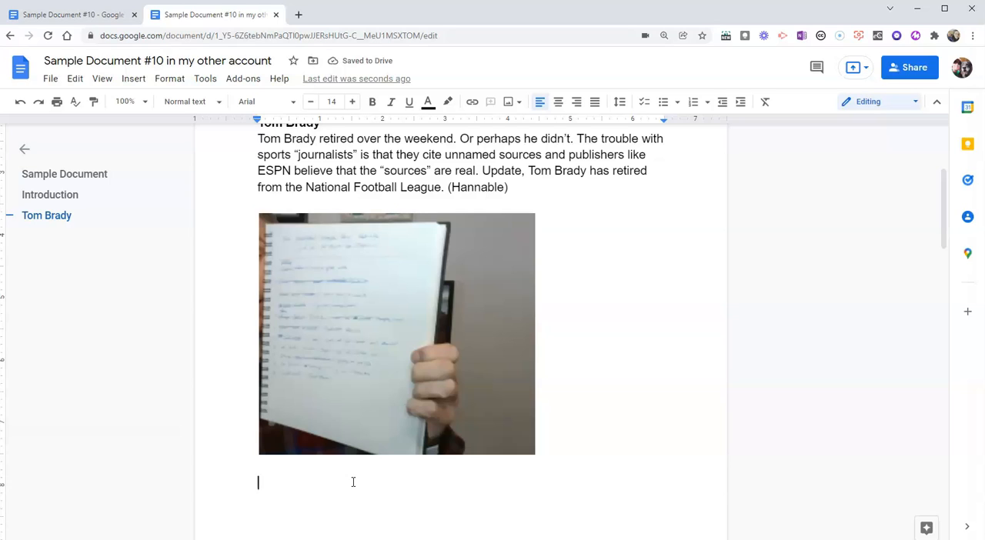
pyautogui.click(133, 78)
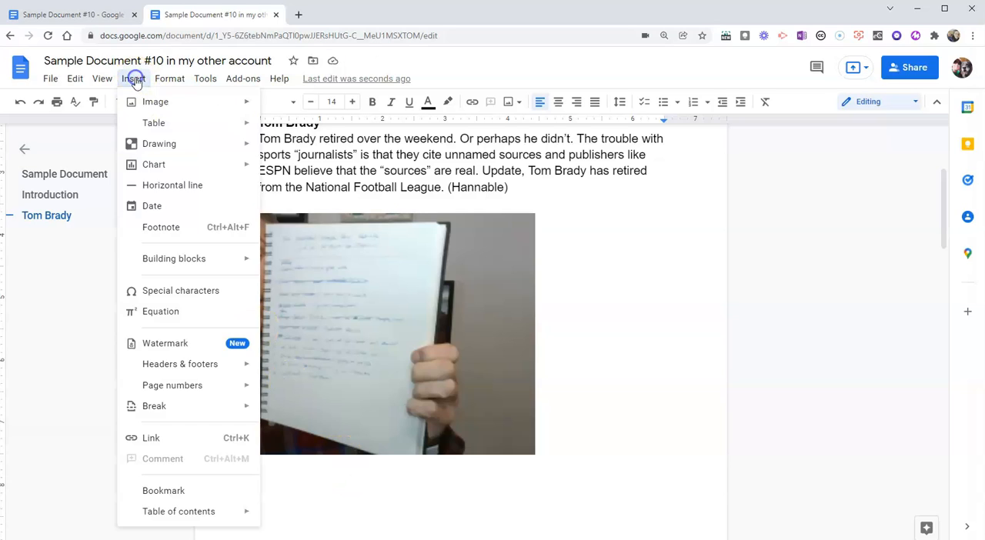
pyautogui.moveTo(165, 343)
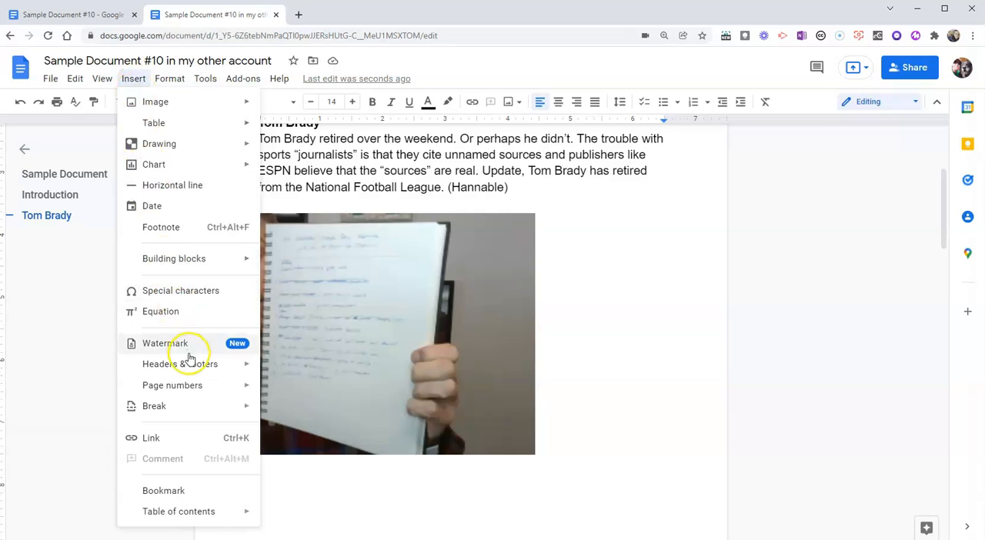
pyautogui.click(165, 344)
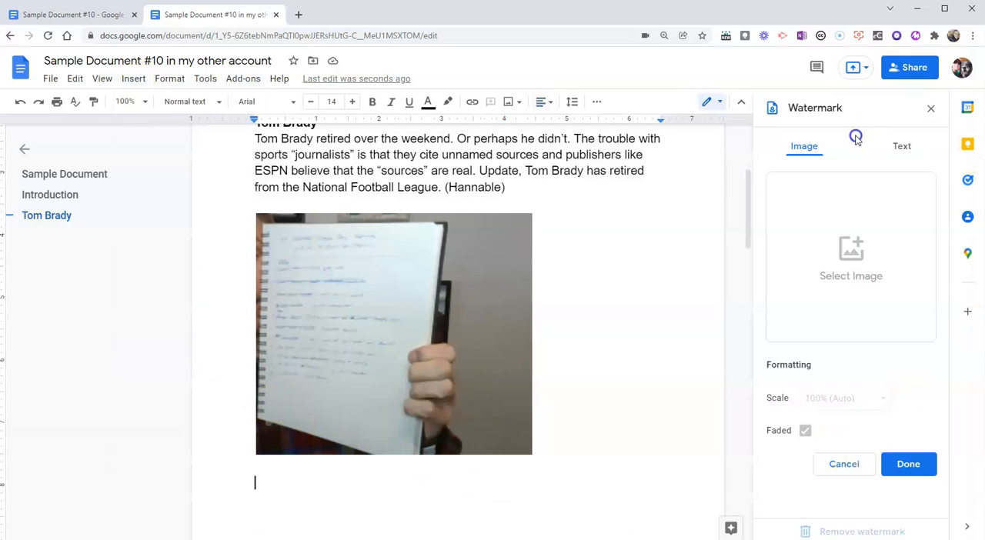
pyautogui.click(902, 145)
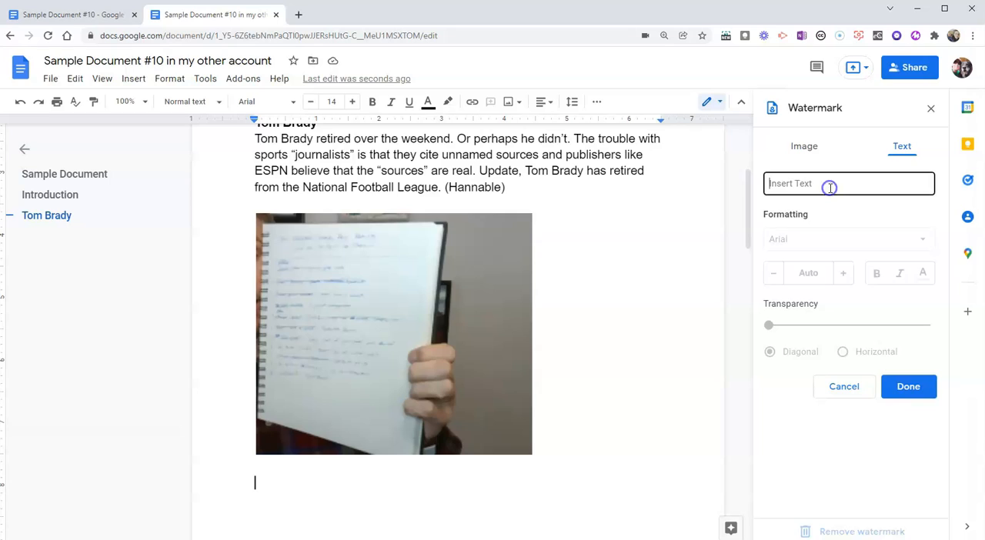
pyautogui.write('DR')
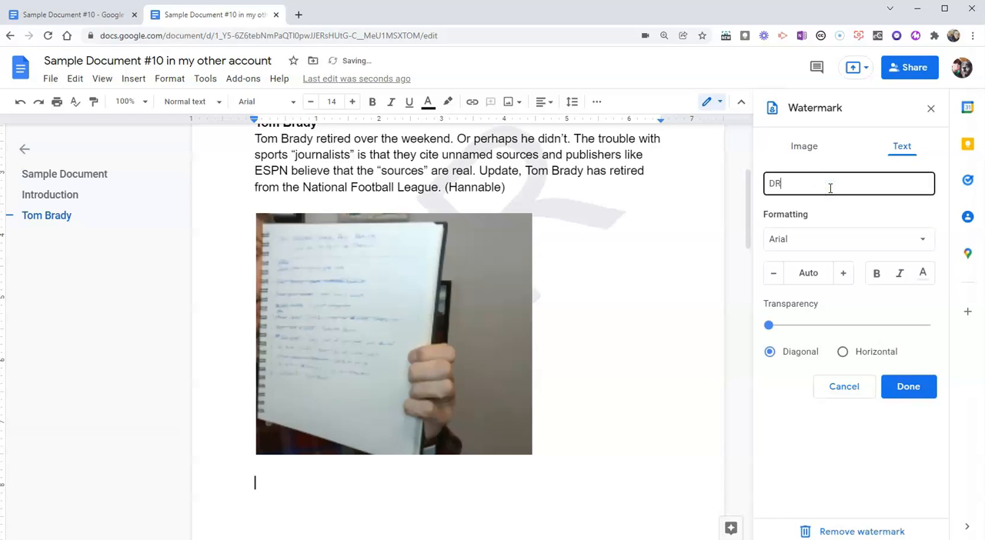
pyautogui.write('AFT')
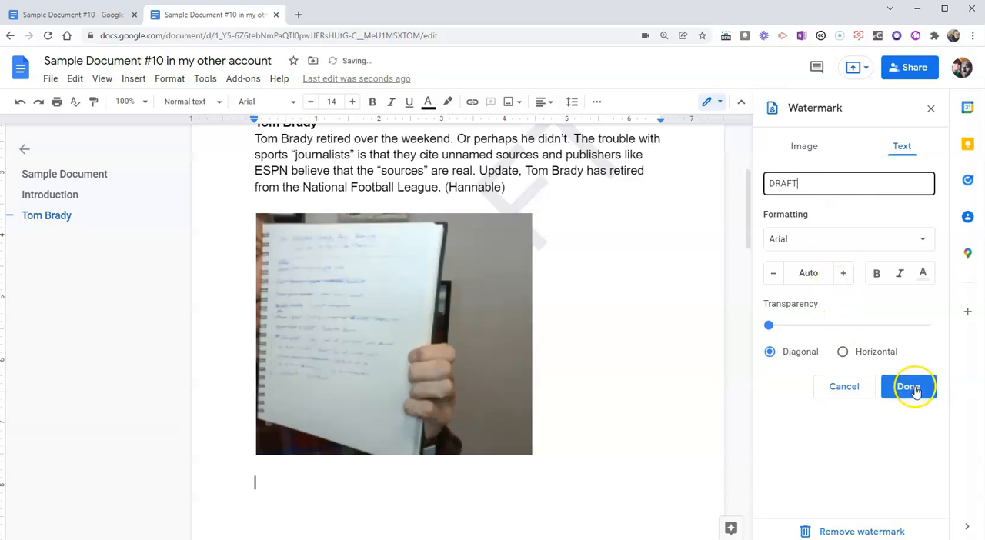
pyautogui.click(908, 386)
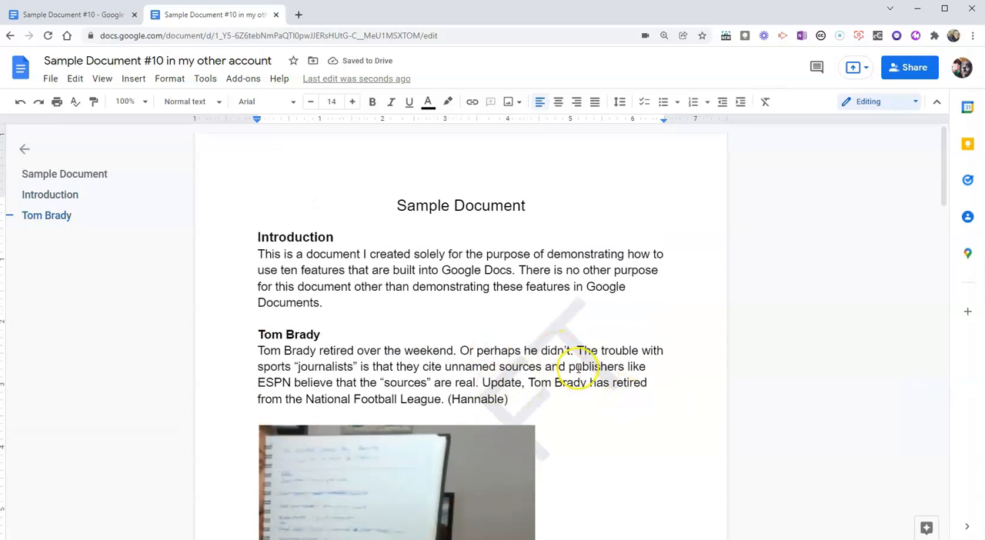
pyautogui.scroll(-3)
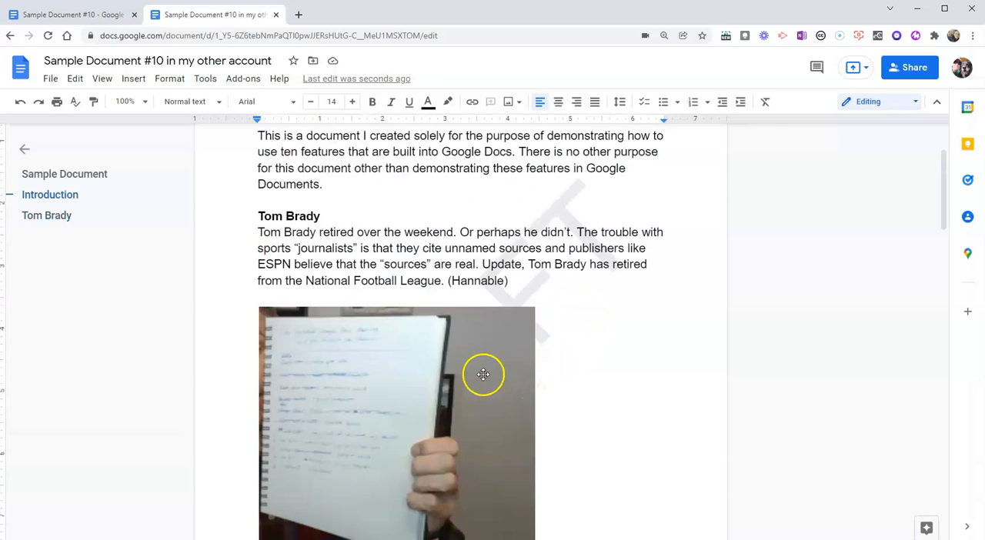
pyautogui.scroll(-3)
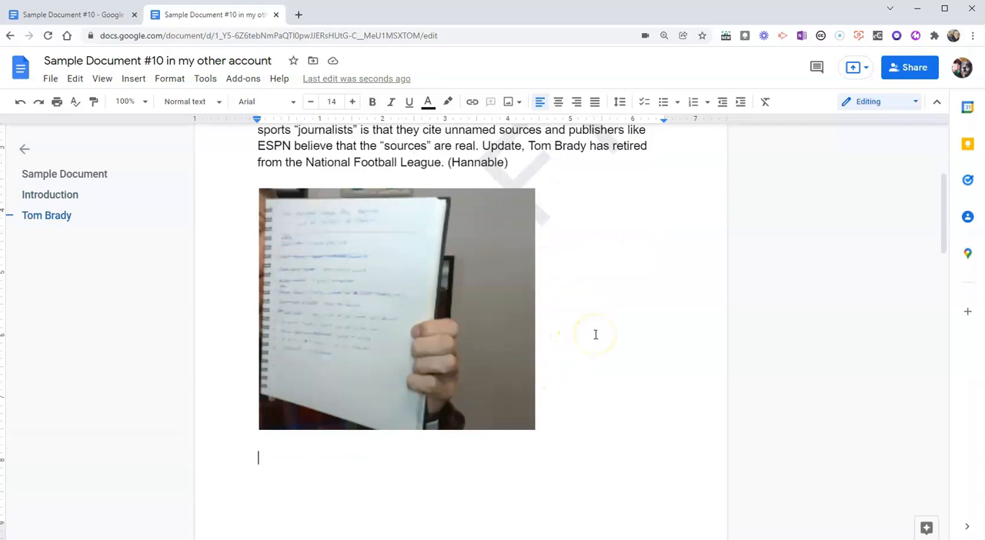